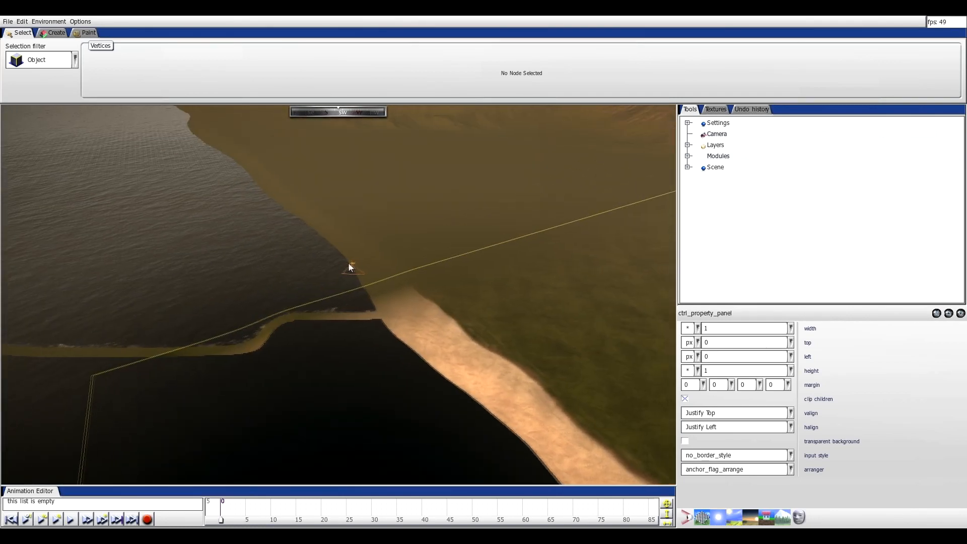
Set the Paint channel to Height with height -0.5 and brush scale 70.
left_click_drag(352, 269, 424, 308)
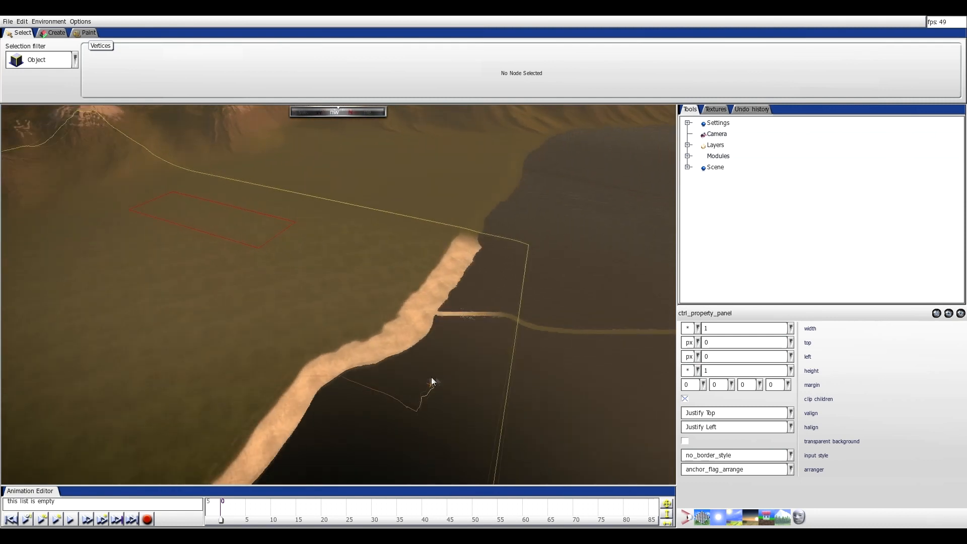
left_click(89, 32)
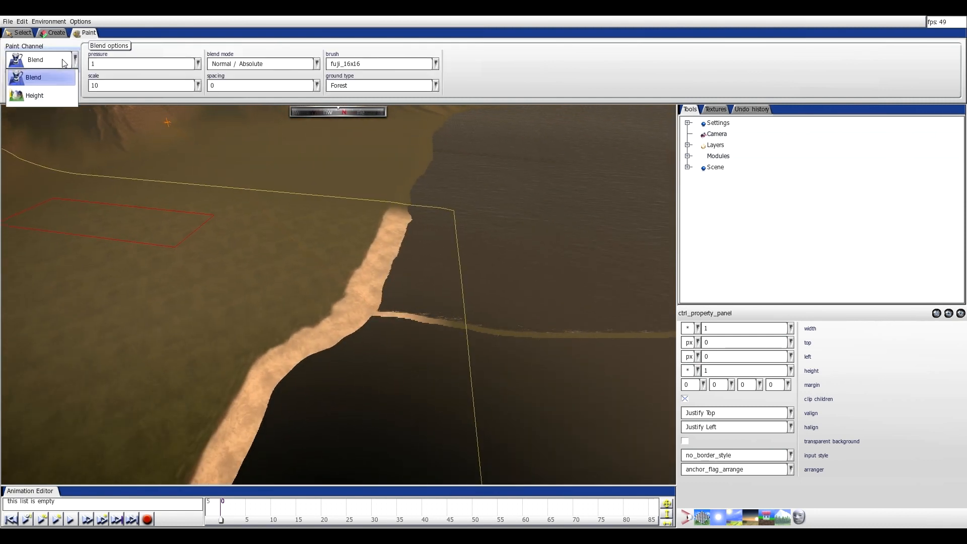
left_click(34, 95)
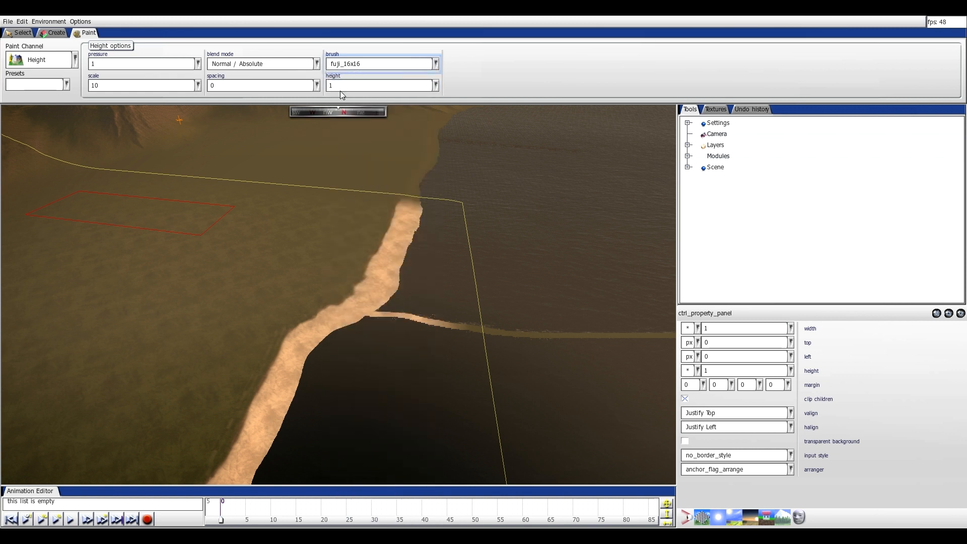
left_click(379, 85)
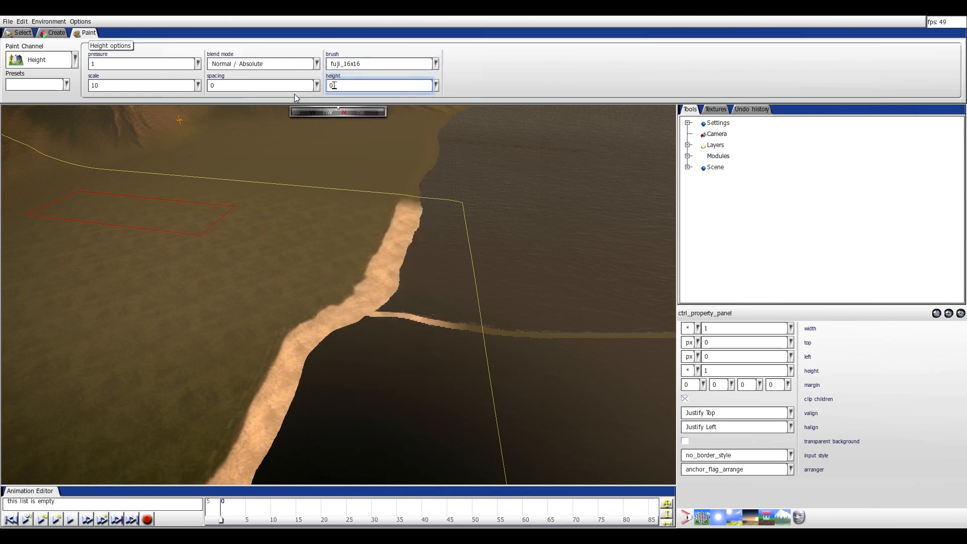
type("5")
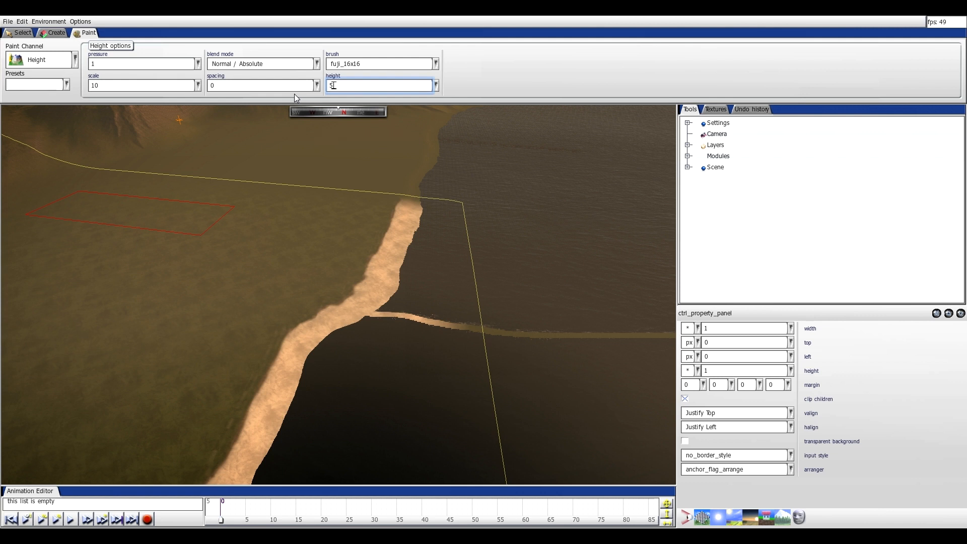
type("-.5")
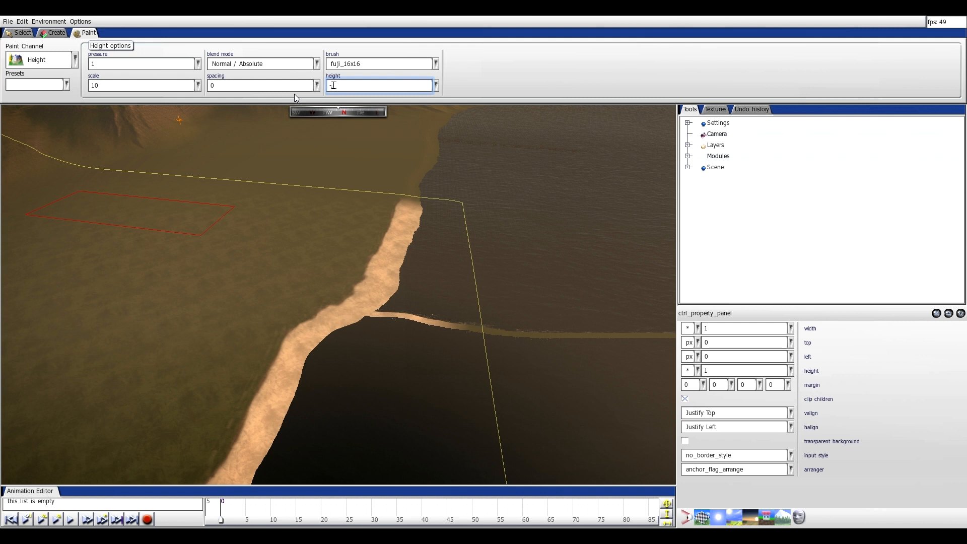
type("-0.5")
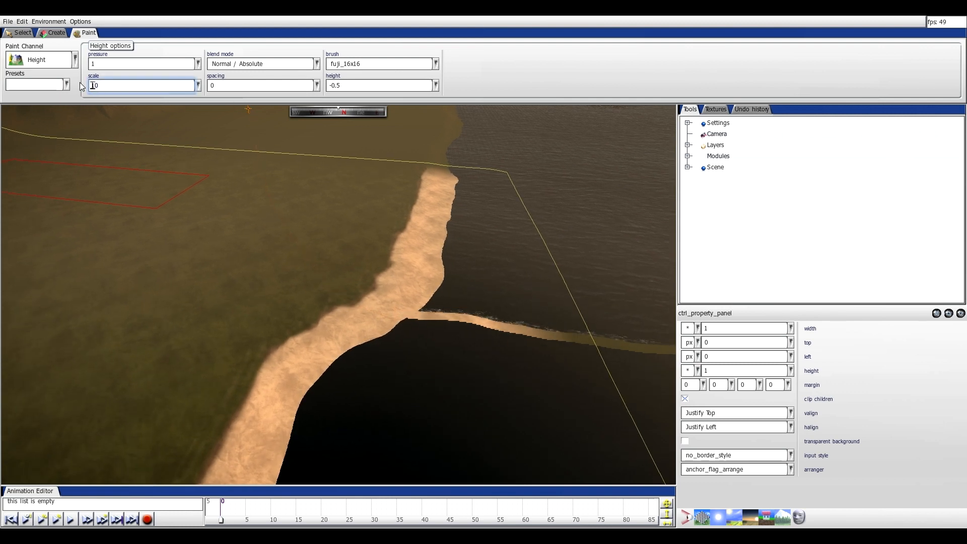
type("30")
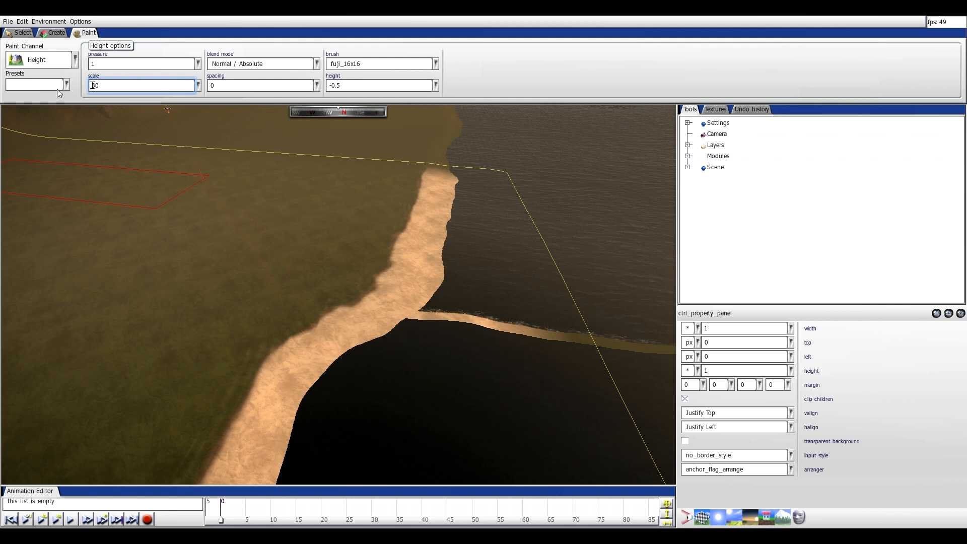
type("70")
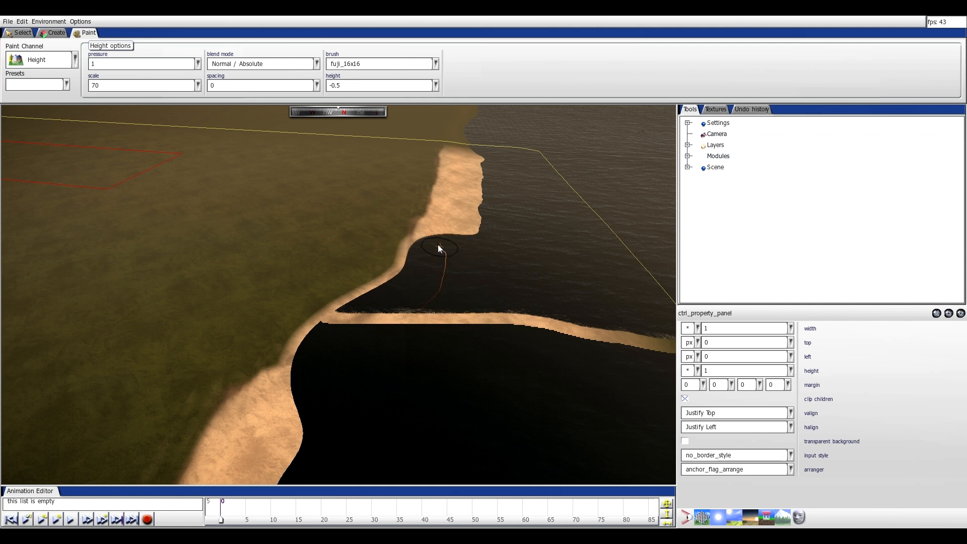
Lower the ground along the beach edge so the shoreline curves into the water.
left_click_drag(438, 247, 404, 182)
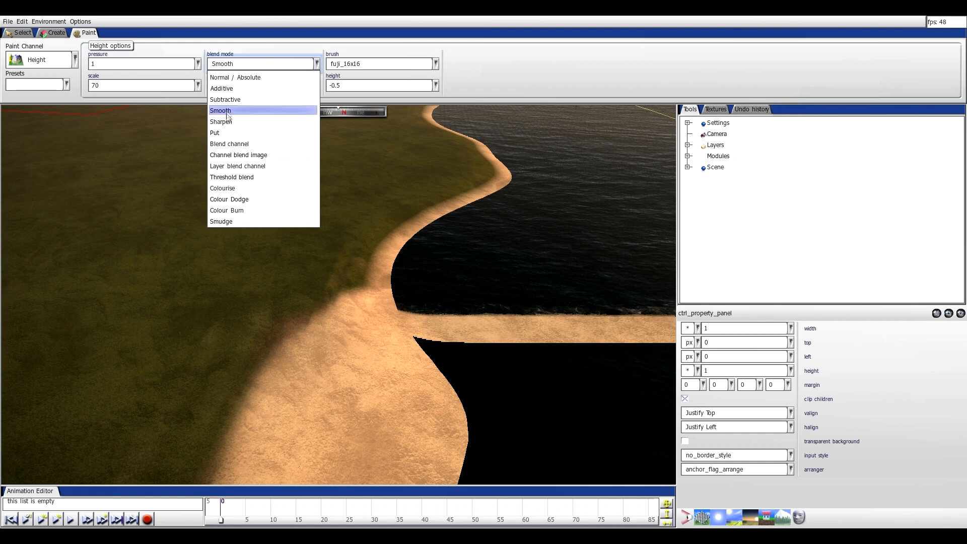
Set the height blend mode to Smooth for painting beside the beach.
left_click(240, 110)
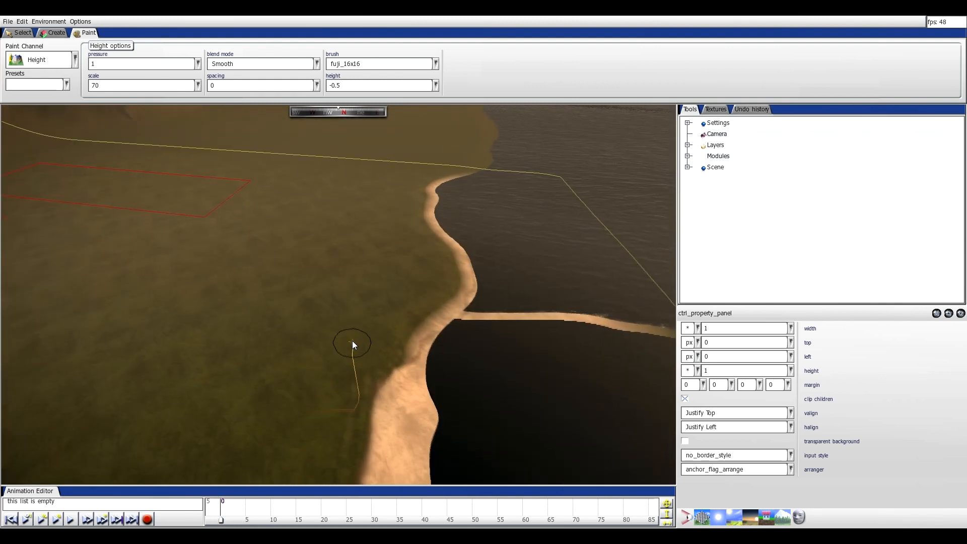
Paint Sand at brush scale 30 along the upper and lower shoreline.
left_click(69, 60)
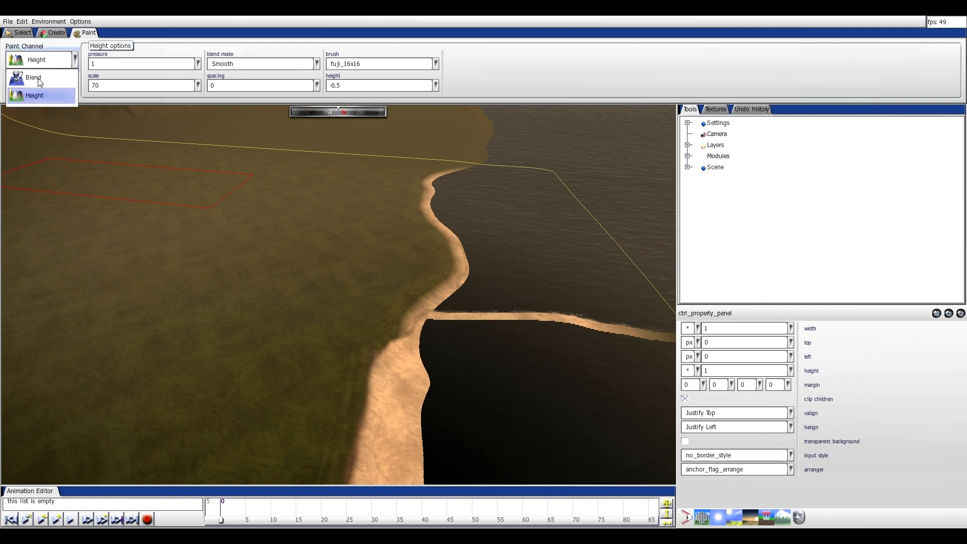
left_click(33, 78)
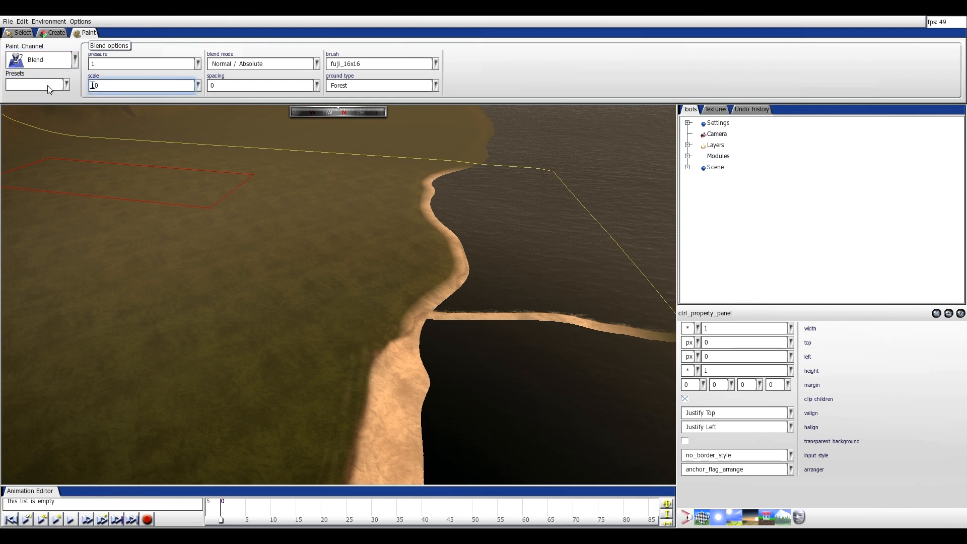
type("30")
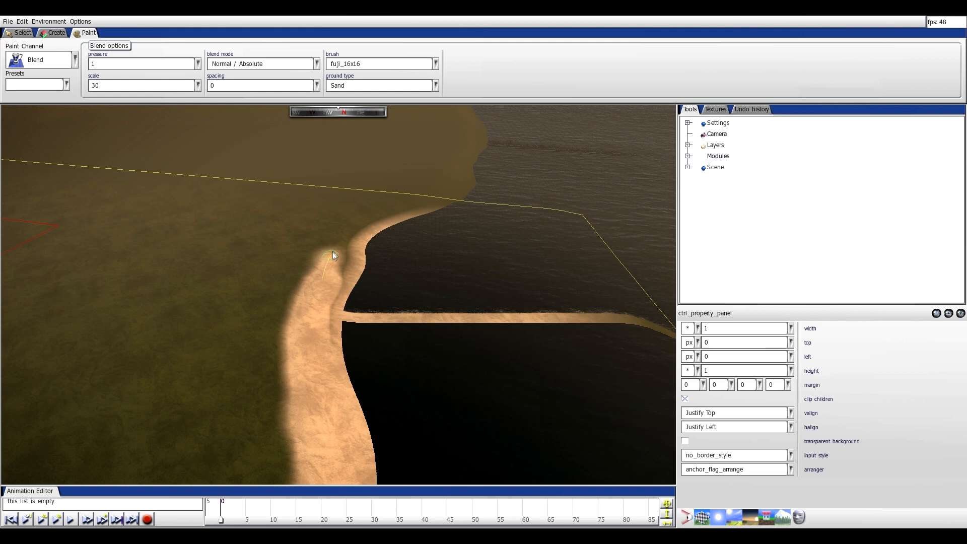
left_click_drag(333, 256, 363, 237)
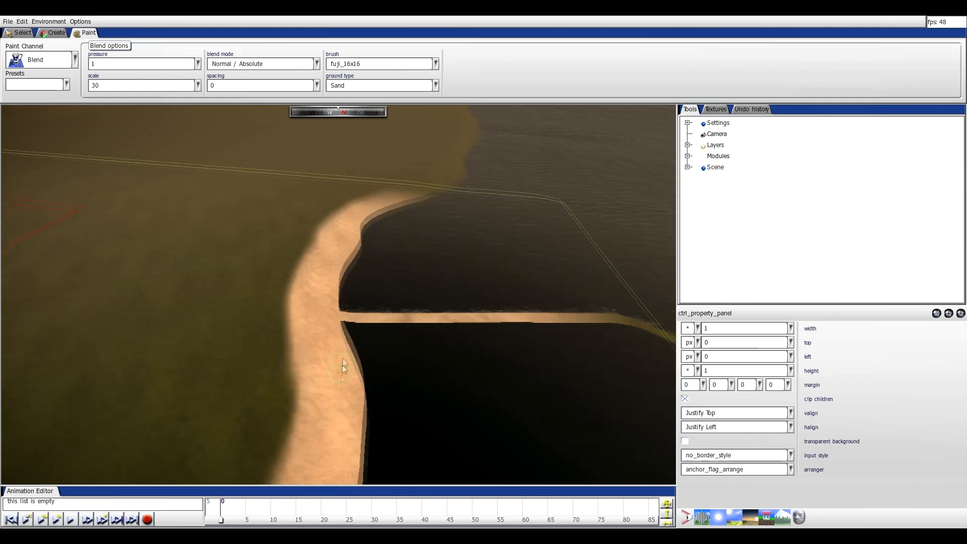
left_click_drag(343, 367, 404, 368)
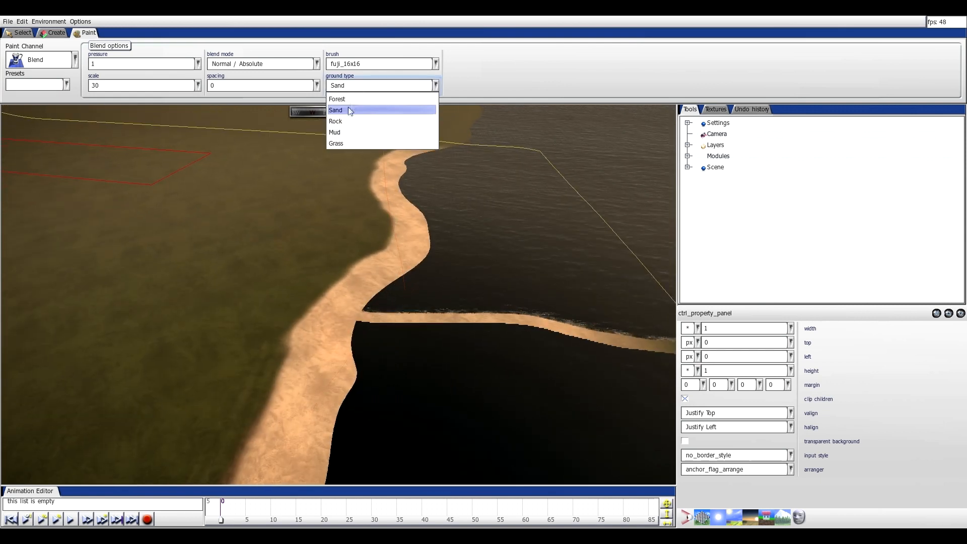
Paint a Mud strip beside the beach, then choose Grass for its inland edge.
left_click(334, 132)
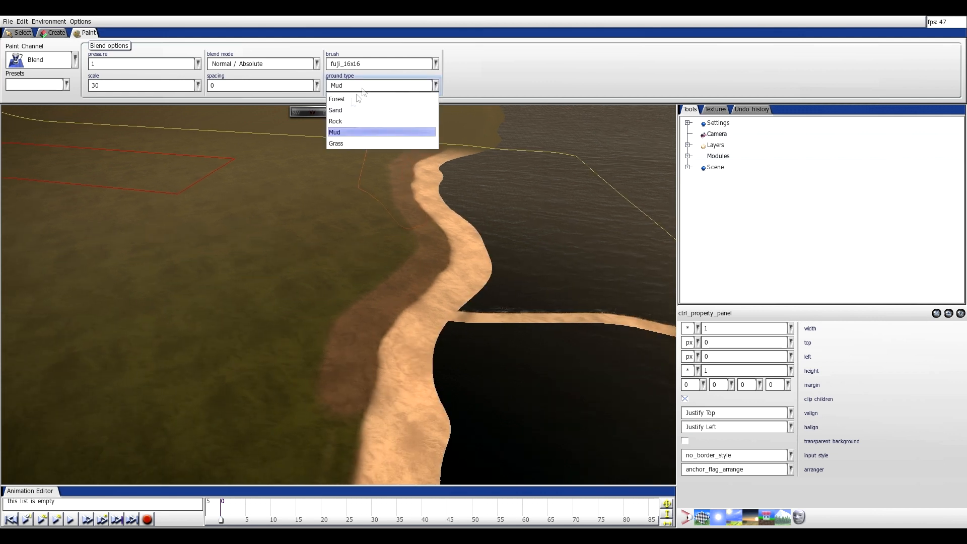
left_click(336, 143)
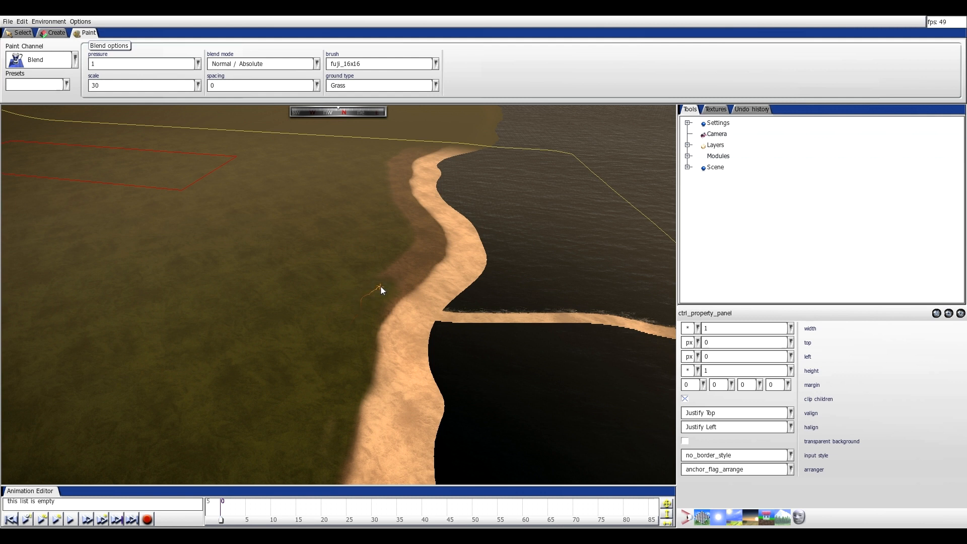
mouse_move(425, 249)
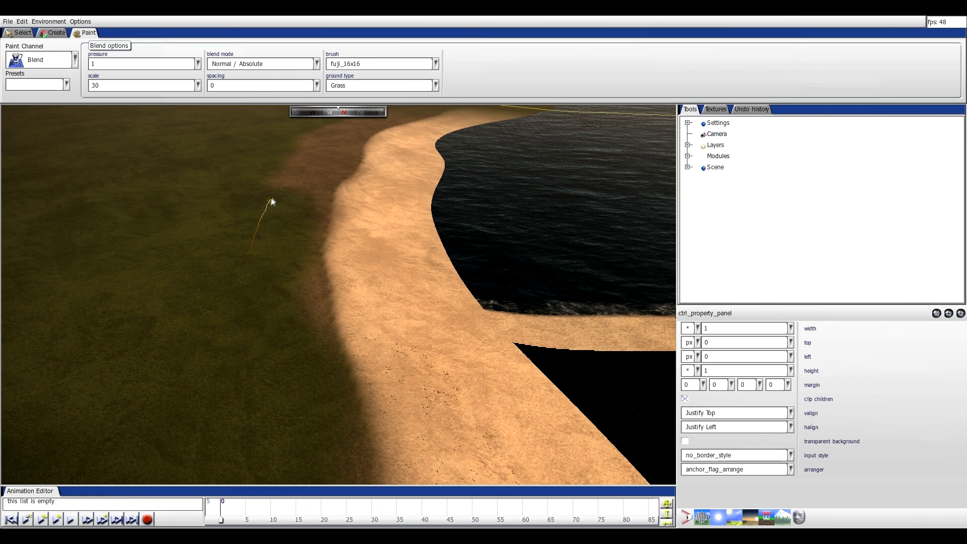
mouse_move(314, 165)
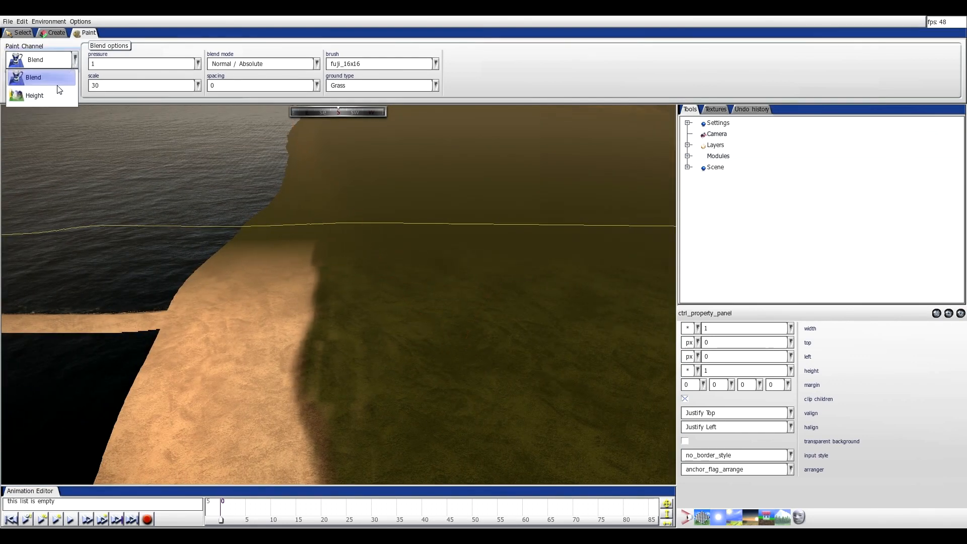
Raise rolling hills in the grassland, then set the fuji_16x16 brush scale to 50.
left_click(34, 95)
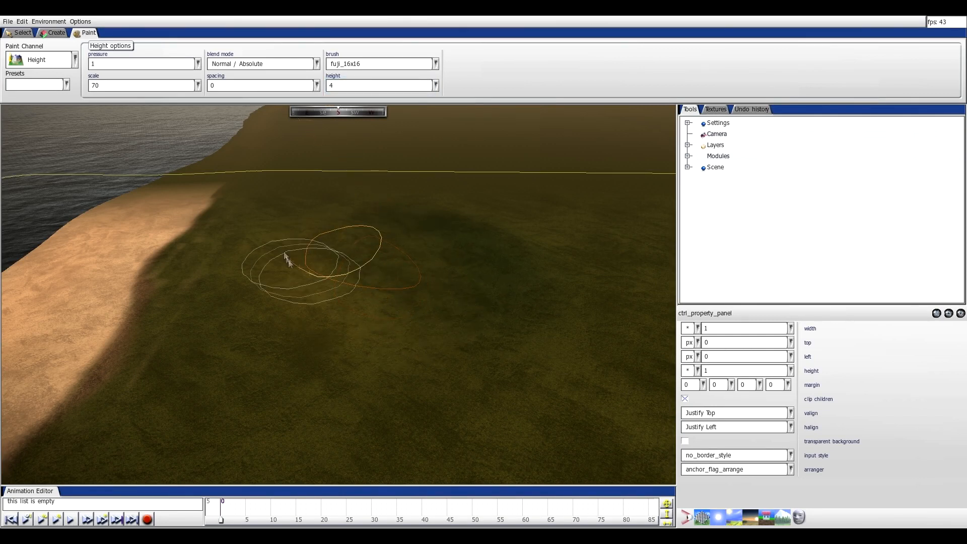
left_click_drag(287, 259, 531, 287)
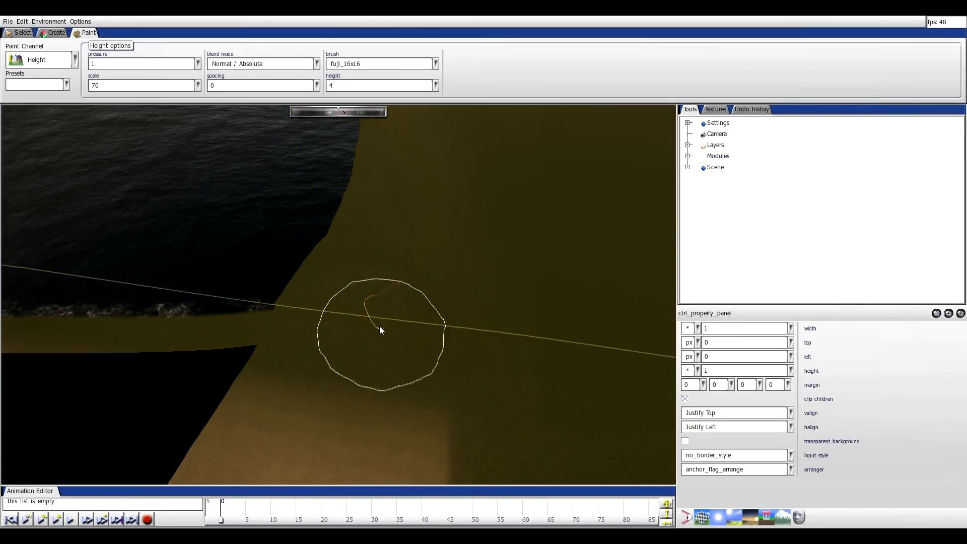
left_click(434, 64)
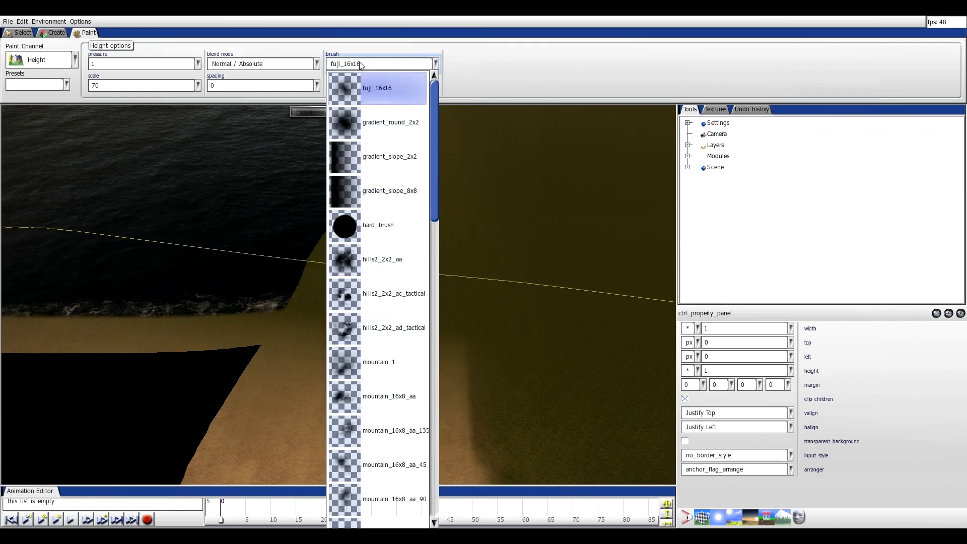
left_click(377, 88)
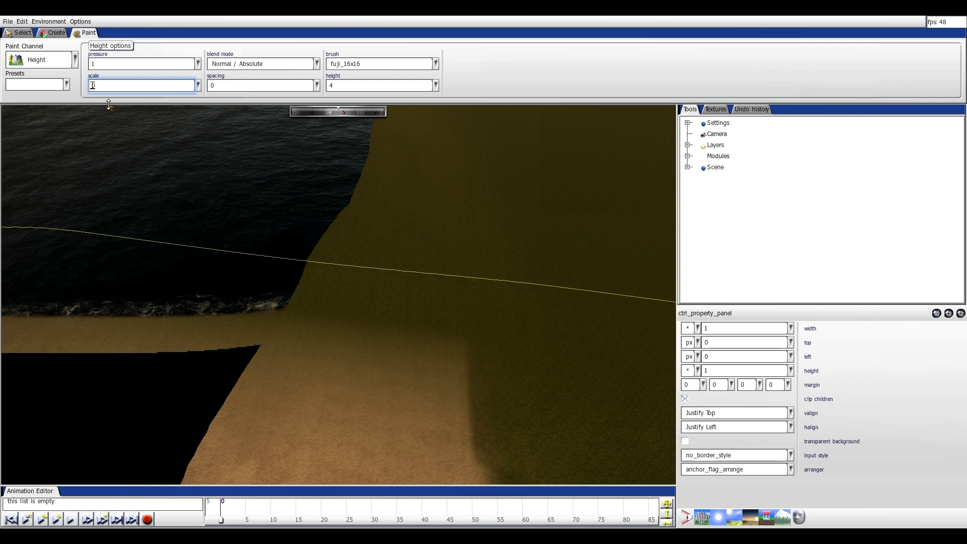
type("50")
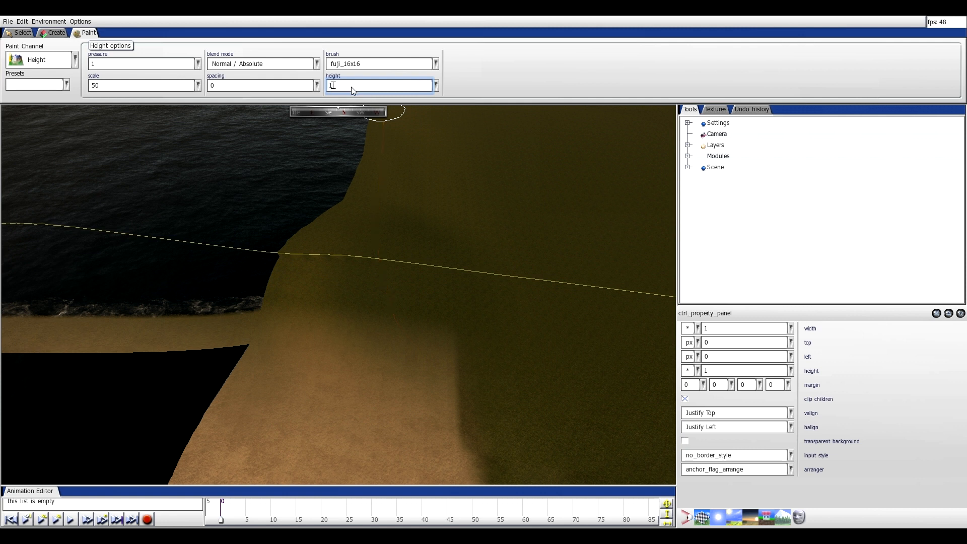
Set the height brush value to 10.
type("10")
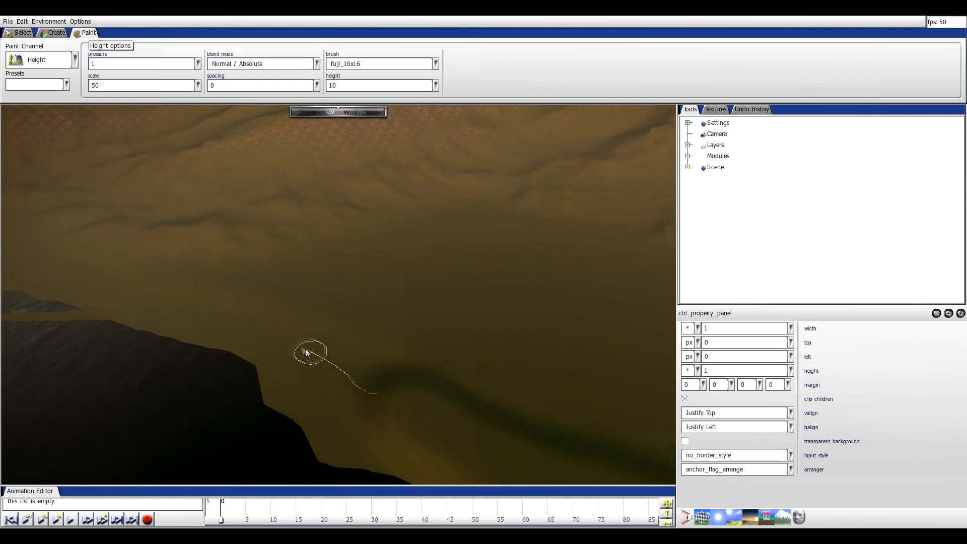
left_click_drag(308, 351, 352, 351)
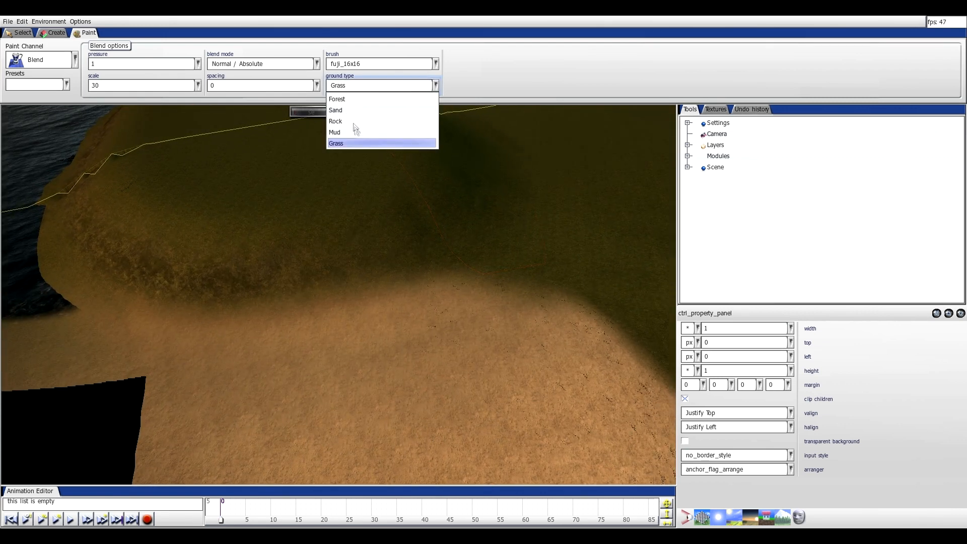
Choose Grass as the ground texture to paint over the hills.
left_click(334, 132)
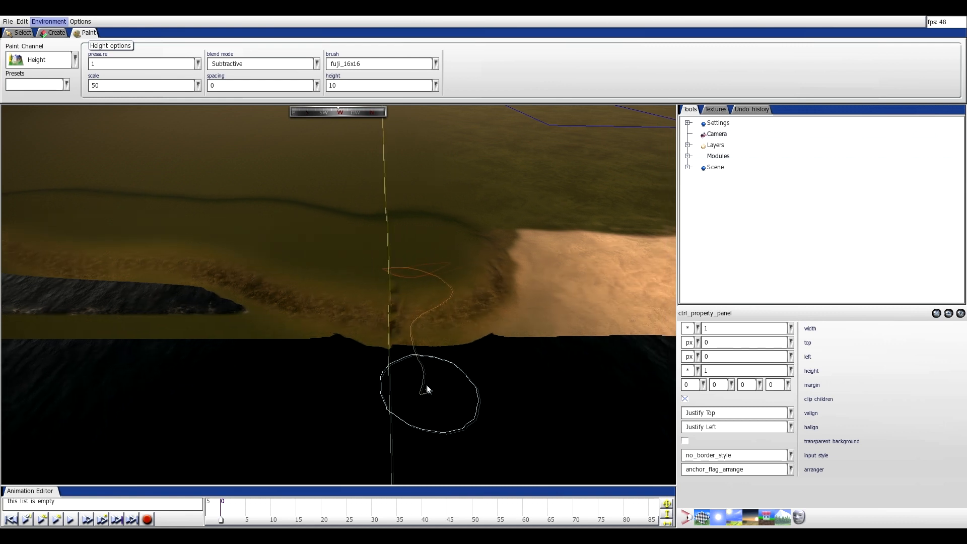
Try hills2_2x2_aa, then settle on the mountain_16x8_ab_90 height brush shape.
left_click(436, 63)
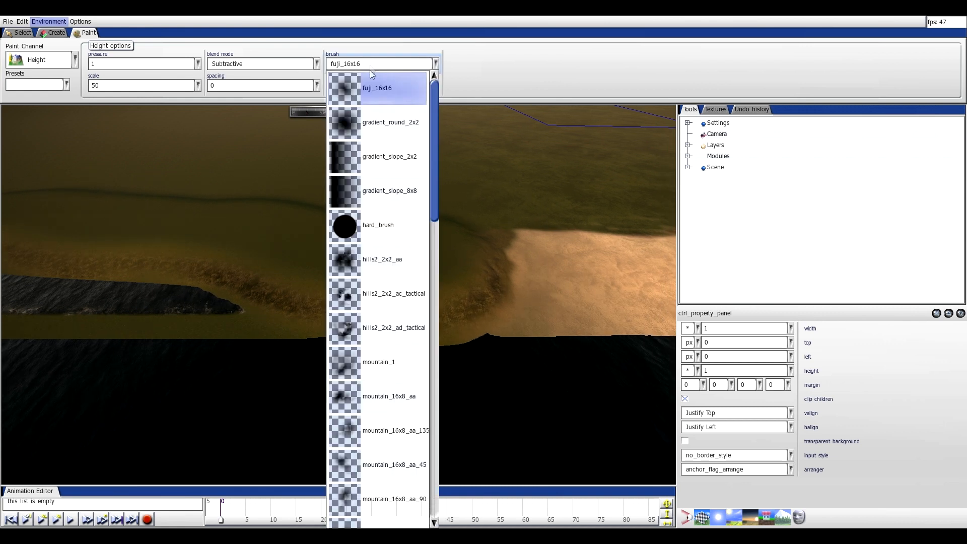
left_click(383, 259)
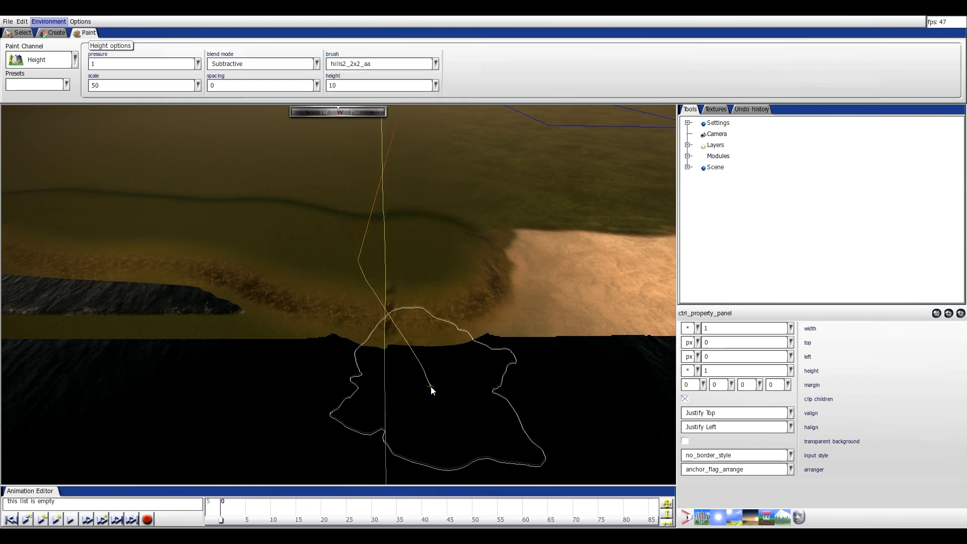
left_click(435, 64)
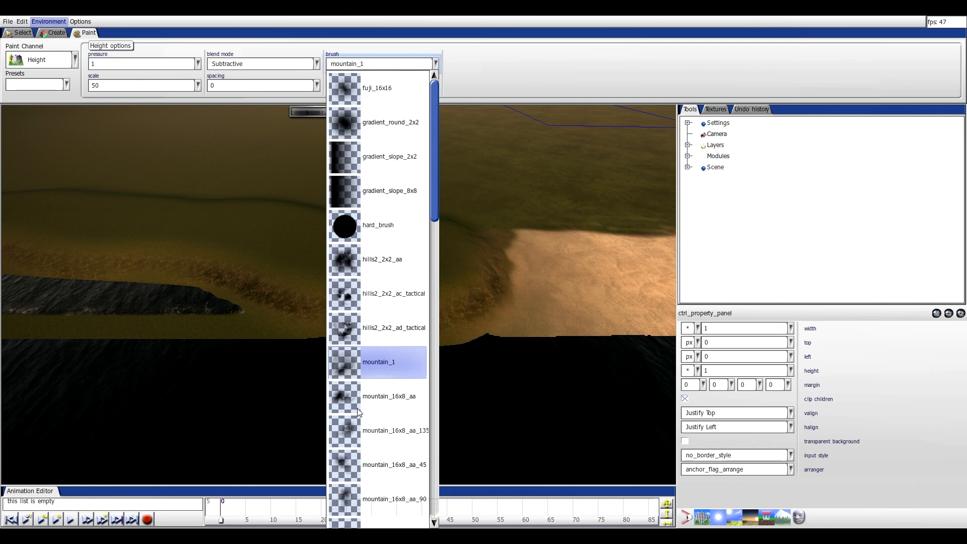
left_click(389, 396)
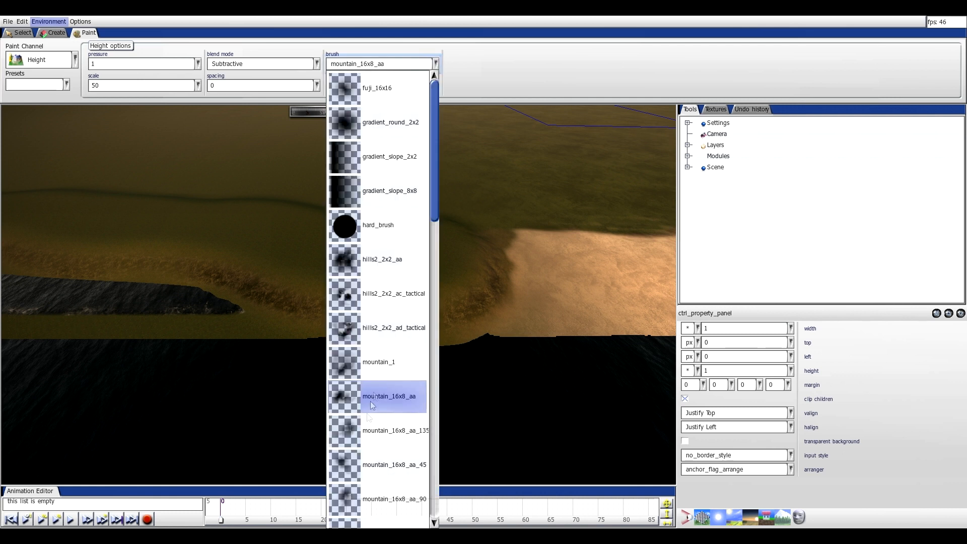
scroll("down", 3)
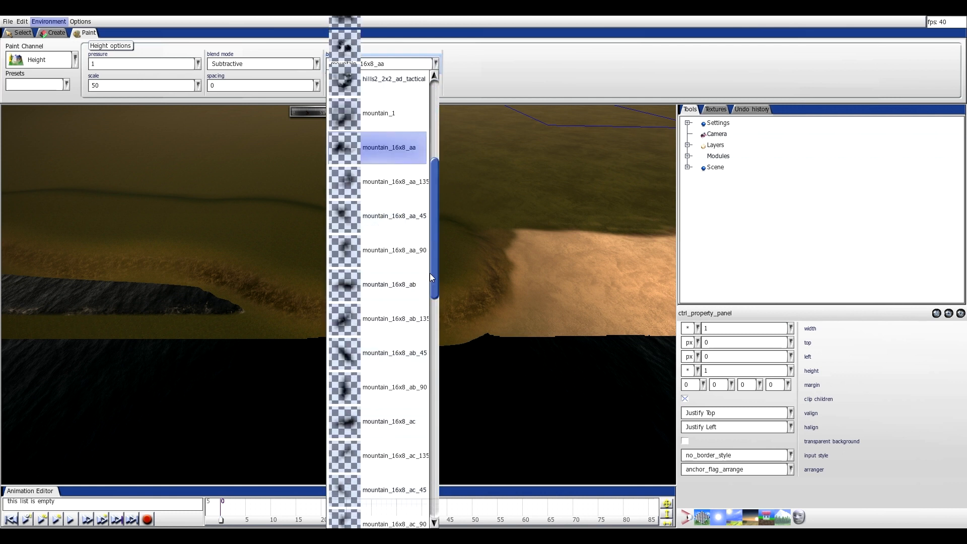
left_click(389, 387)
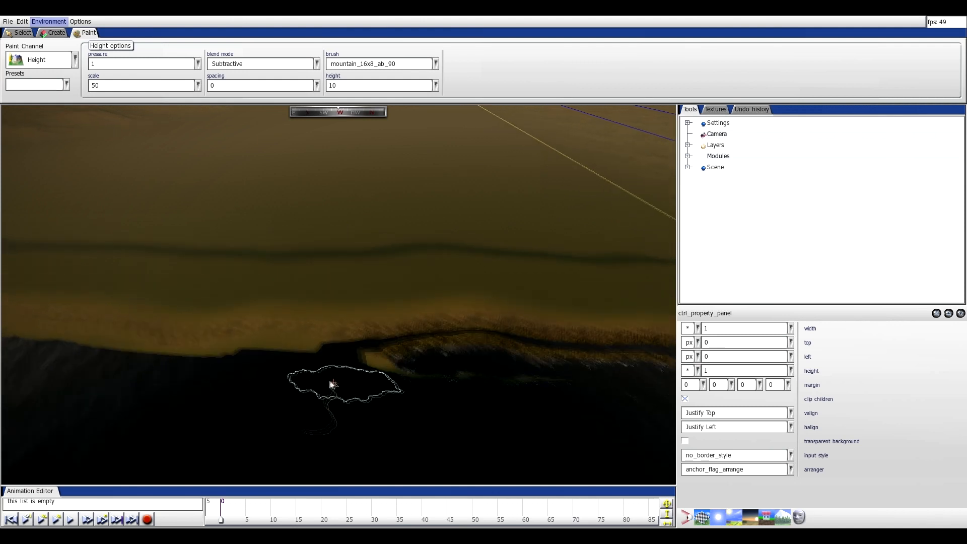
Carve a lowered, jagged edge along the shoreline with the mountain brush.
left_click_drag(333, 386, 308, 395)
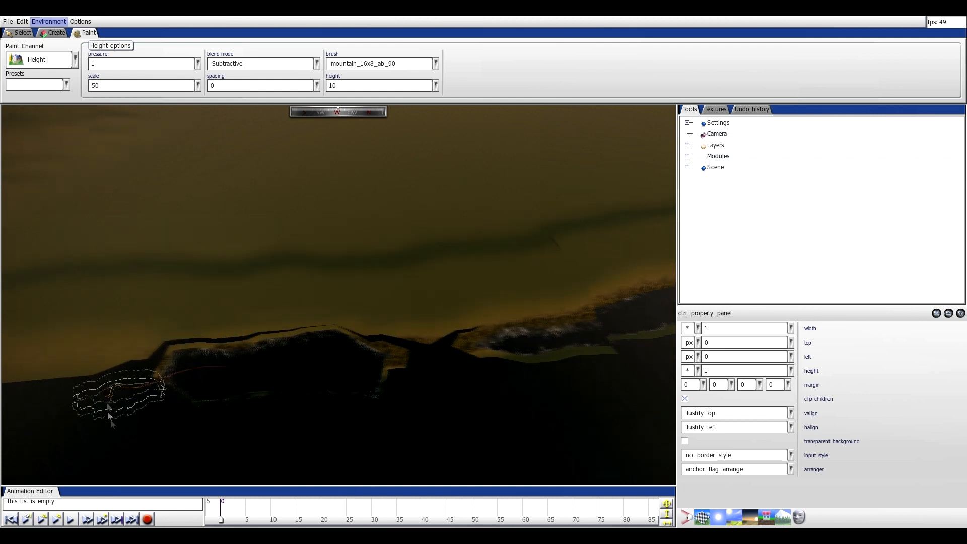
Carve the shore's left end lower, extending the drop along the coastline.
left_click_drag(111, 401, 290, 401)
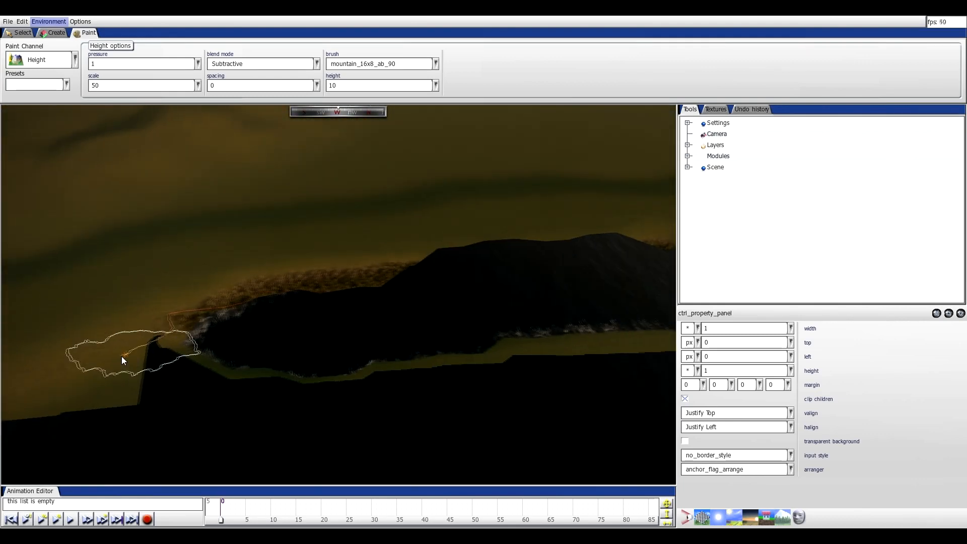
left_click_drag(124, 361, 519, 271)
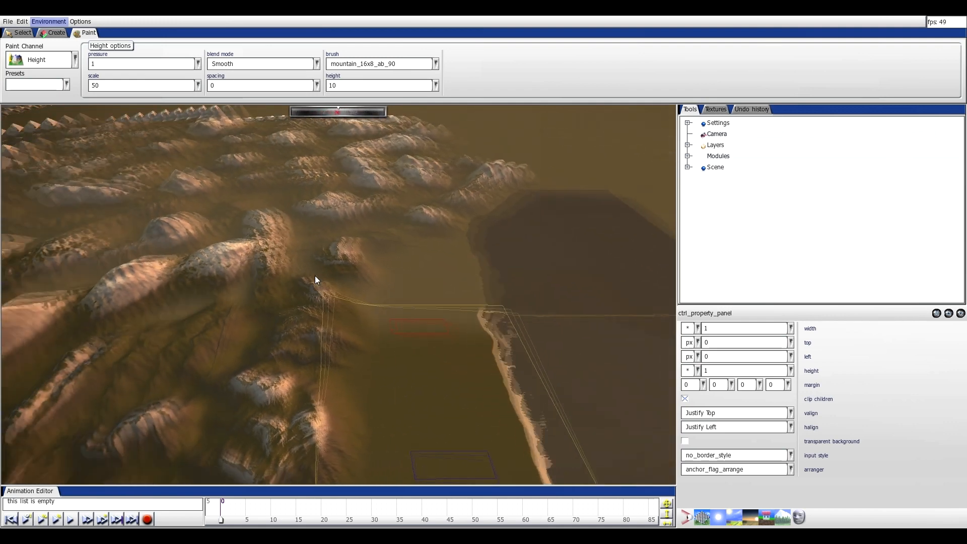
Soften the rough inland hills with a Smooth-mode height brush stroke.
left_click_drag(316, 281, 338, 342)
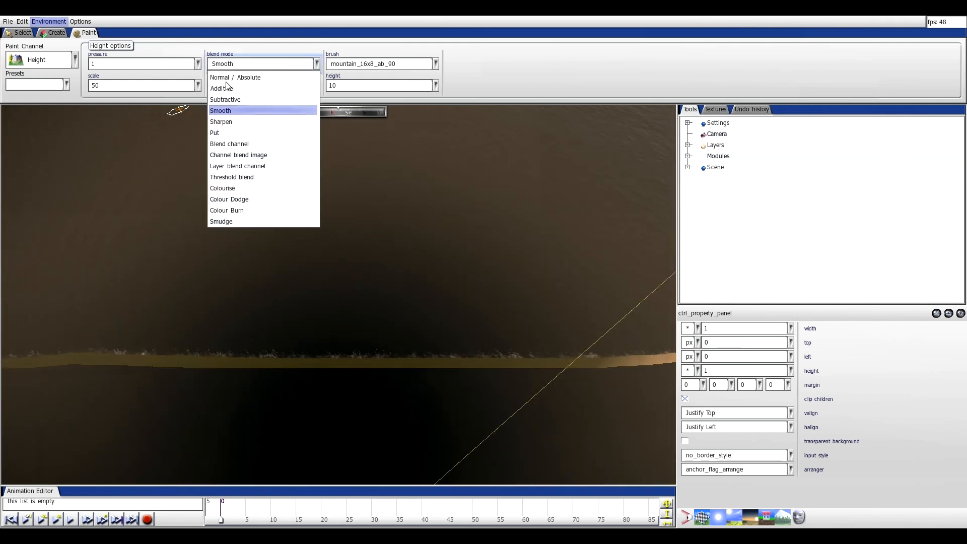
Switch height painting to Normal / Absolute with brush mountain_16x8_ab_90 at scale 300.
left_click(234, 77)
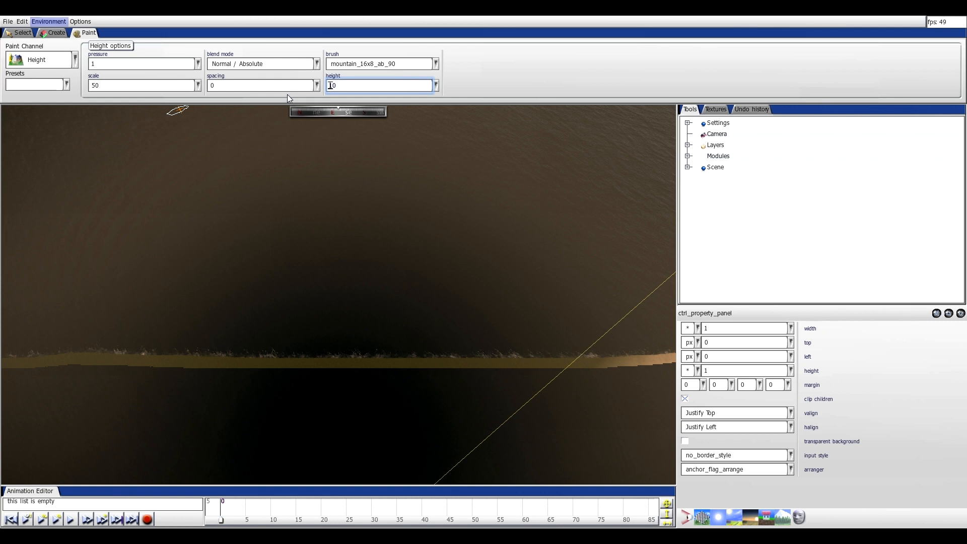
type("50")
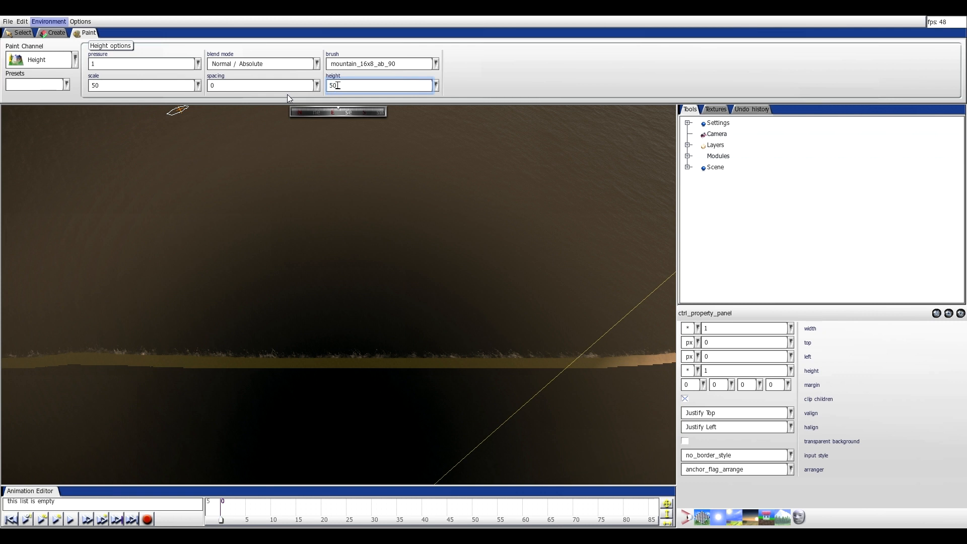
left_click(435, 63)
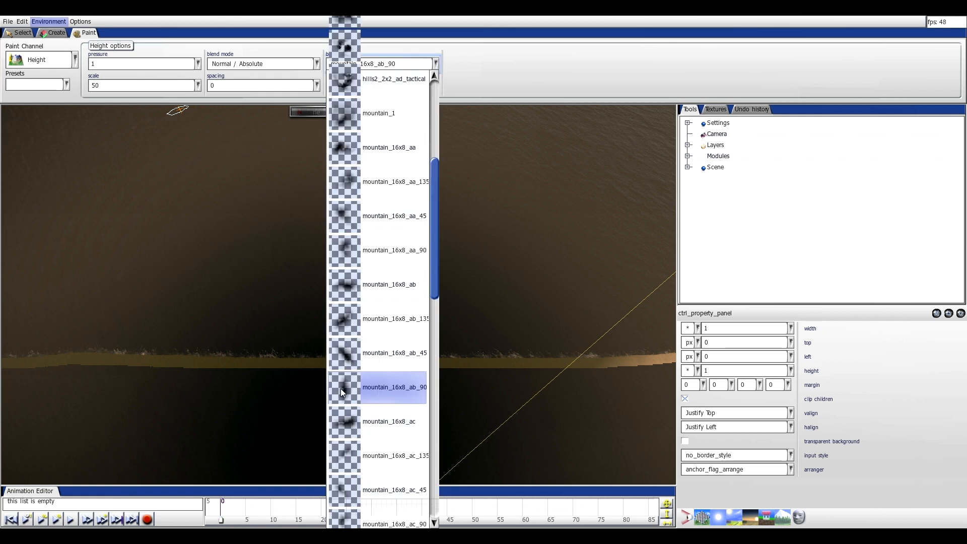
left_click(394, 387)
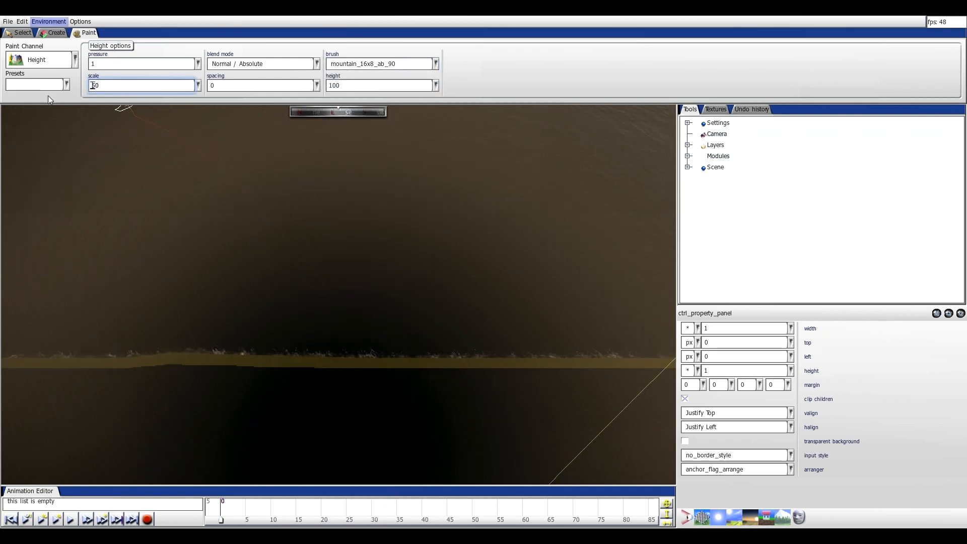
type("300")
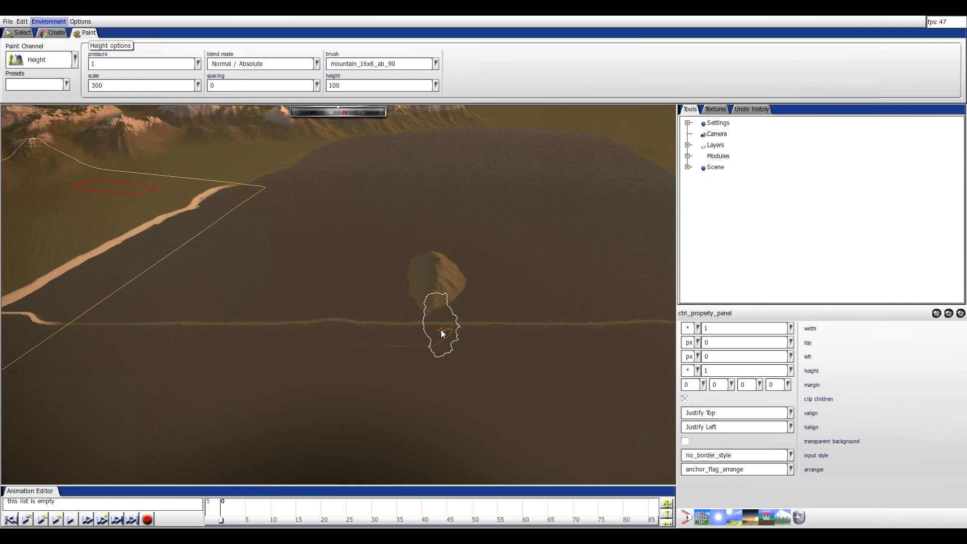
Paint a tall mountain island up out of the water near the shore.
left_click_drag(441, 333, 484, 336)
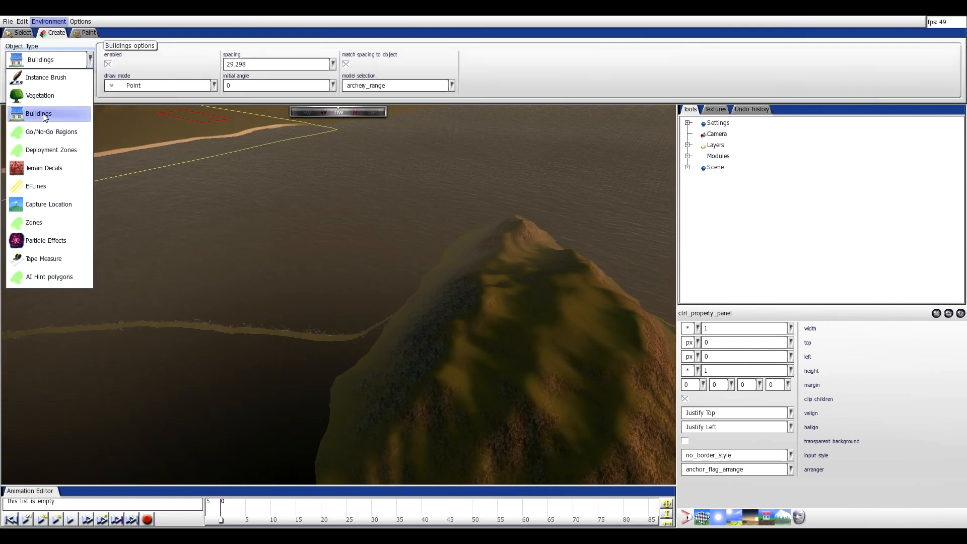
Choose castle_01_tower_03 from the building model list for placement.
left_click(451, 85)
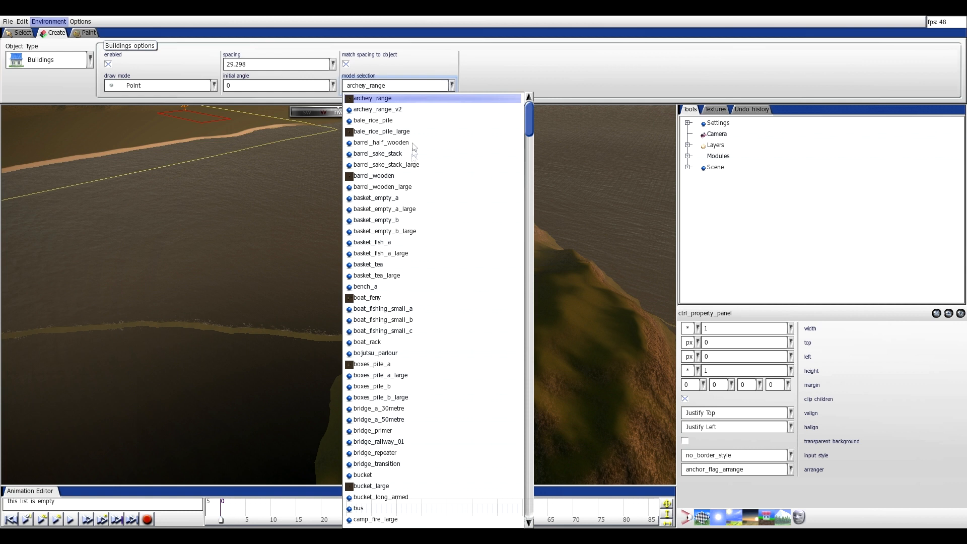
mouse_move(399, 334)
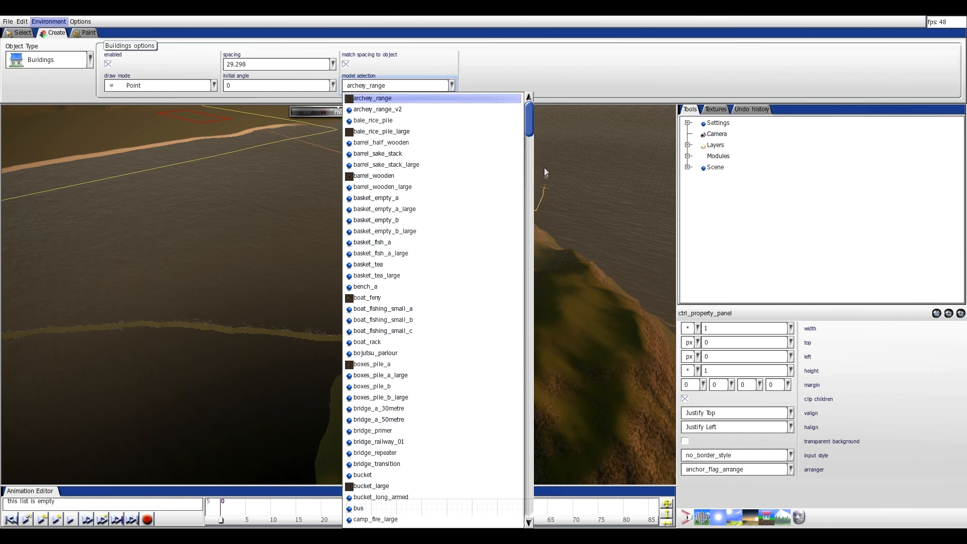
scroll("down", 3)
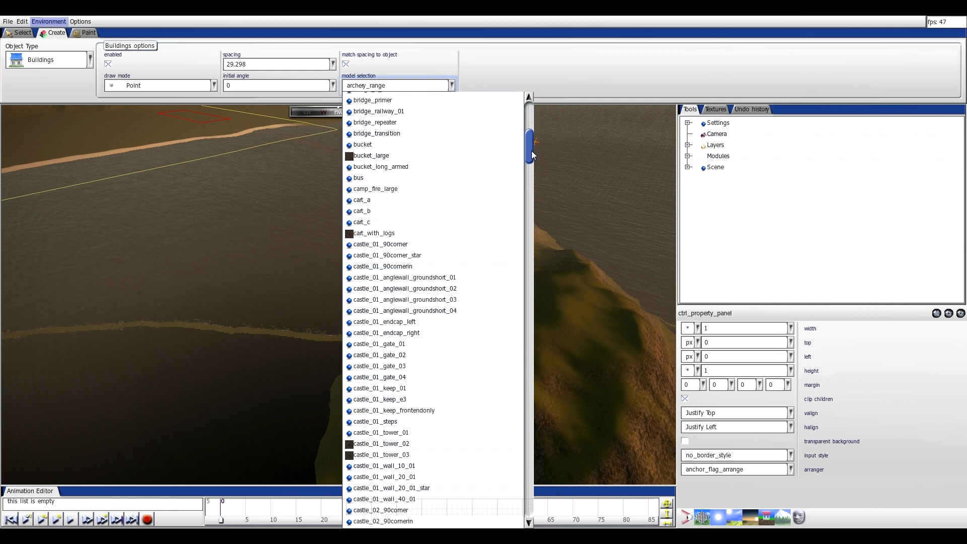
scroll("down", 3)
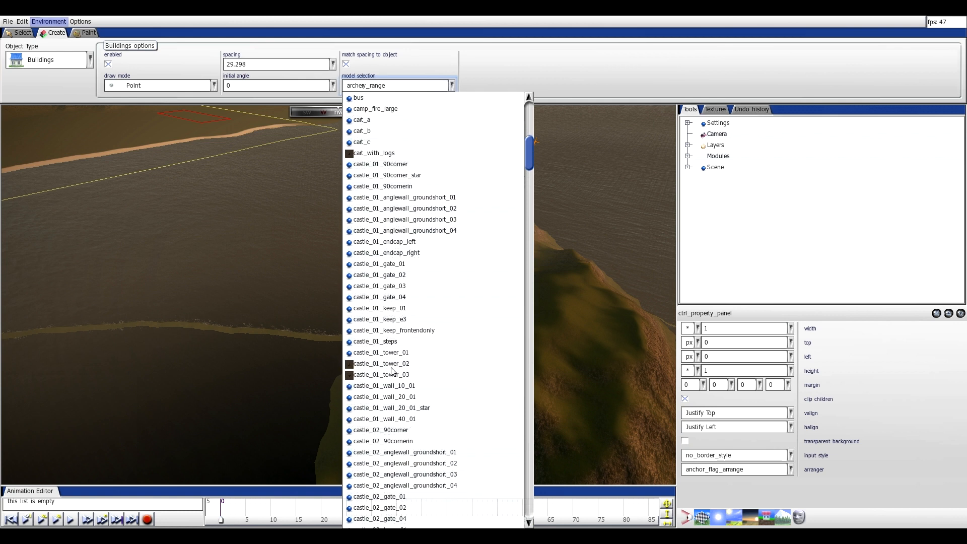
left_click(382, 374)
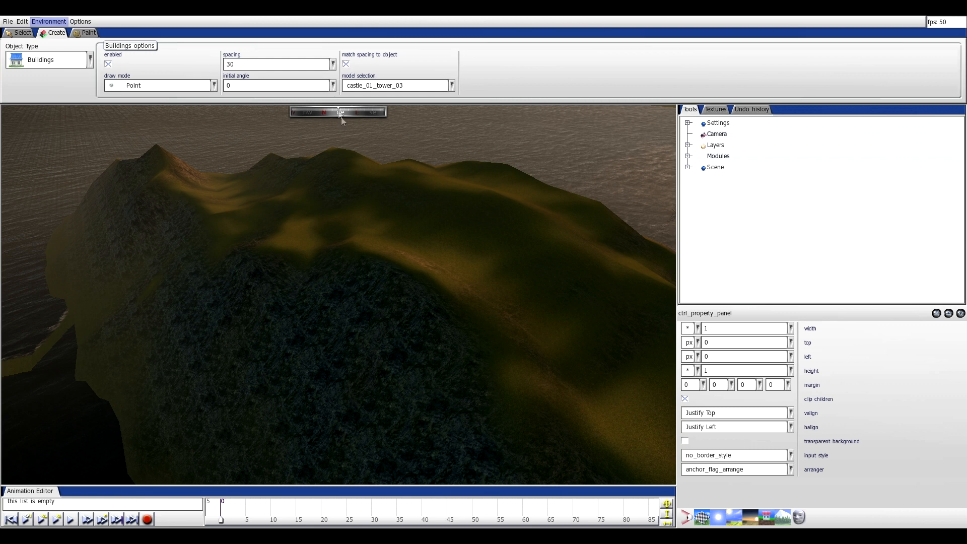
Place a castle_01_tower_03 tower on the grass and select it for editing.
left_click(471, 266)
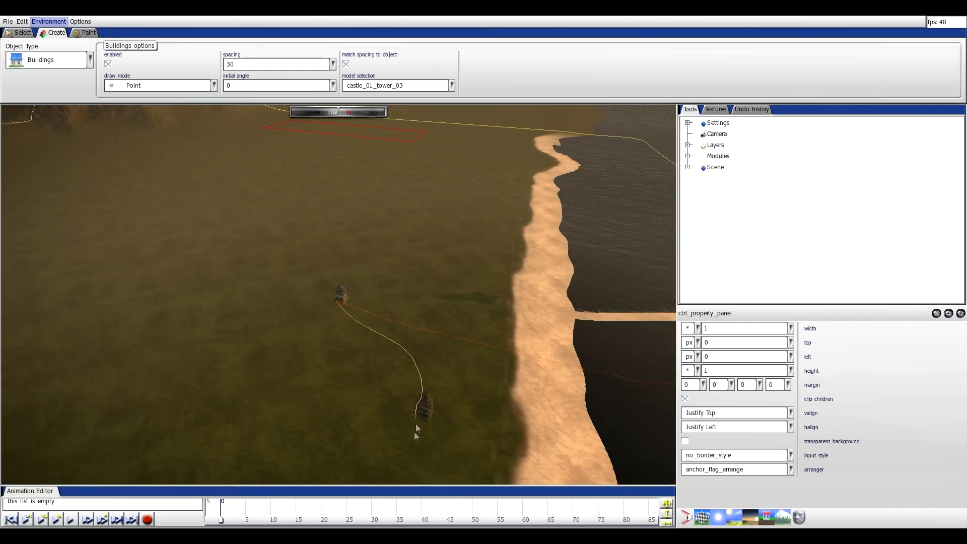
left_click(22, 33)
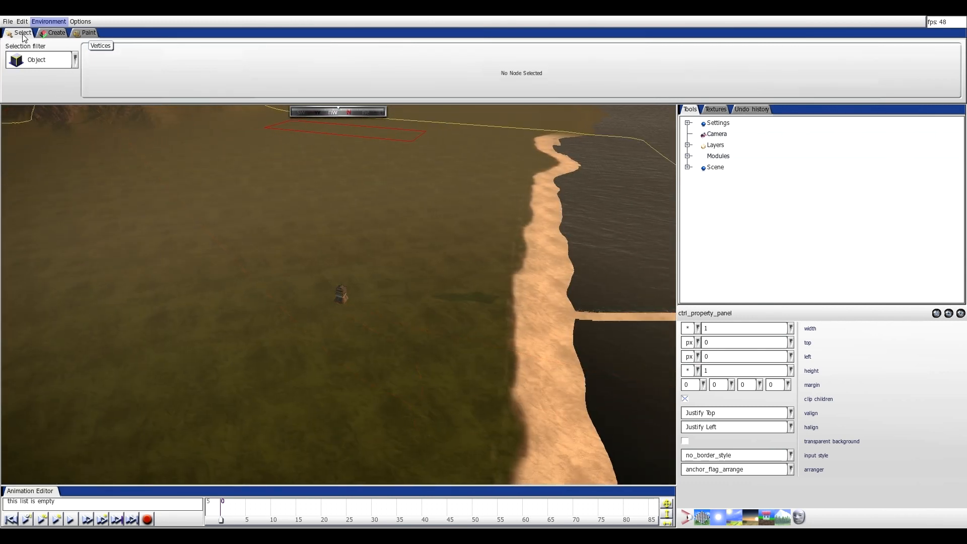
left_click(340, 300)
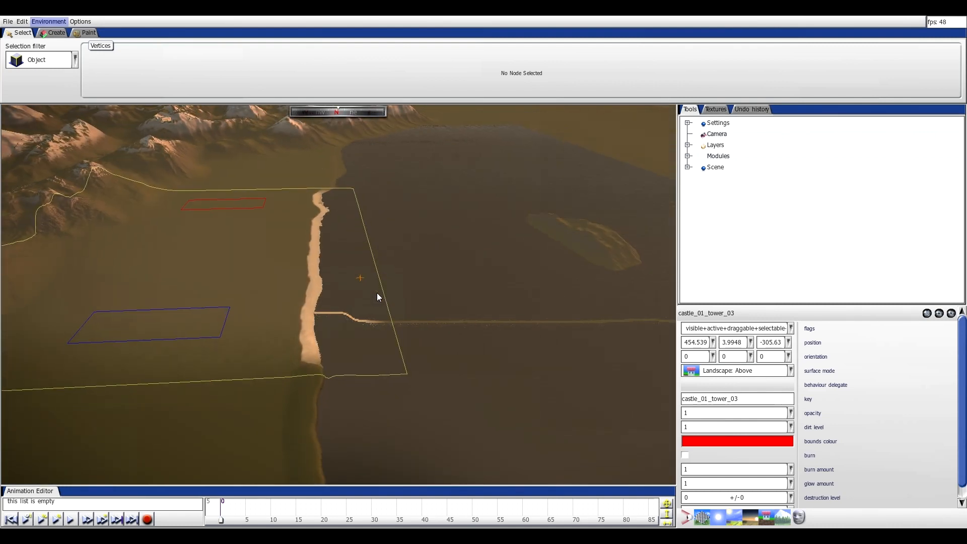
Set object creation to Vegetation in Brush mode with scale 30.
left_click(55, 33)
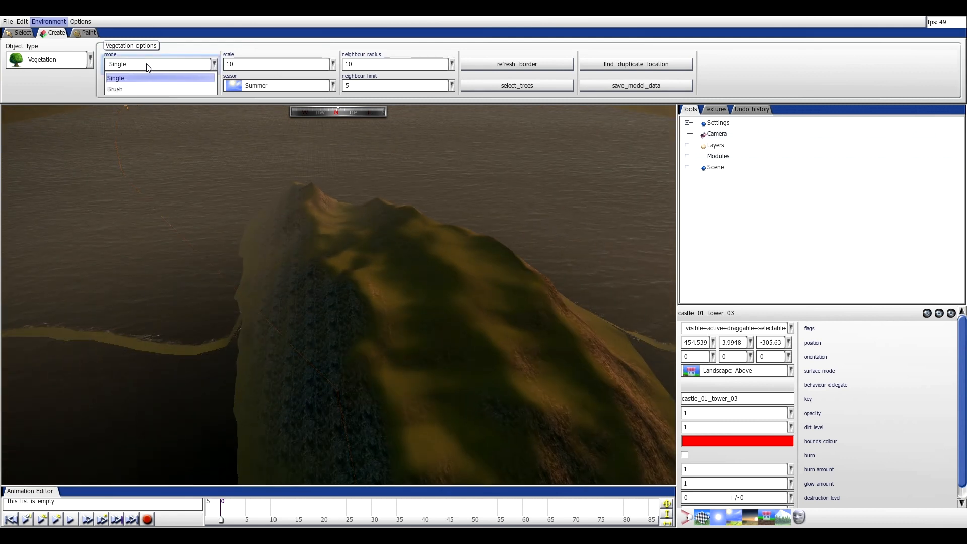
left_click(115, 88)
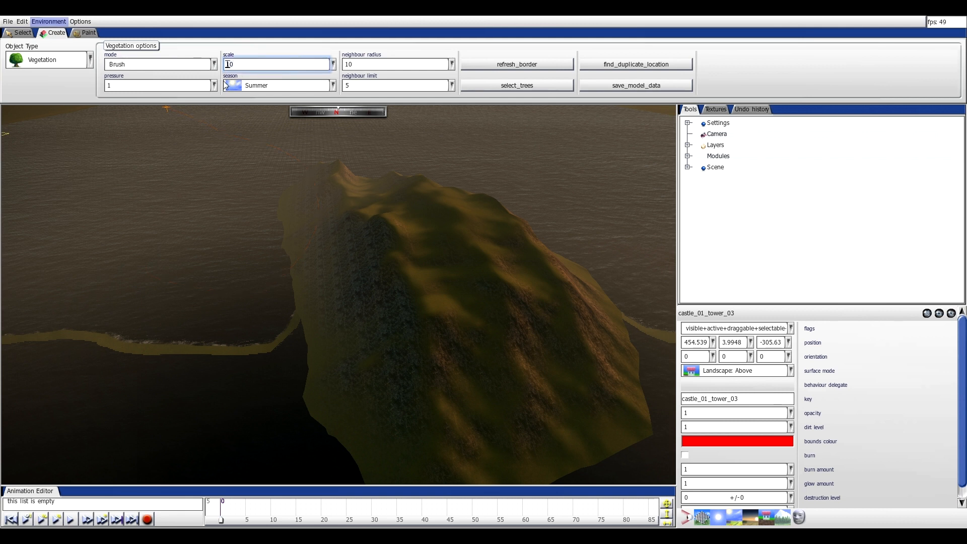
type("30")
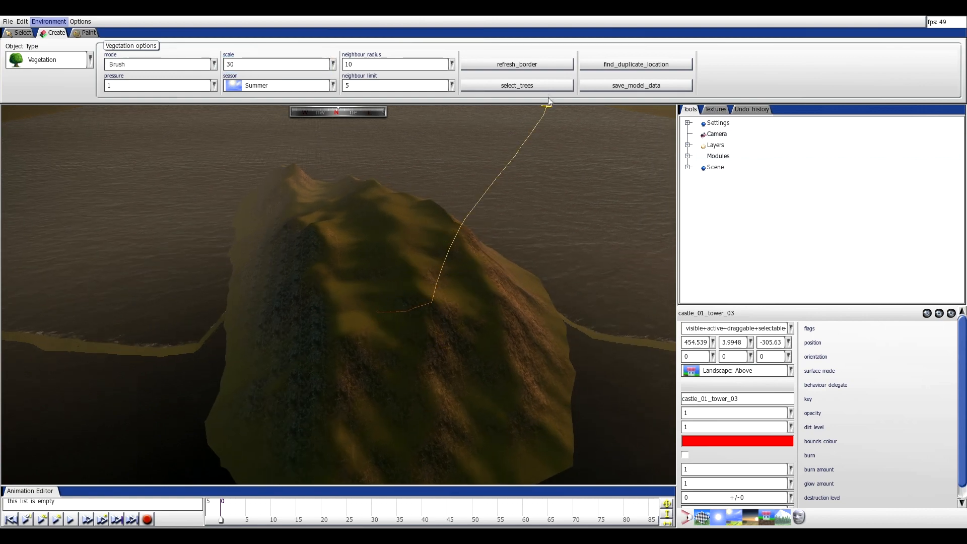
Load the oak_outer vegetation preset as the tree selection instead of pine.
left_click(517, 85)
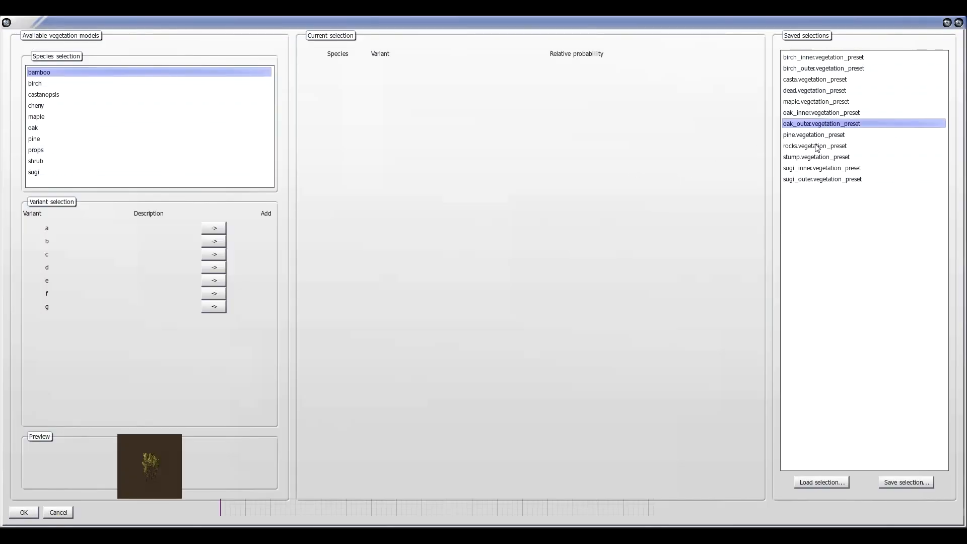
left_click(813, 134)
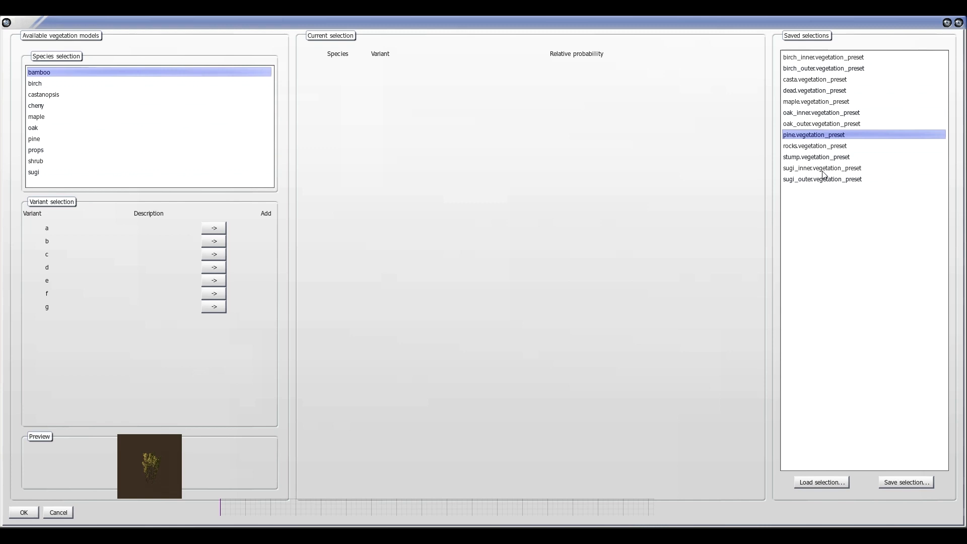
mouse_move(804, 96)
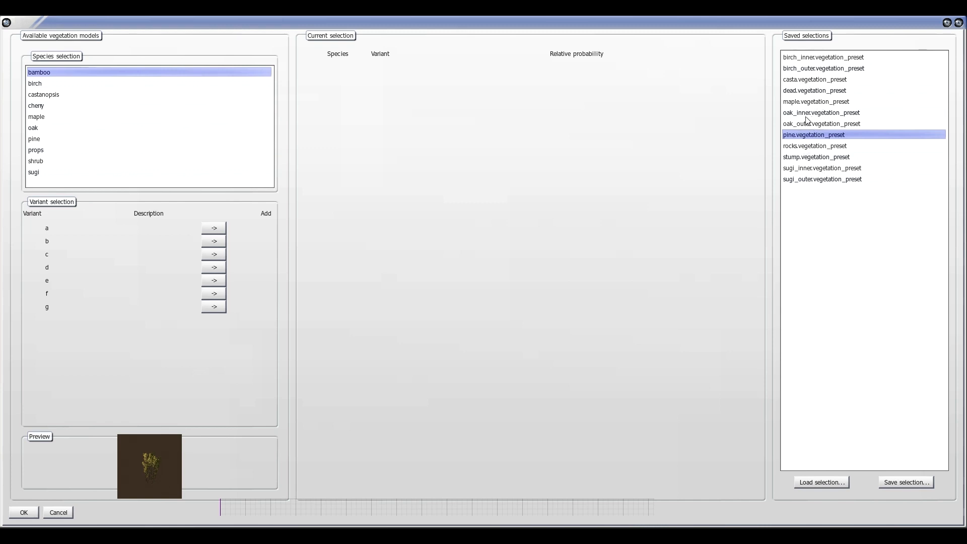
left_click(821, 123)
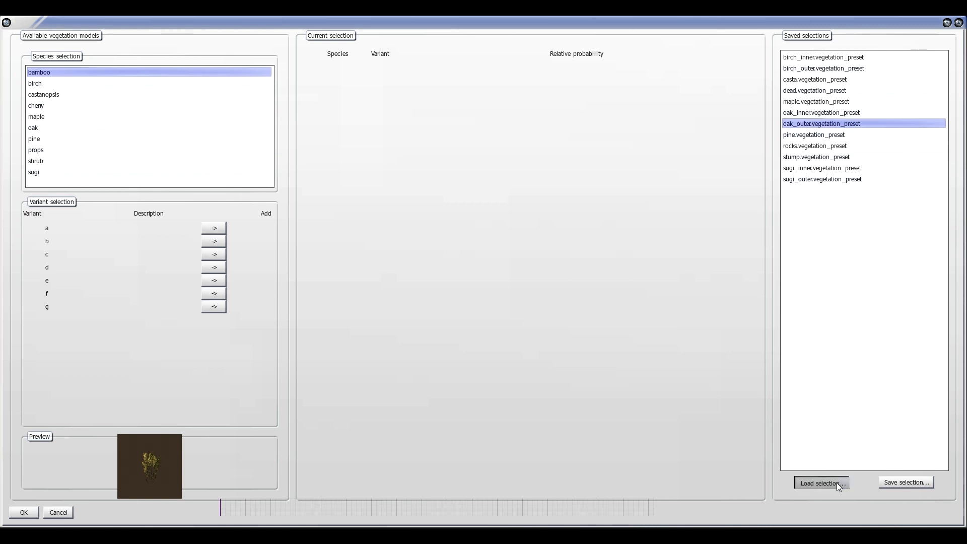
left_click(822, 482)
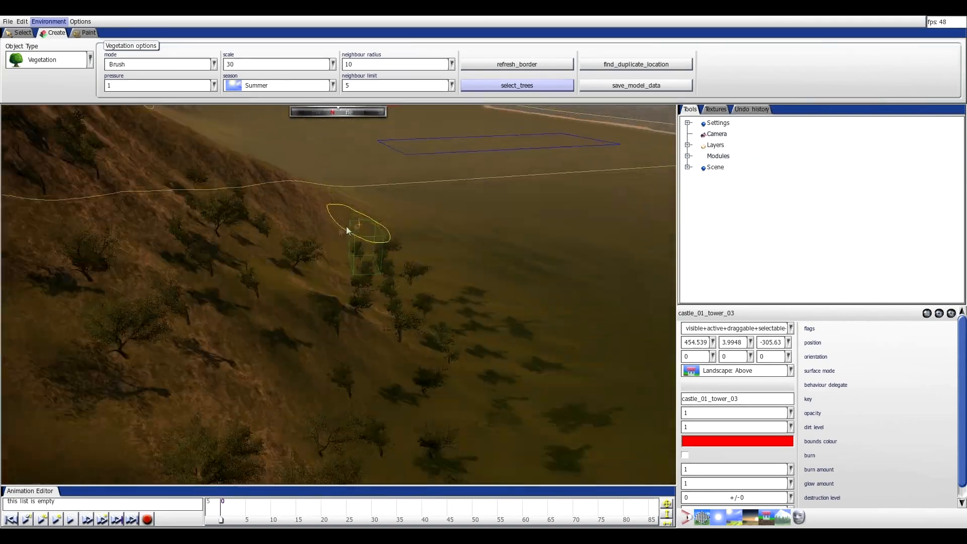
Reopen the tree models dialog to review the oak variants, then close it.
left_click(517, 86)
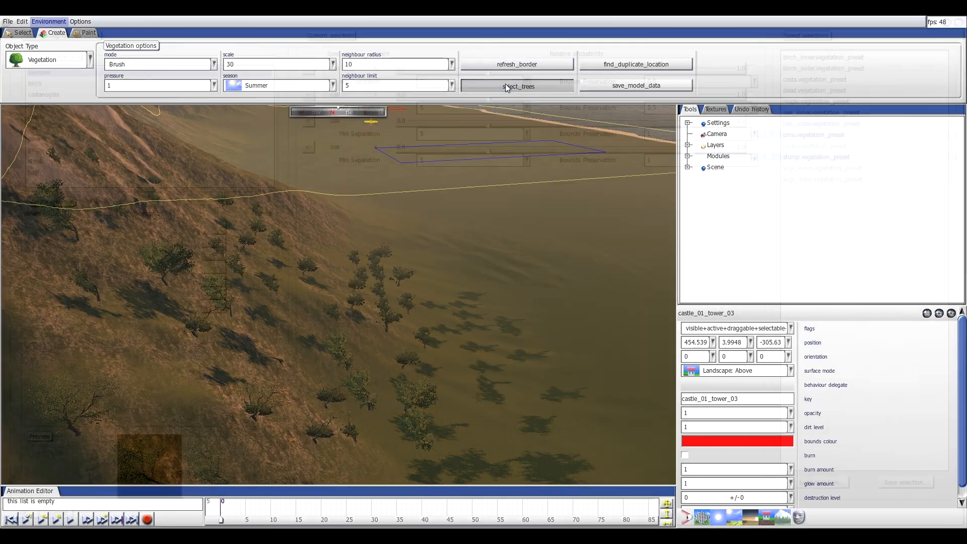
left_click(518, 86)
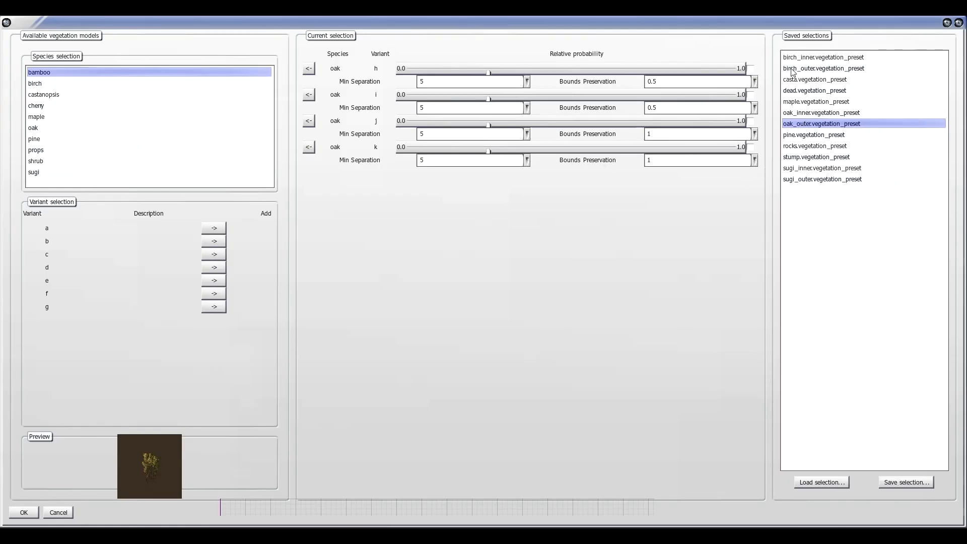
left_click(823, 68)
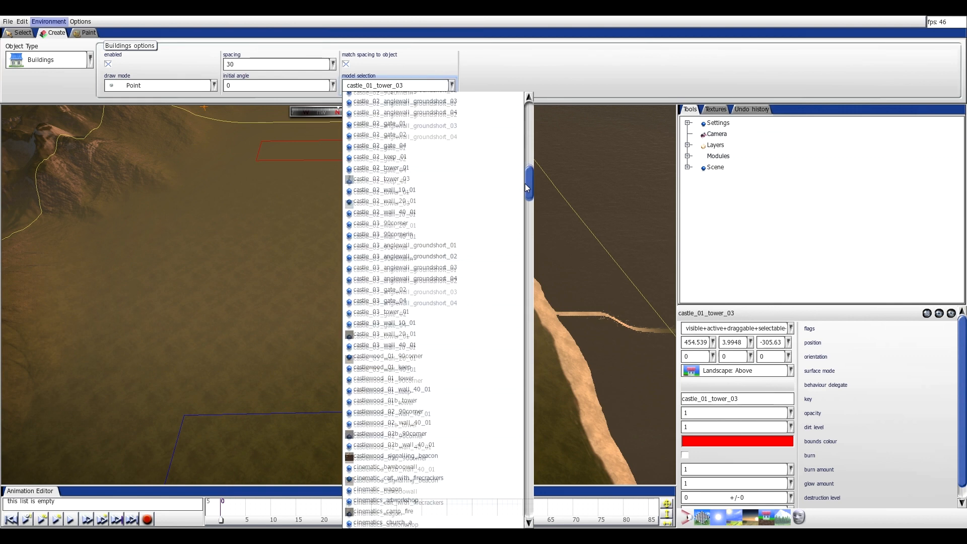
Pick the small fishing boat model and place a boat on the map.
left_click_drag(525, 188, 525, 130)
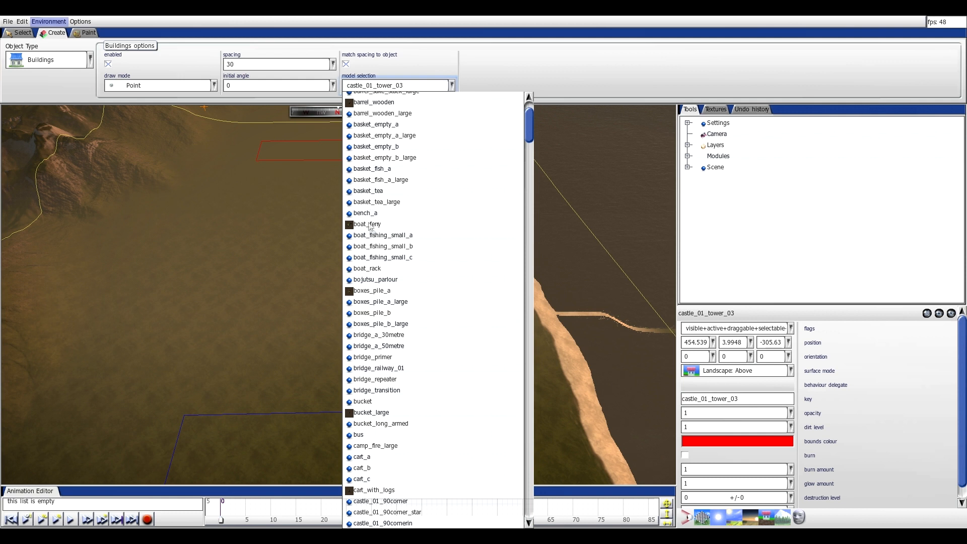
left_click(382, 235)
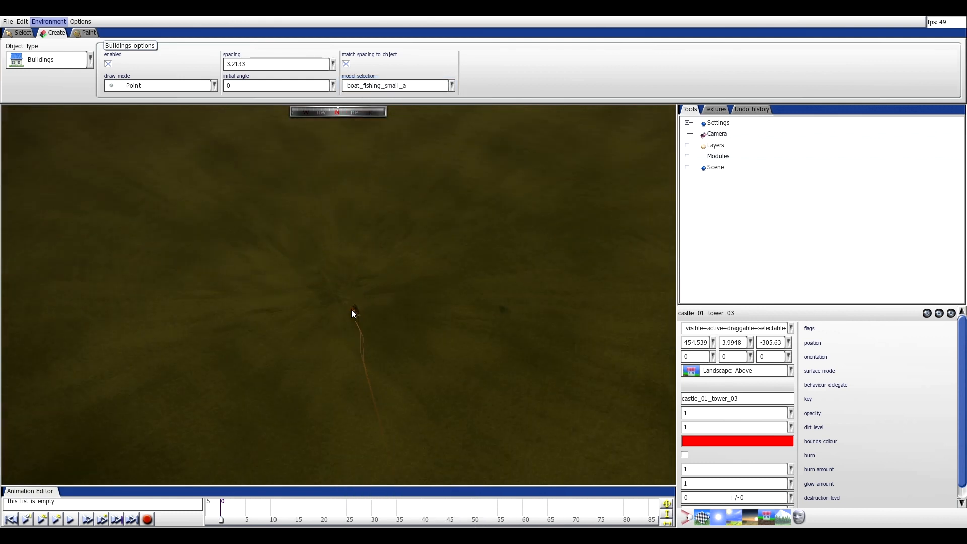
left_click(353, 313)
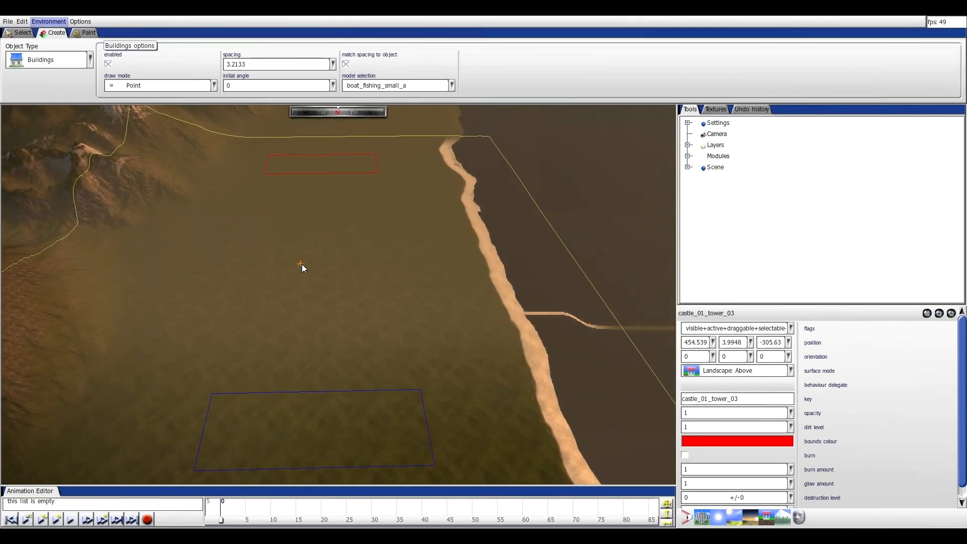
Scroll through the full building model list in the selection dropdown.
left_click(451, 85)
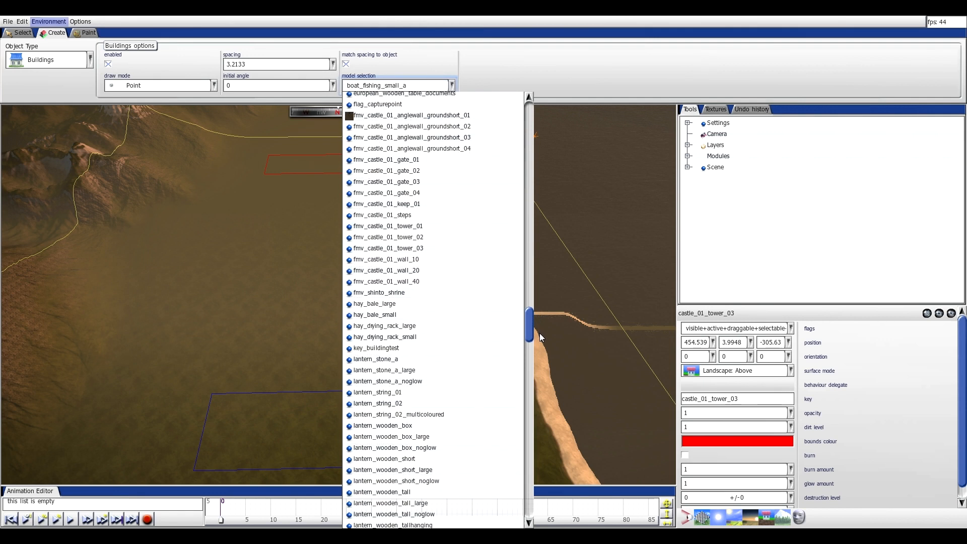
scroll("down", 3)
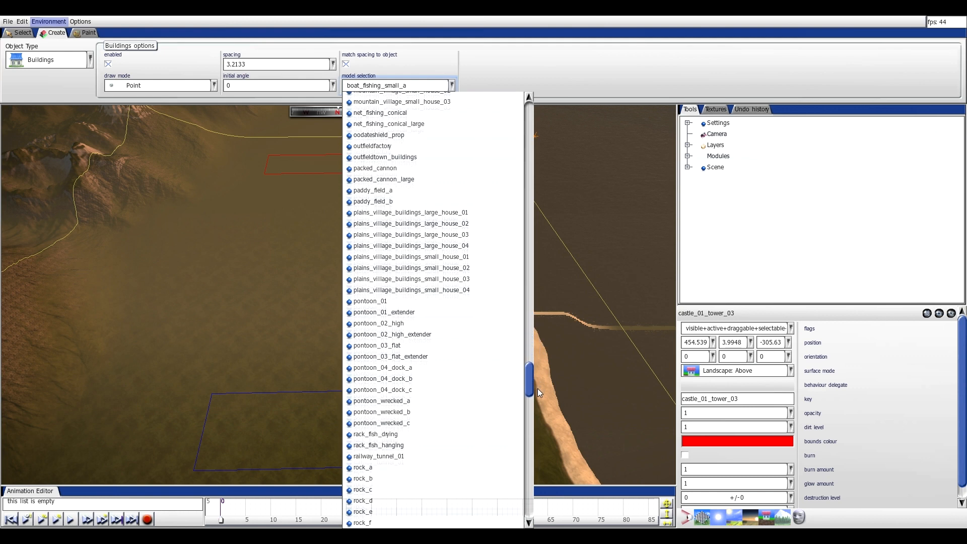
scroll("down", 3)
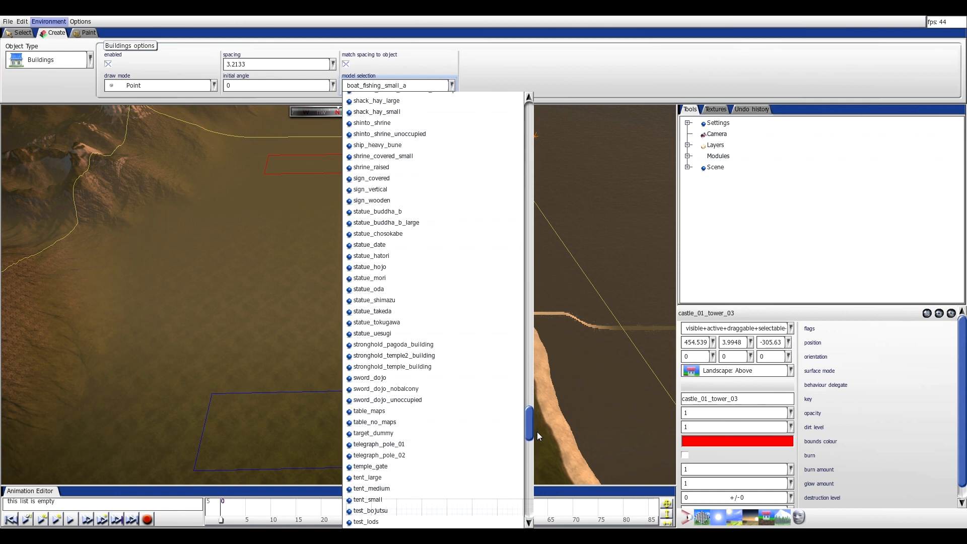
left_click_drag(528, 425, 529, 450)
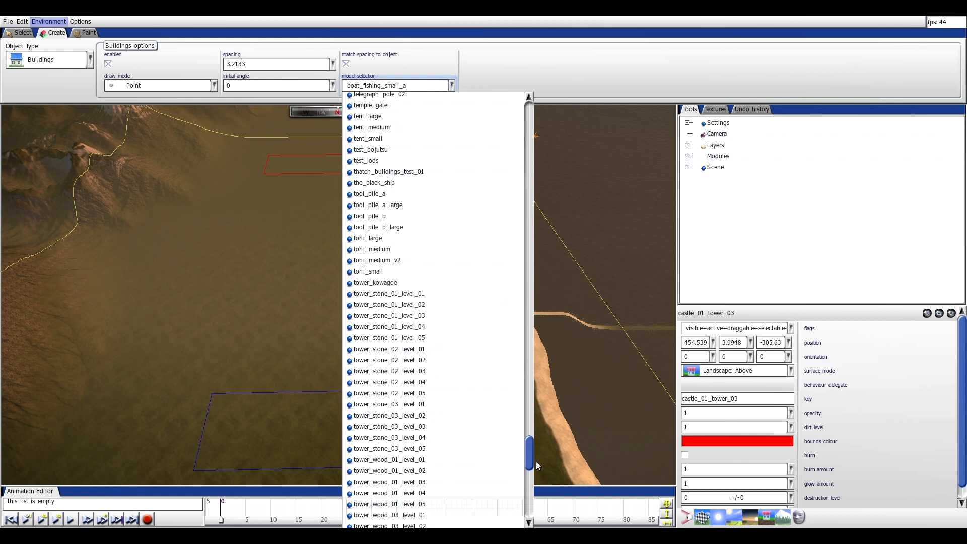
scroll("down", 3)
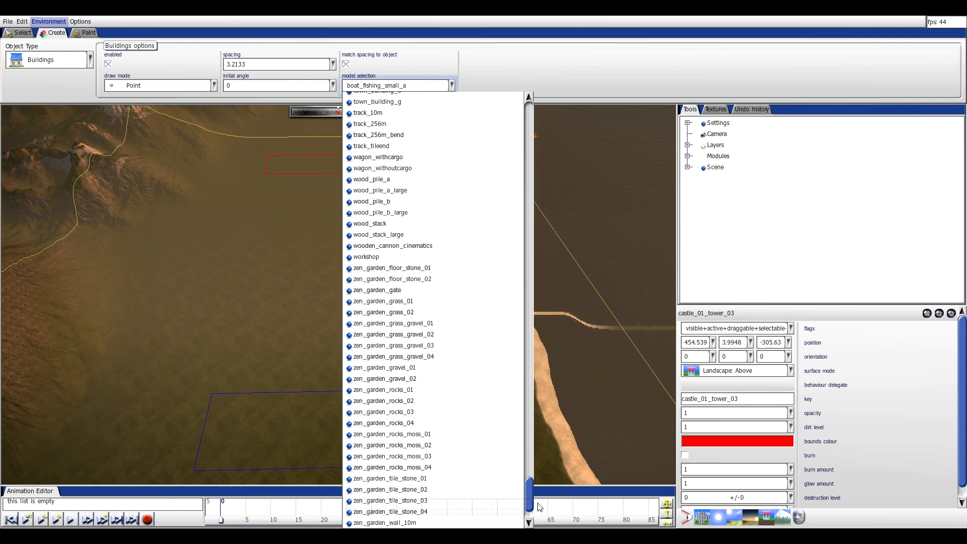
scroll("down", 3)
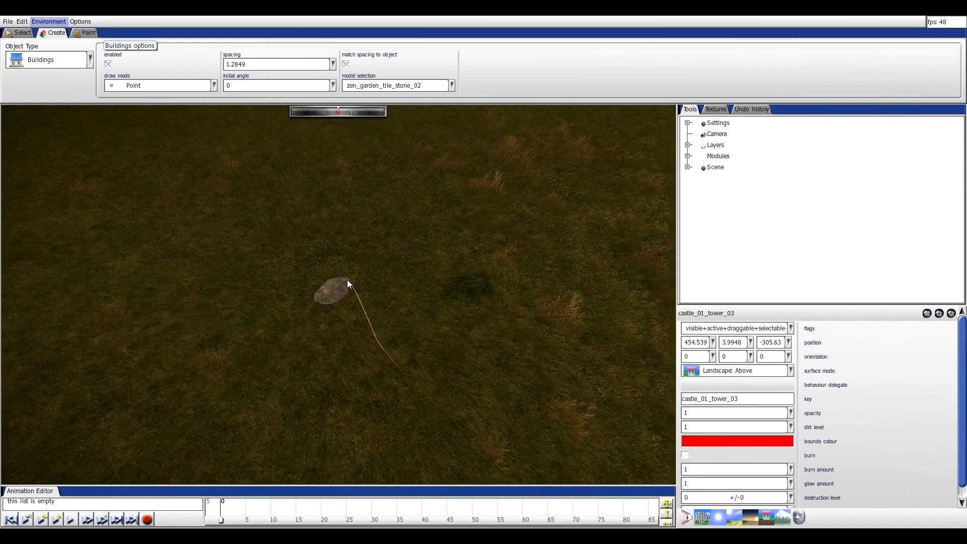
Switch the building model to pontoon_02_high, then reopen and scroll the model list.
left_click(450, 85)
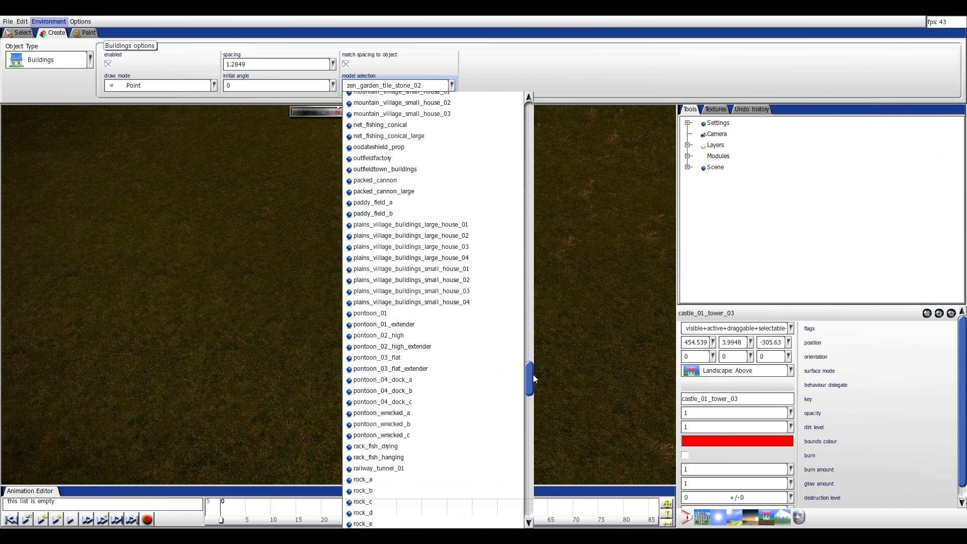
left_click(378, 335)
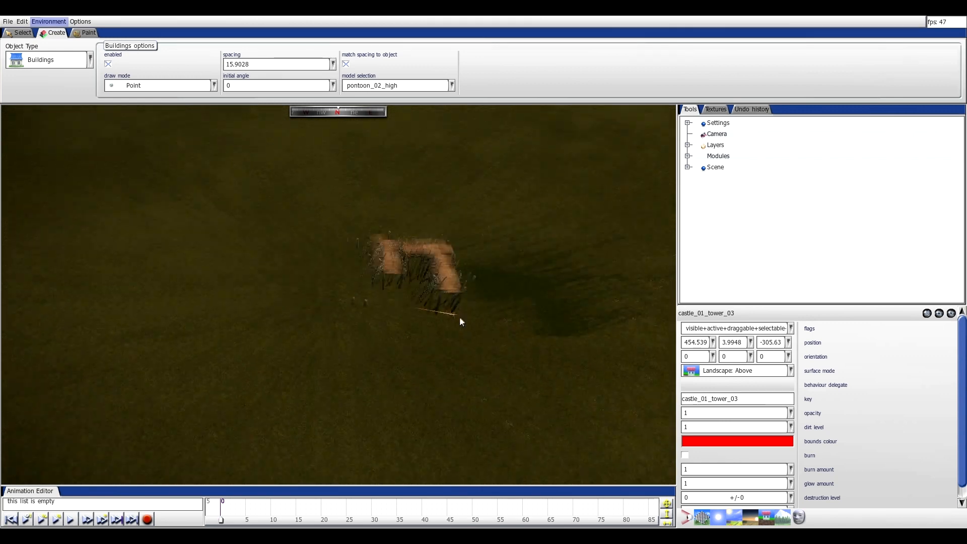
left_click(451, 85)
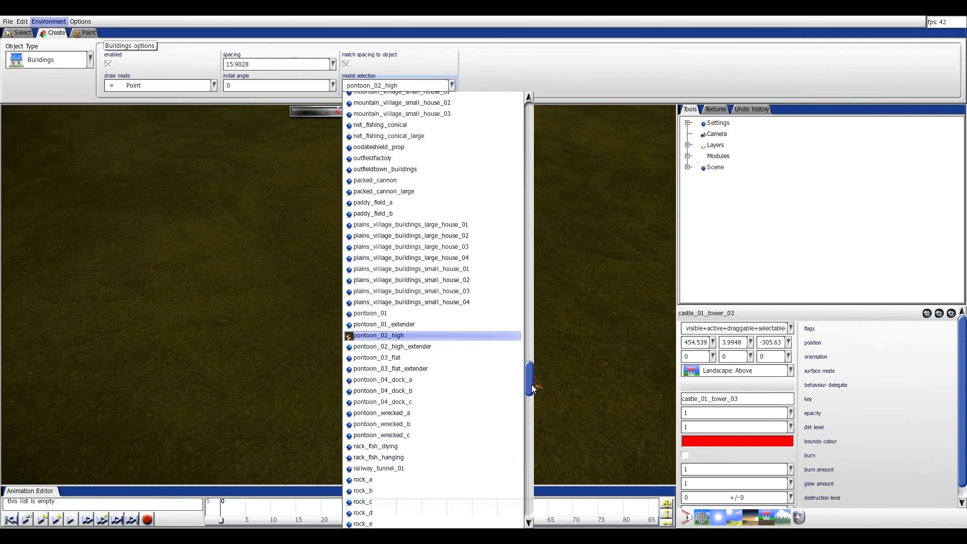
left_click_drag(532, 383, 532, 349)
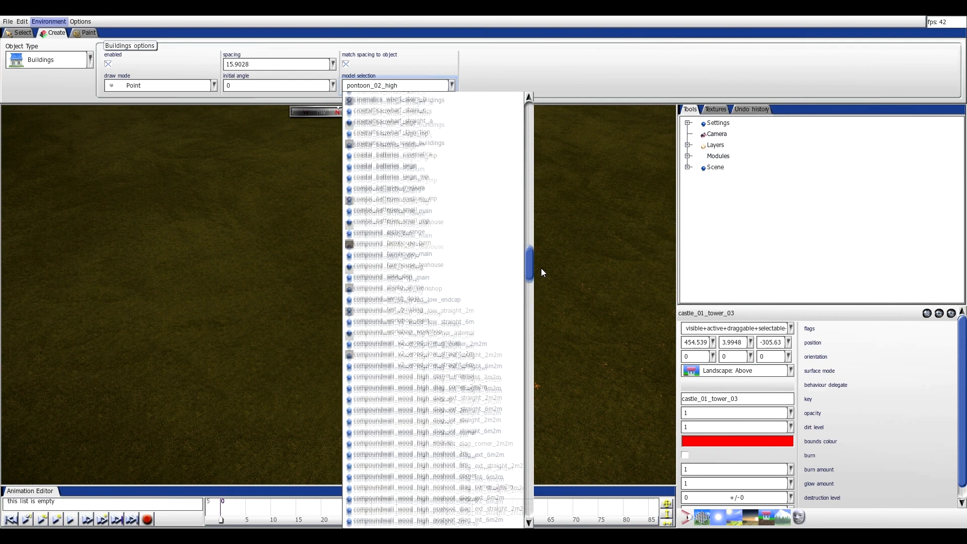
Choose coastal_batteries_large_mp as the building model, spacing 38.0286, on the shore slope.
scroll("down", 3)
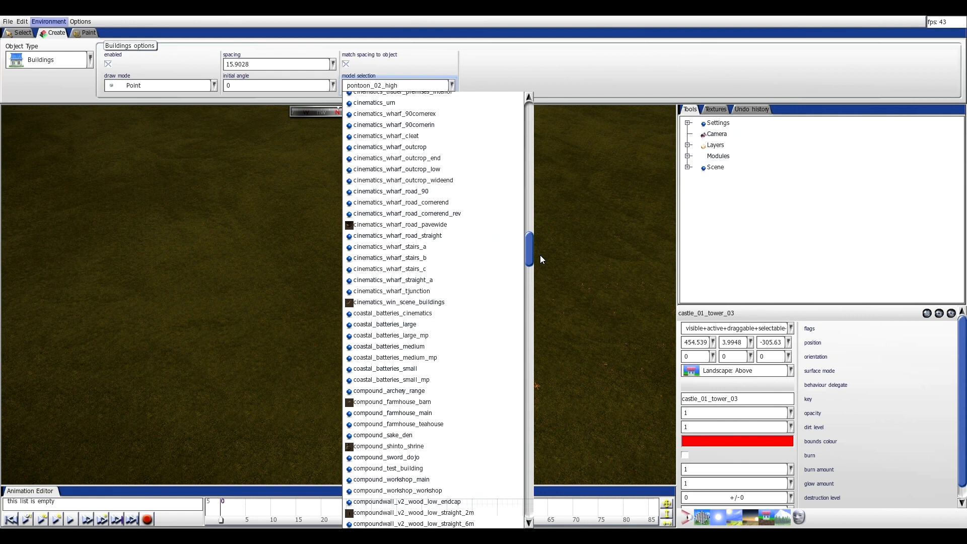
left_click(391, 336)
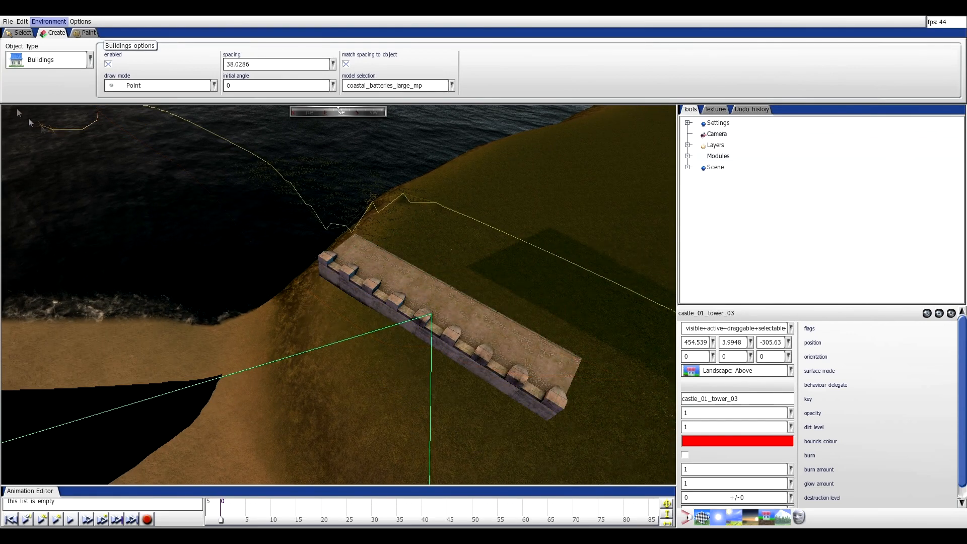
Select the coastal battery, nudge it along the shore, and rotate it to orientation 0.9163.
left_click(19, 34)
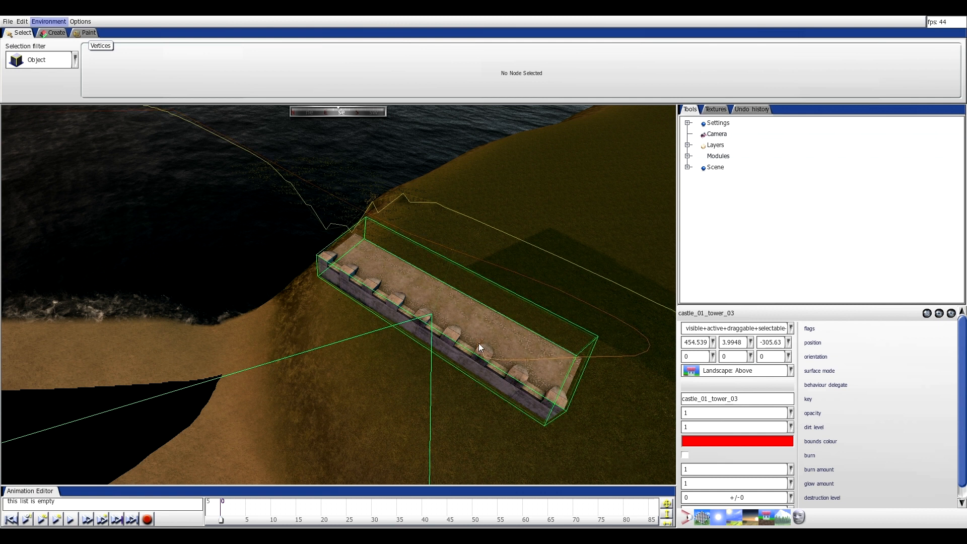
left_click(755, 277)
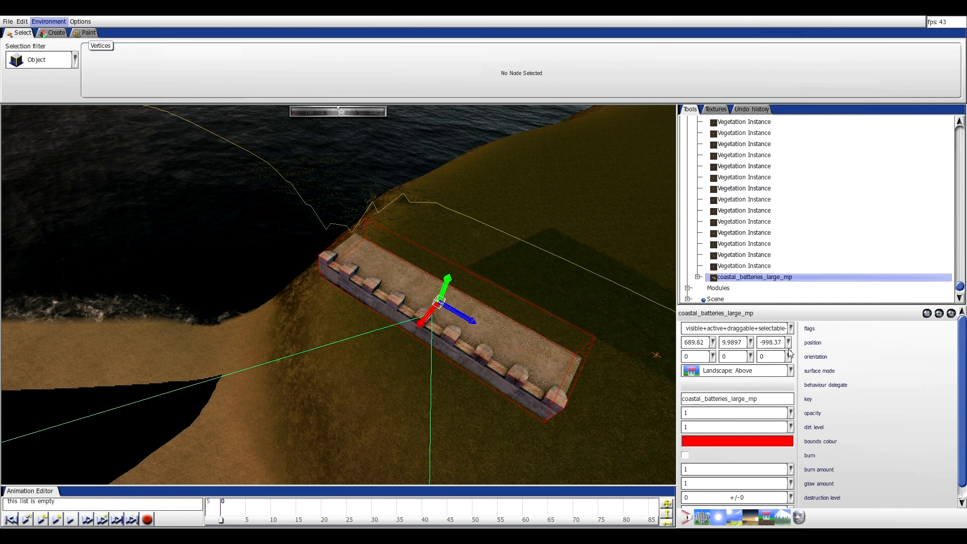
mouse_move(362, 225)
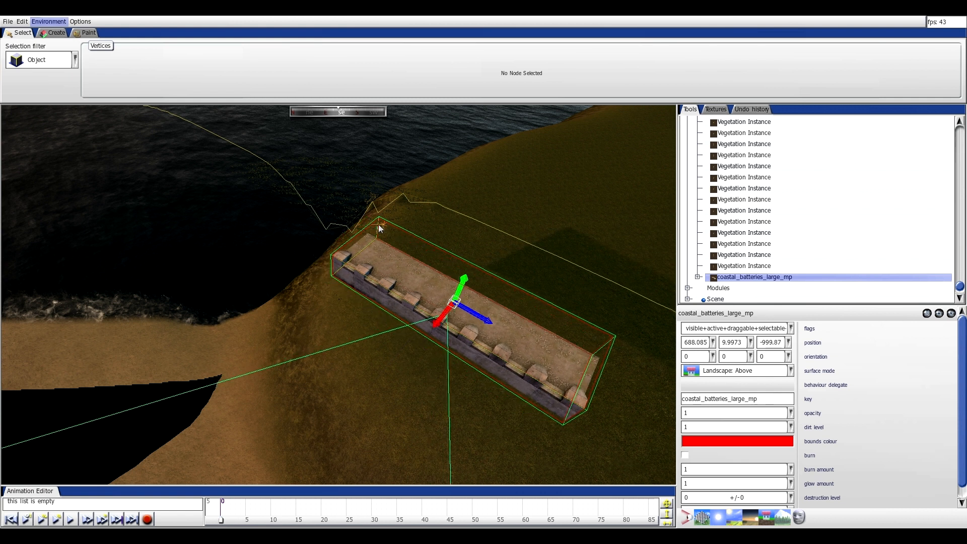
left_click_drag(449, 303, 423, 302)
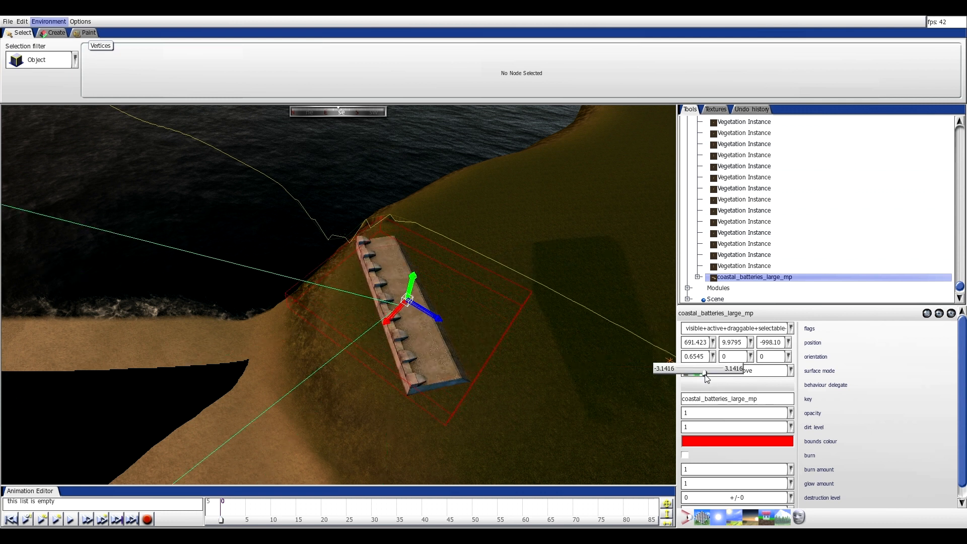
left_click_drag(691, 369, 709, 369)
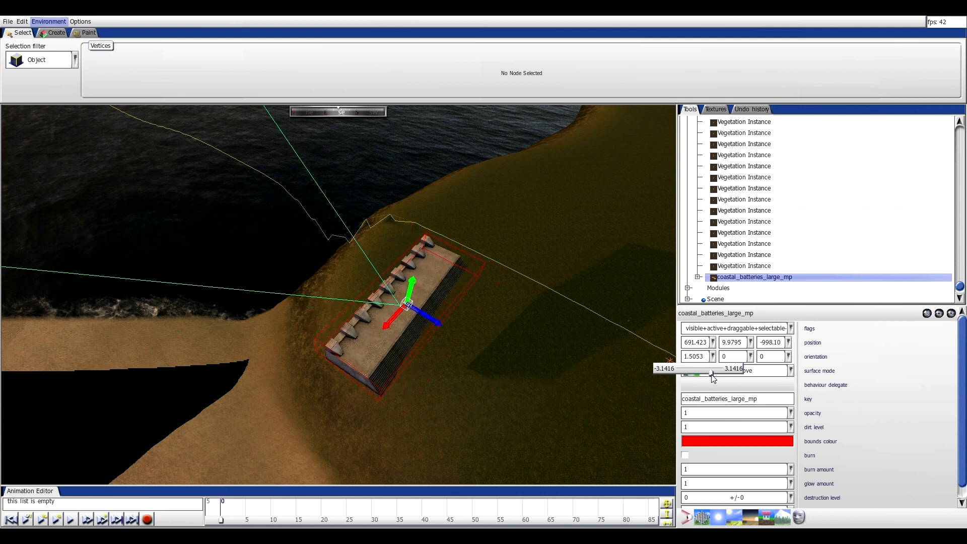
left_click_drag(710, 368, 707, 368)
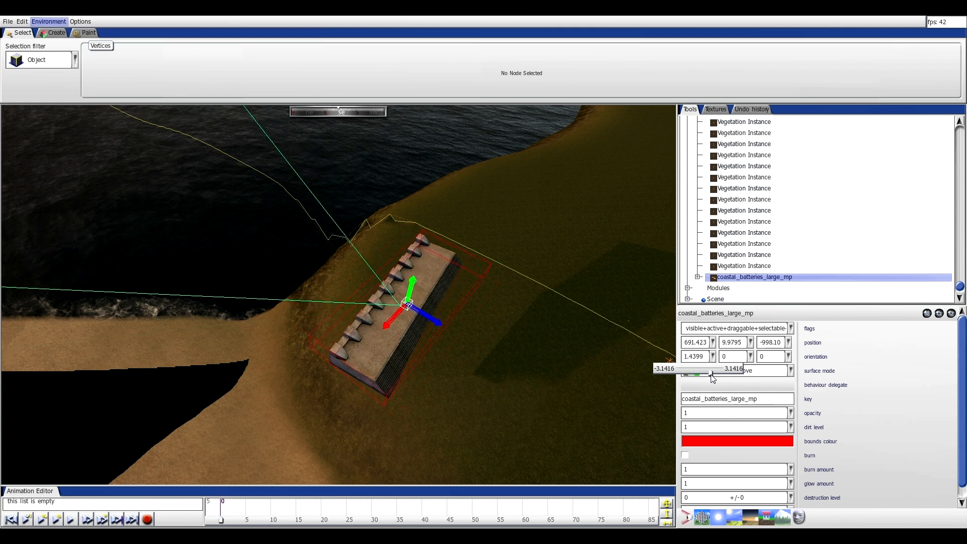
left_click_drag(725, 370, 709, 370)
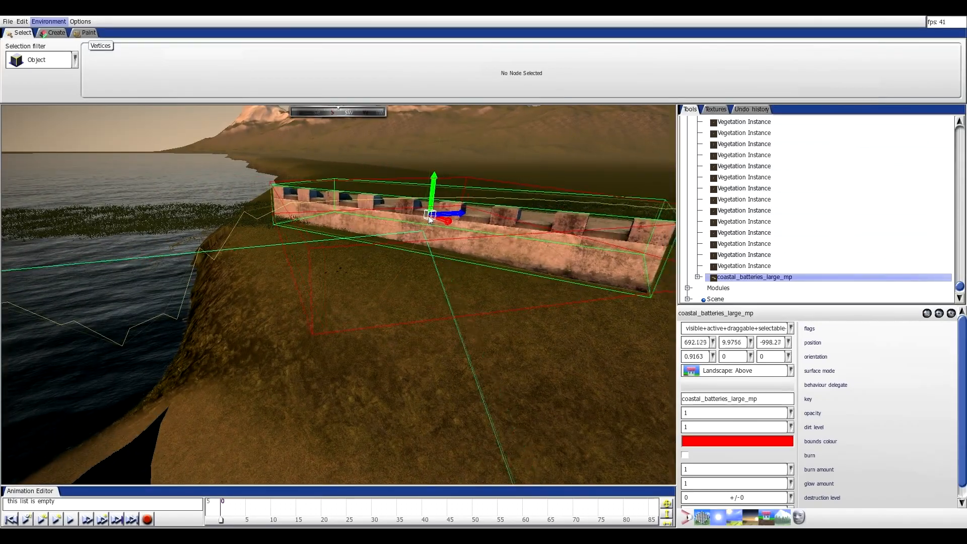
Reposition the coastal battery along the shoreline to about (692.5, 10, -1012.9).
left_click_drag(429, 219, 382, 216)
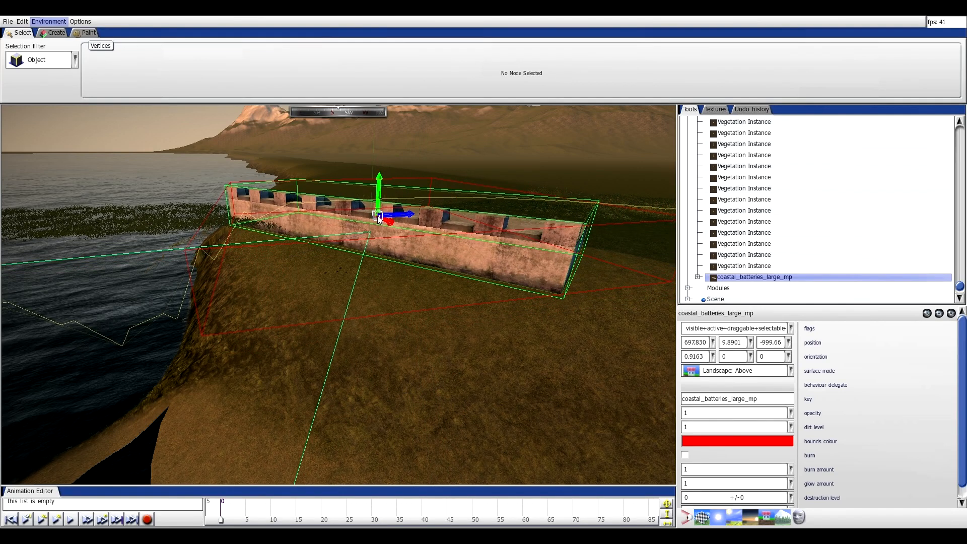
left_click_drag(379, 213, 438, 194)
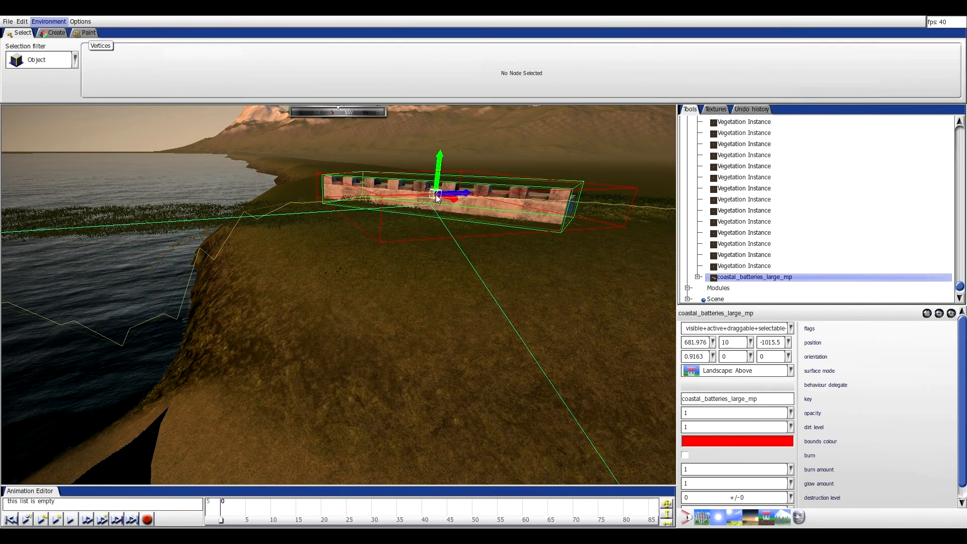
left_click_drag(437, 196, 382, 200)
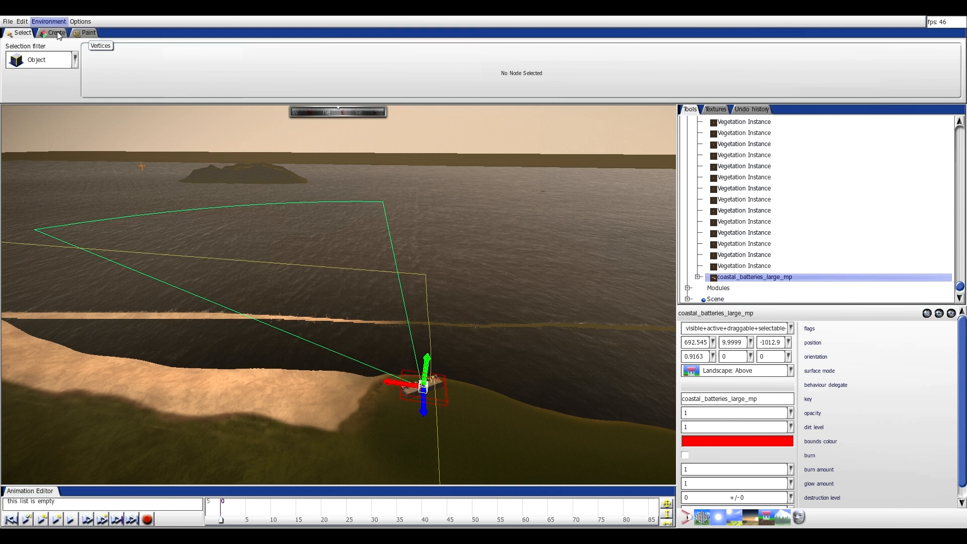
Return to creating Buildings and open the building model dropdown.
left_click(55, 32)
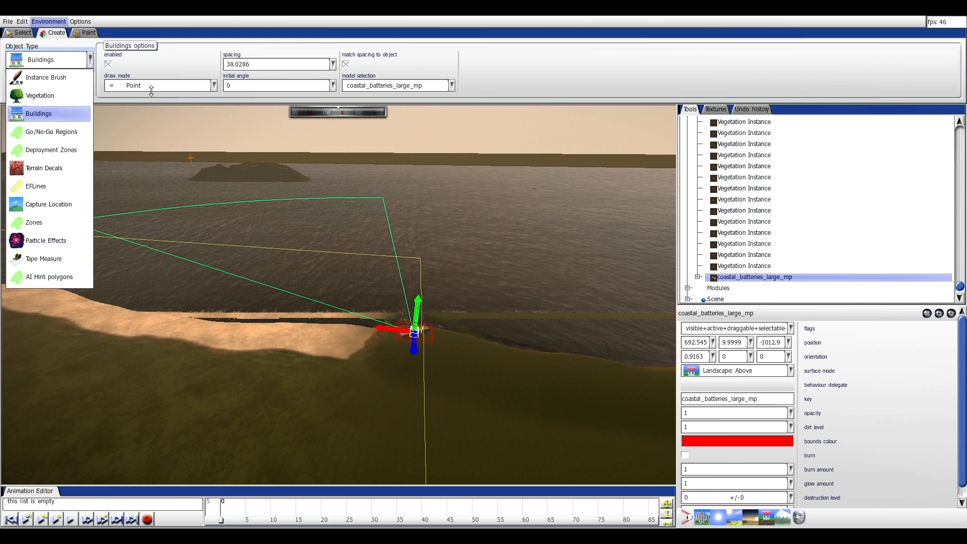
left_click(451, 85)
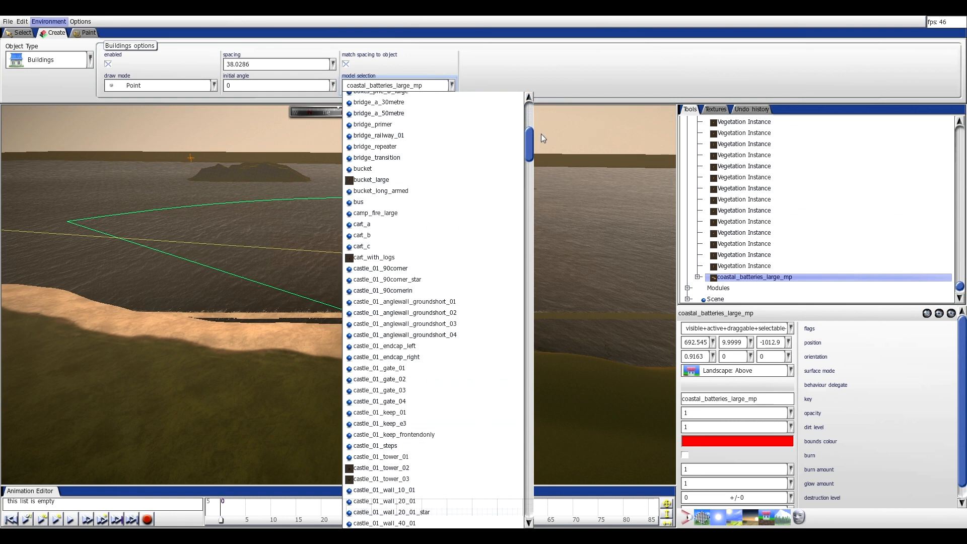
Scroll the model list and pick coastal_batteries_cinematics, spacing 20.0254.
scroll("down", 3)
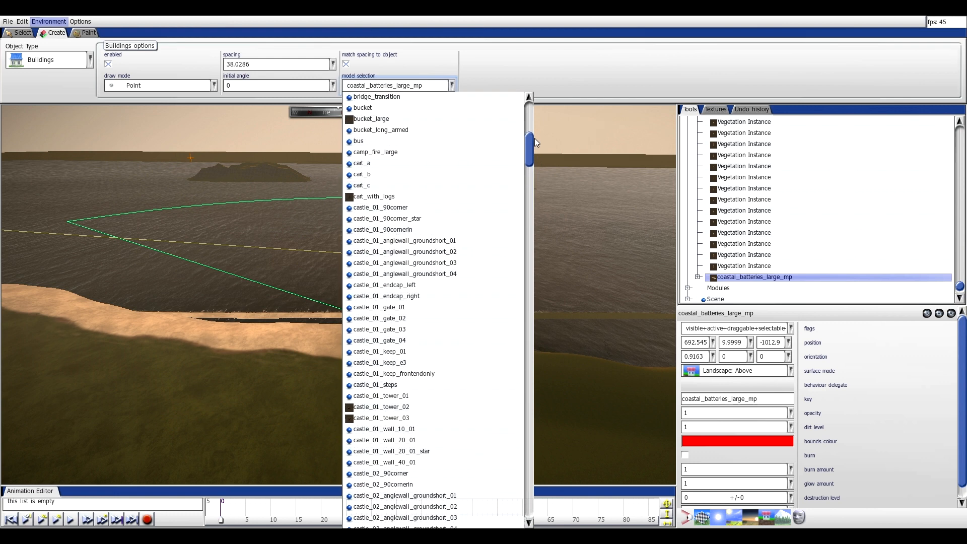
left_click_drag(530, 140, 530, 225)
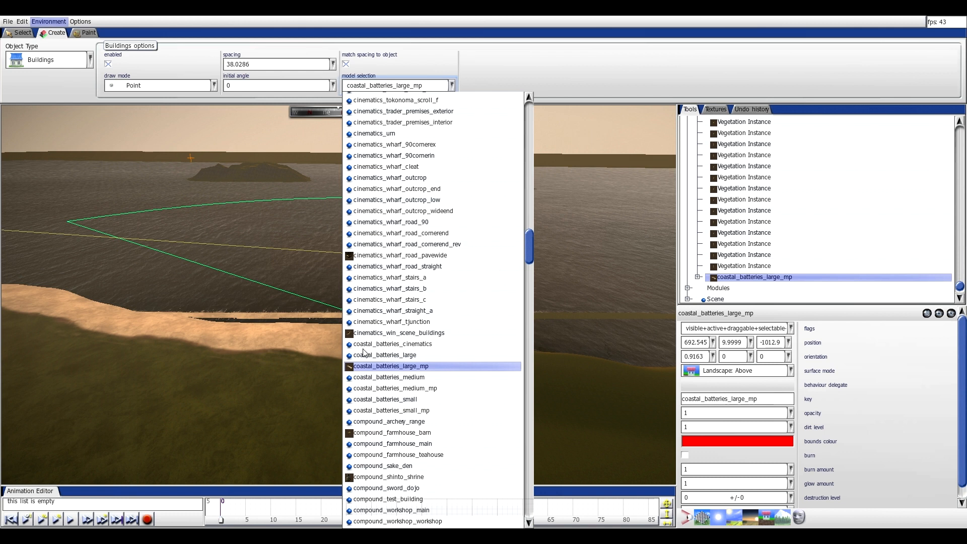
mouse_move(425, 347)
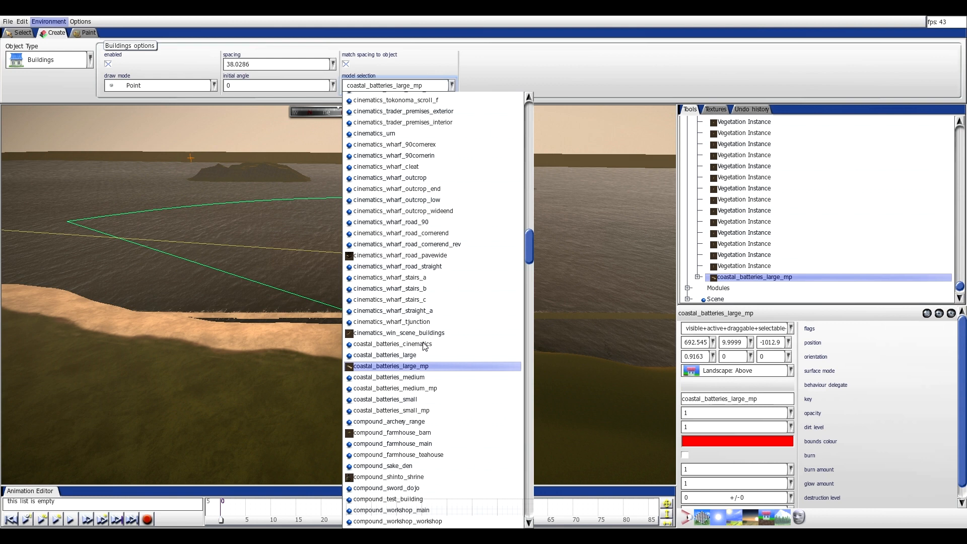
left_click(390, 344)
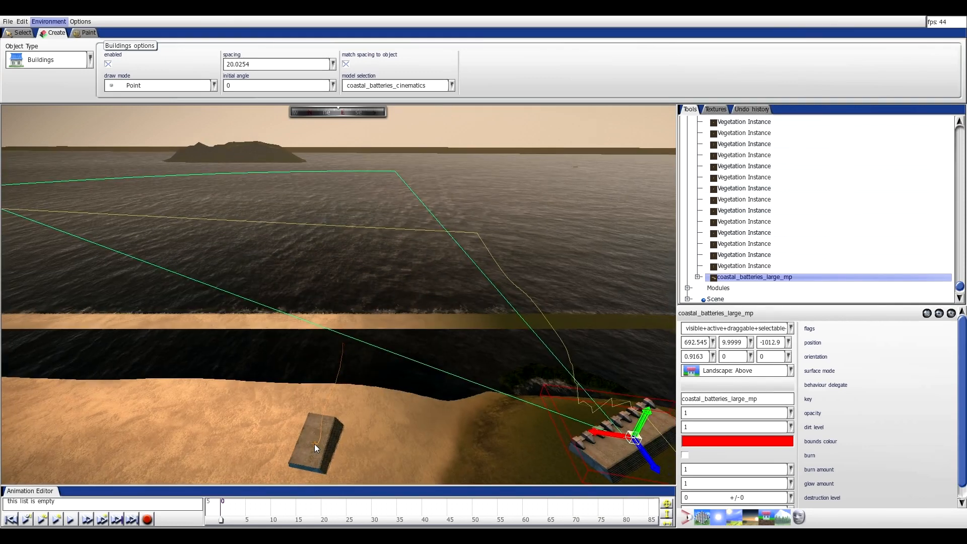
Reopen the model list, scroll down, and pick castlewood_02_90corner, spacing 27.379.
left_click(450, 85)
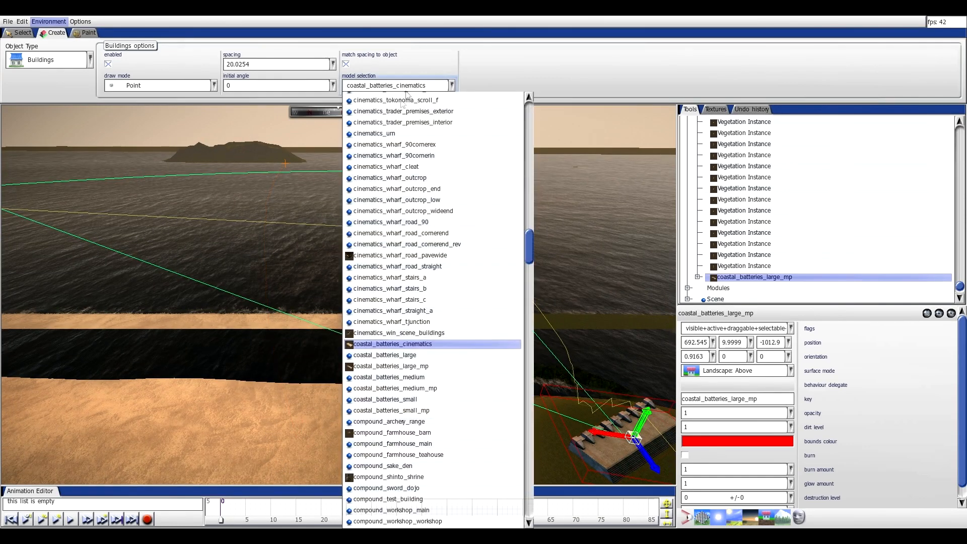
scroll("down", 3)
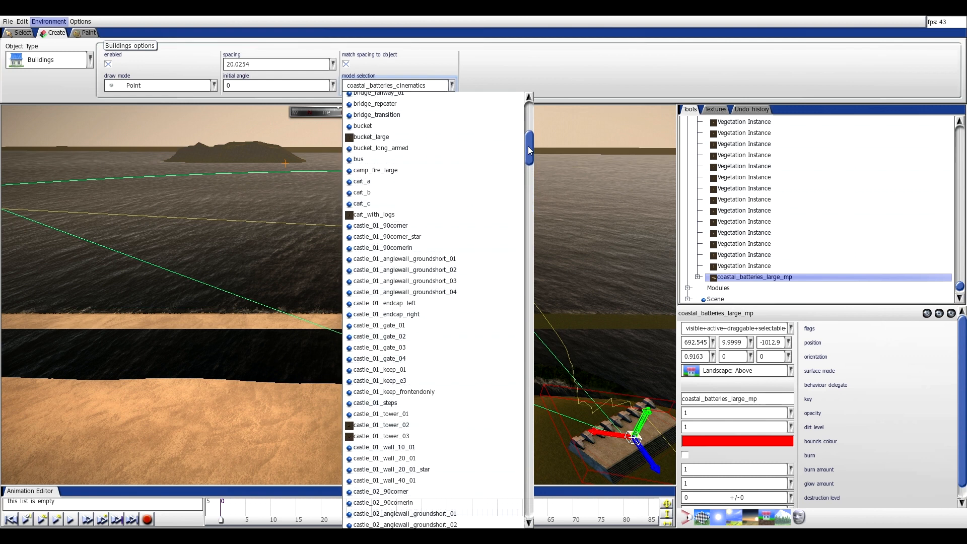
scroll("down", 3)
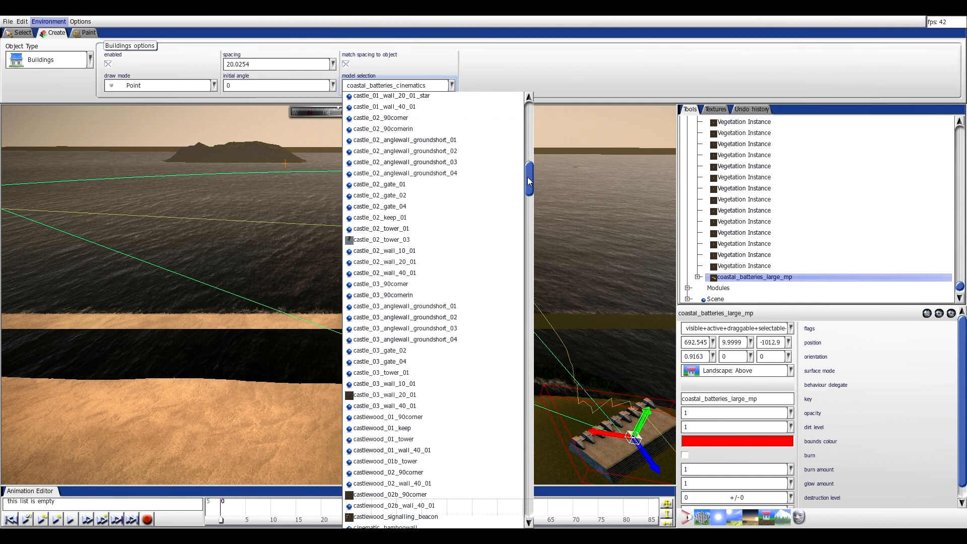
left_click_drag(528, 182, 528, 209)
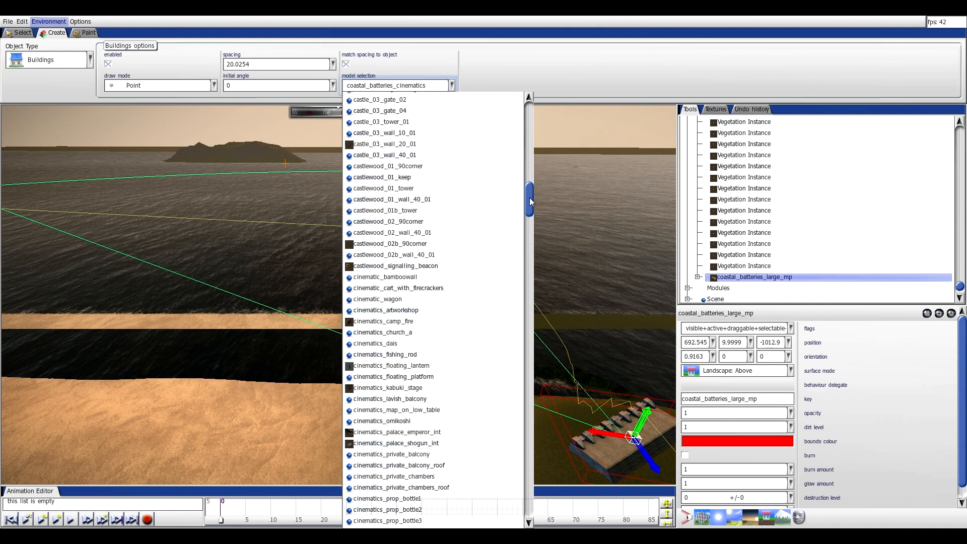
left_click(388, 221)
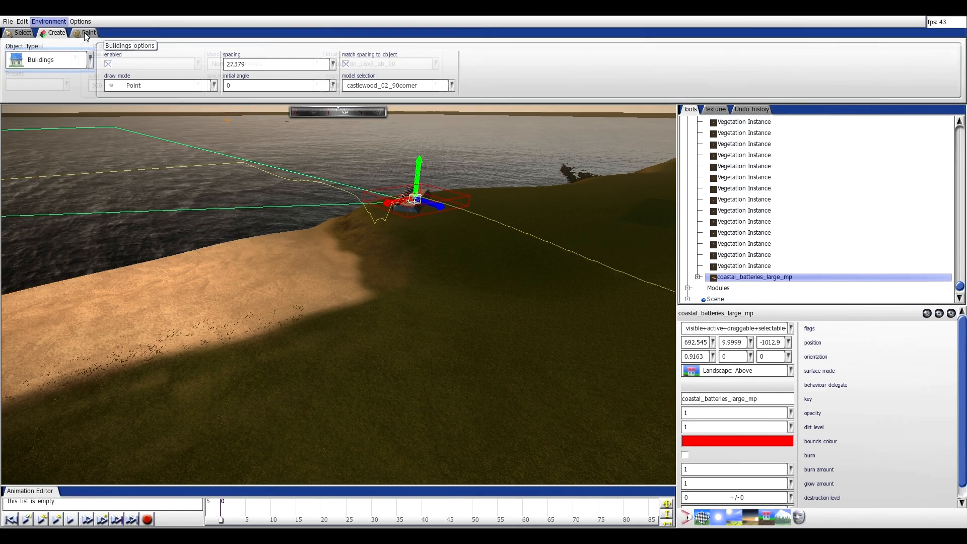
Switch to terrain Height painting and edit the brush target height to 10.
left_click(87, 33)
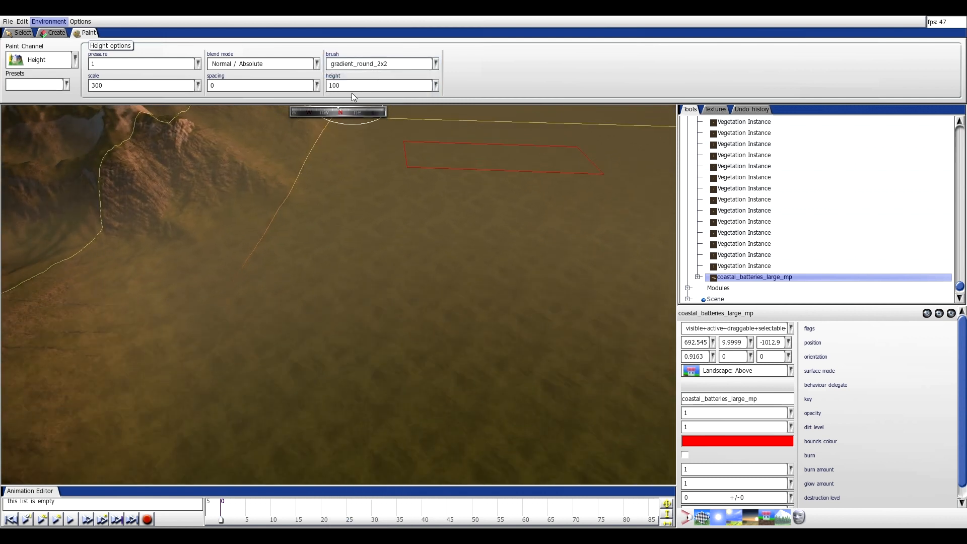
left_click(375, 86)
type("10")
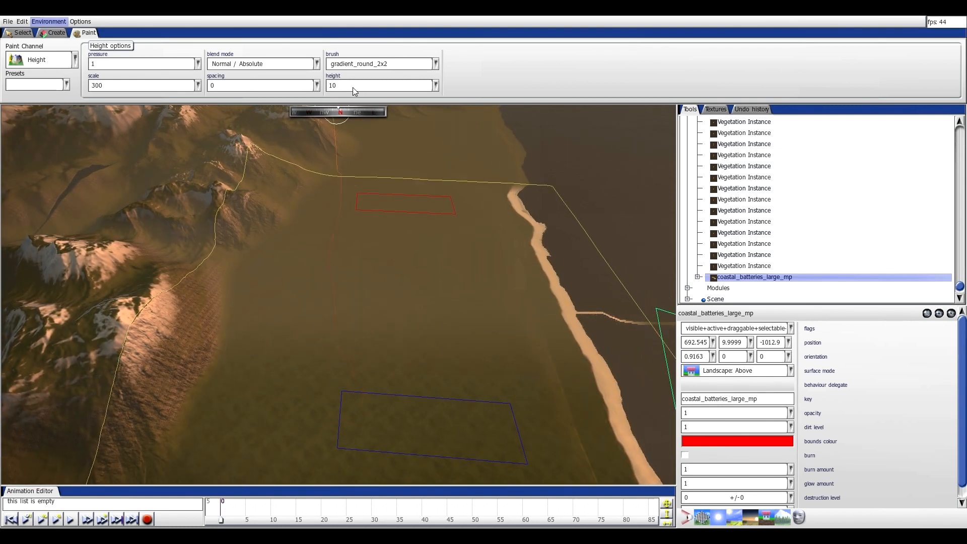
Enter 20 as the height brush's target height.
left_click(377, 86)
type("15")
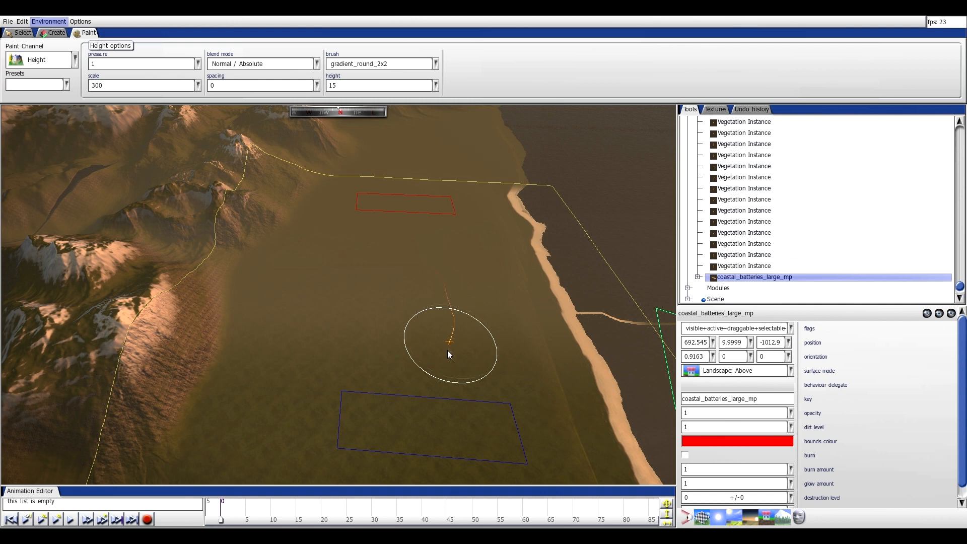
mouse_move(245, 444)
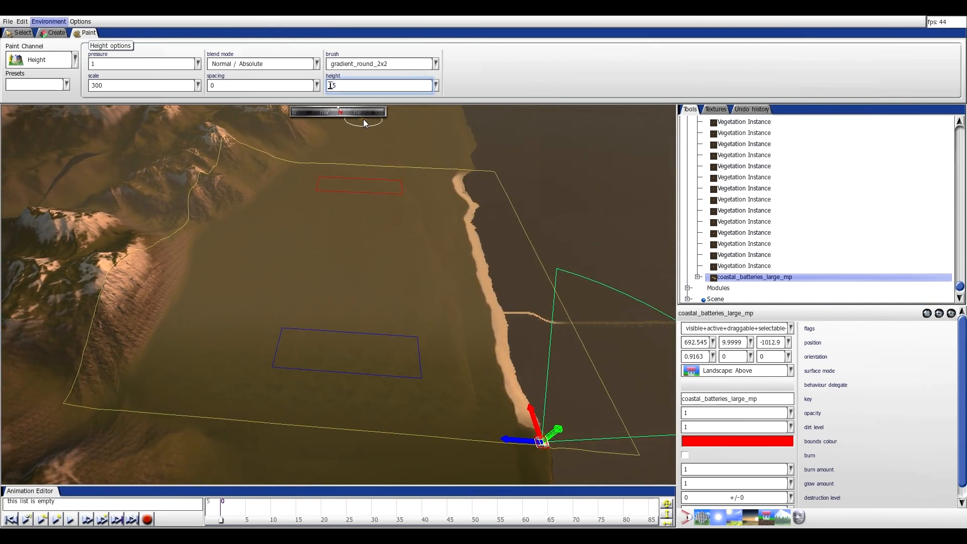
type("20")
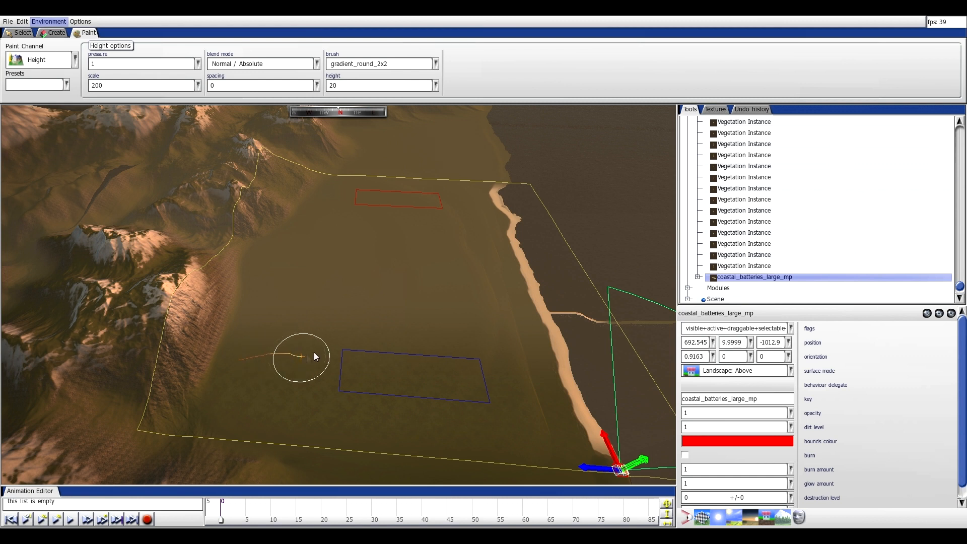
mouse_move(381, 293)
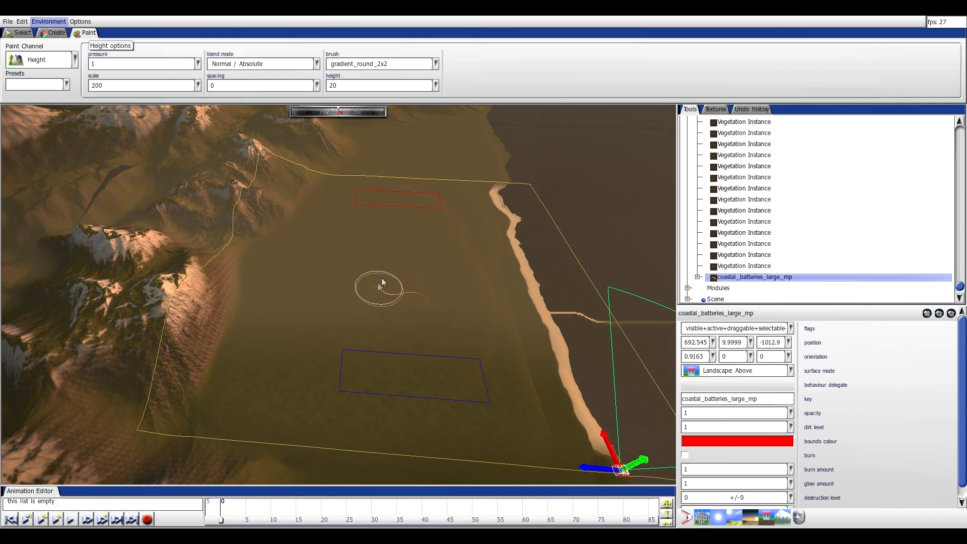
mouse_move(334, 205)
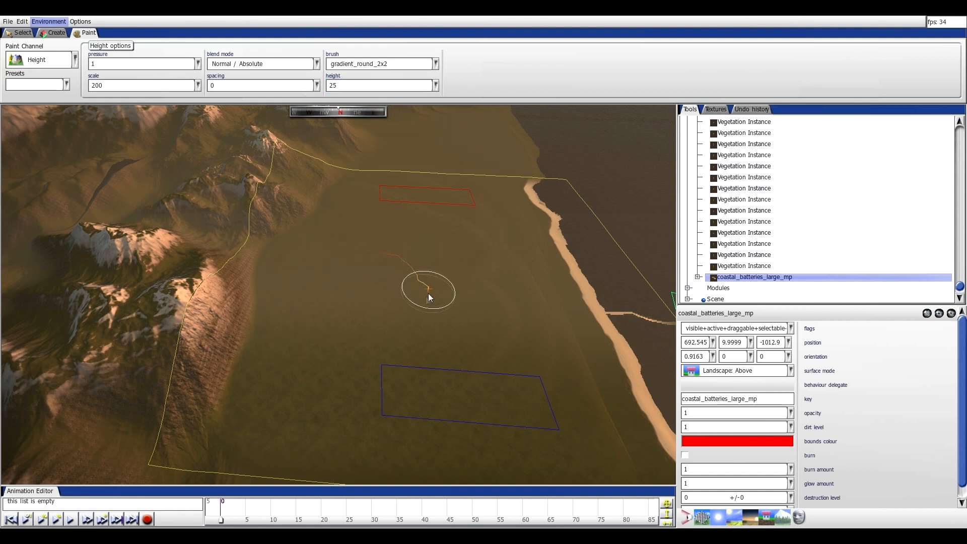
mouse_move(289, 293)
type("3")
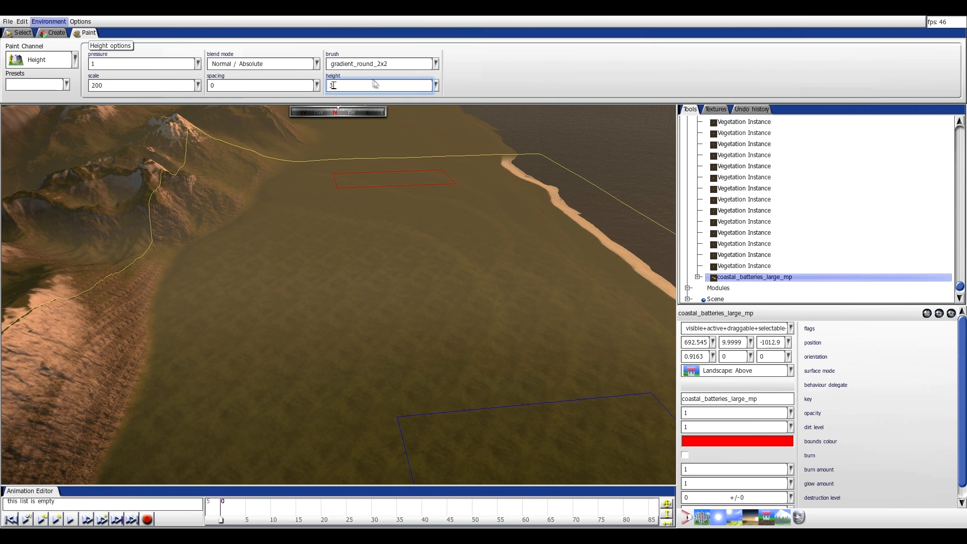
mouse_move(334, 279)
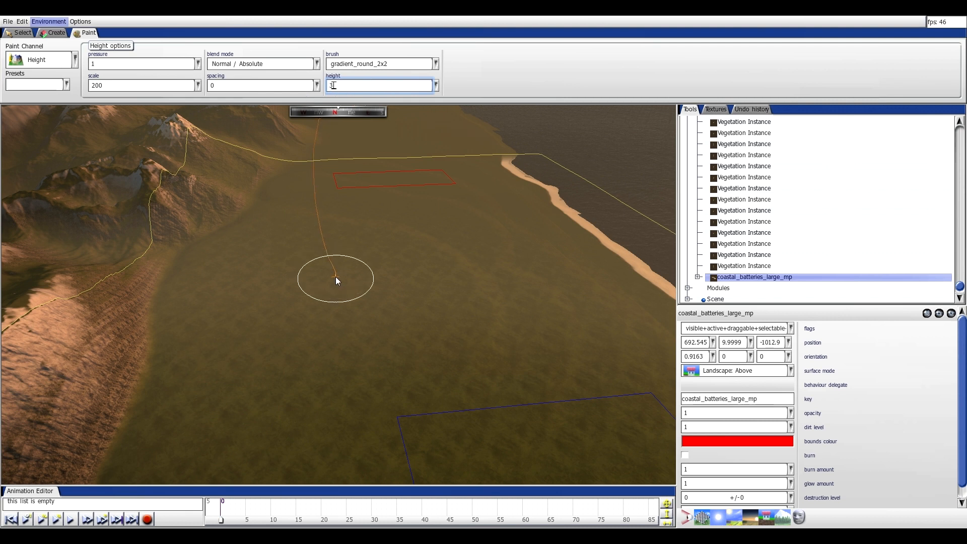
Set the brush height to 40 and paint a low ridge across the grassy plain.
type("0")
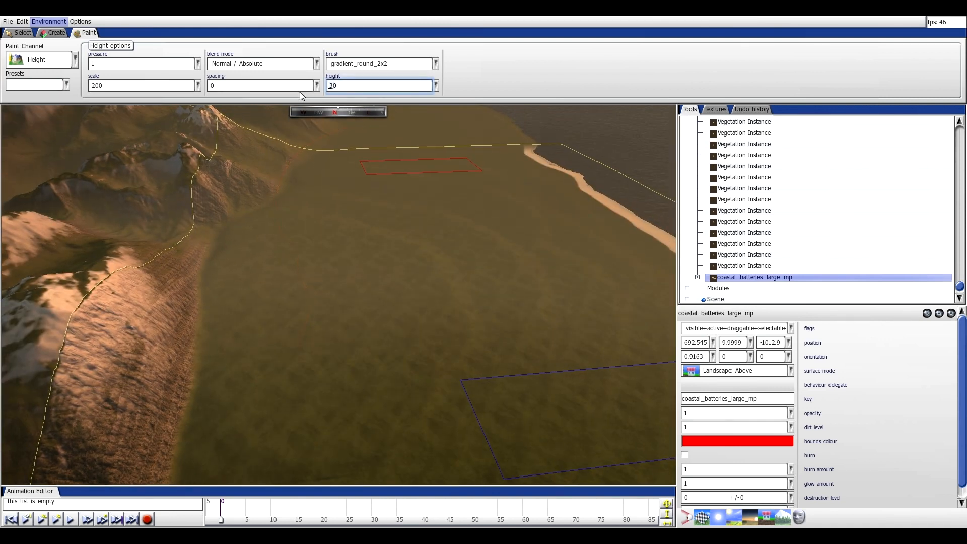
type("40")
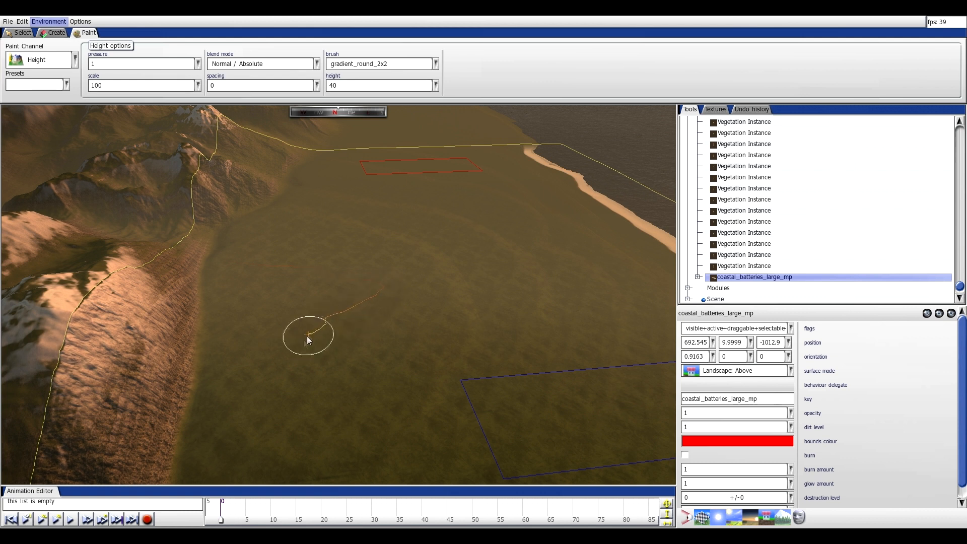
left_click(311, 338)
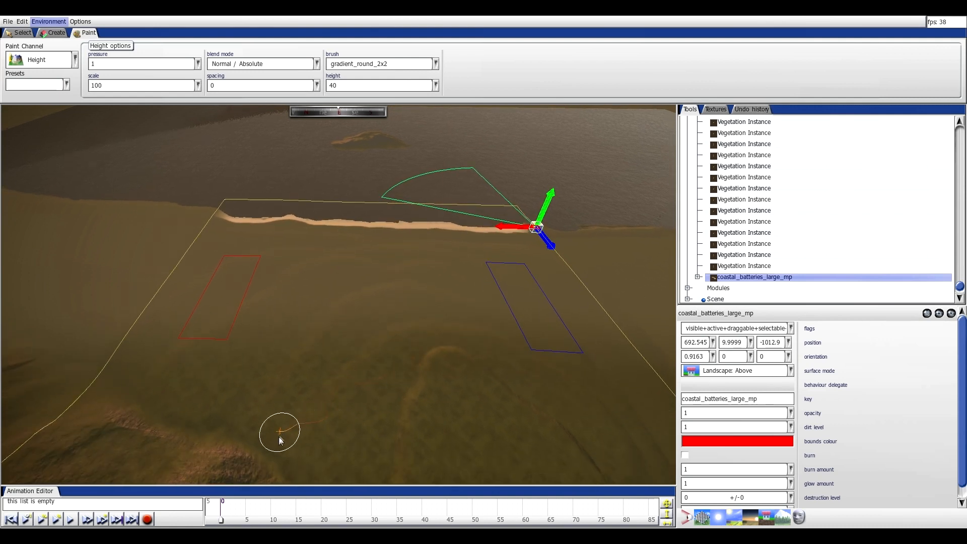
left_click_drag(280, 432, 319, 366)
type("50")
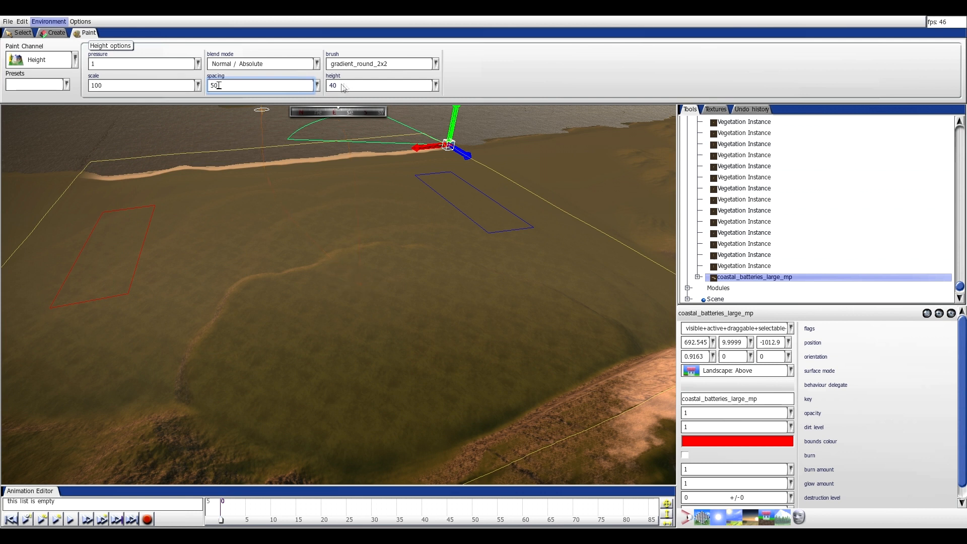
Stamp inland hills and mountains with hills2_2x2_ac_tactical and mountain_16x8_aa_135/90 brushes at scale 200, height 60.
left_click(435, 63)
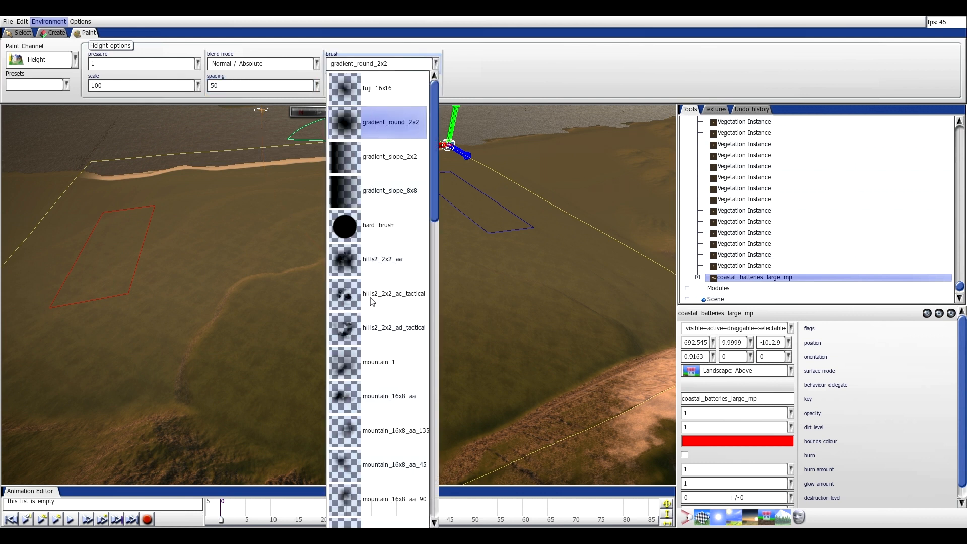
left_click(379, 293)
type("60")
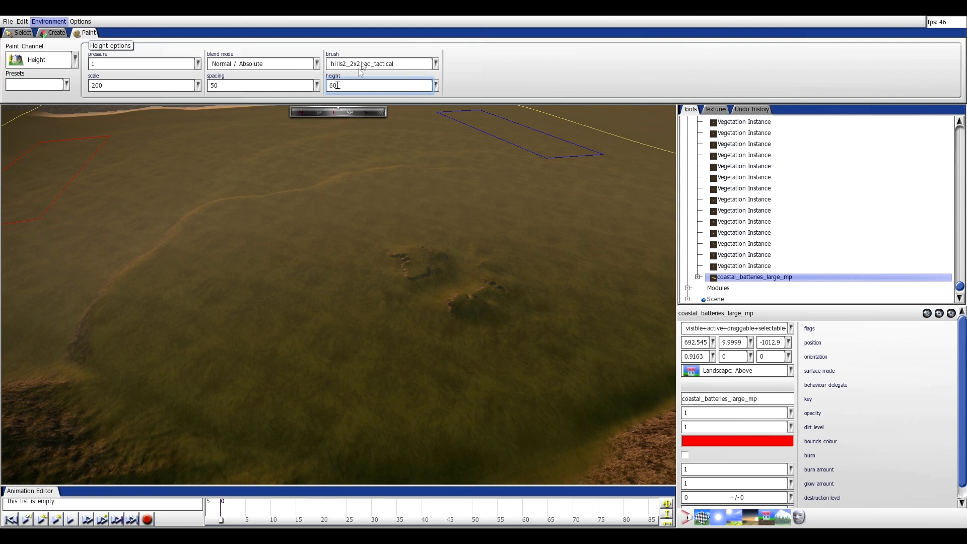
left_click(435, 63)
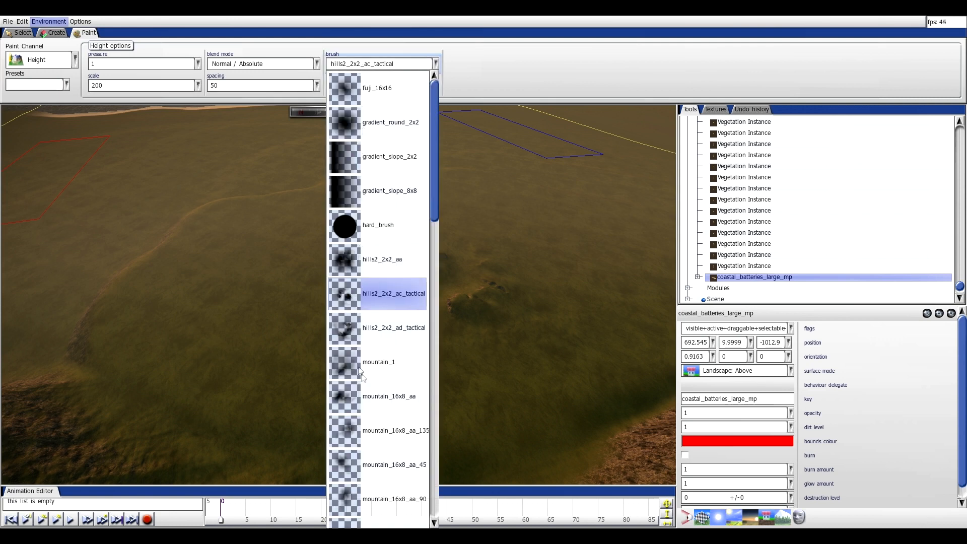
left_click(395, 431)
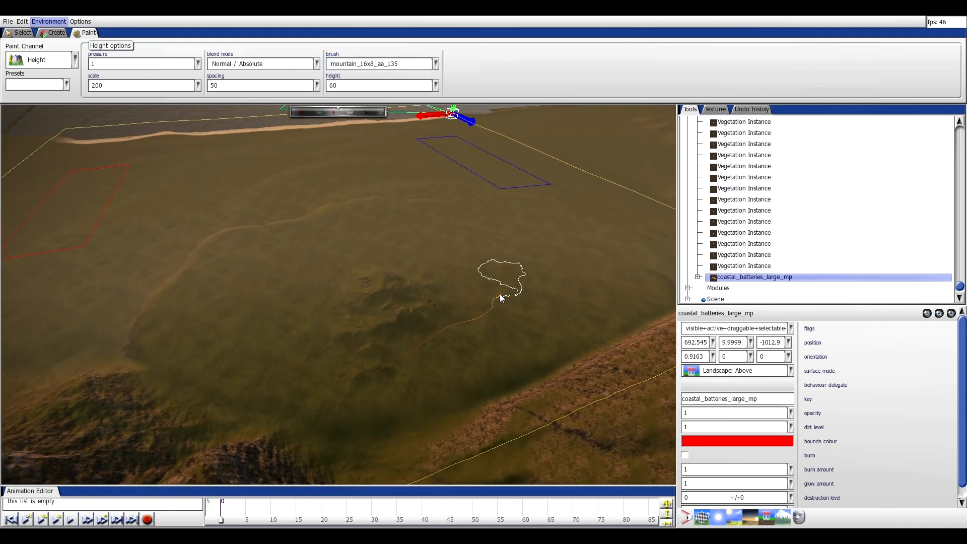
left_click(435, 63)
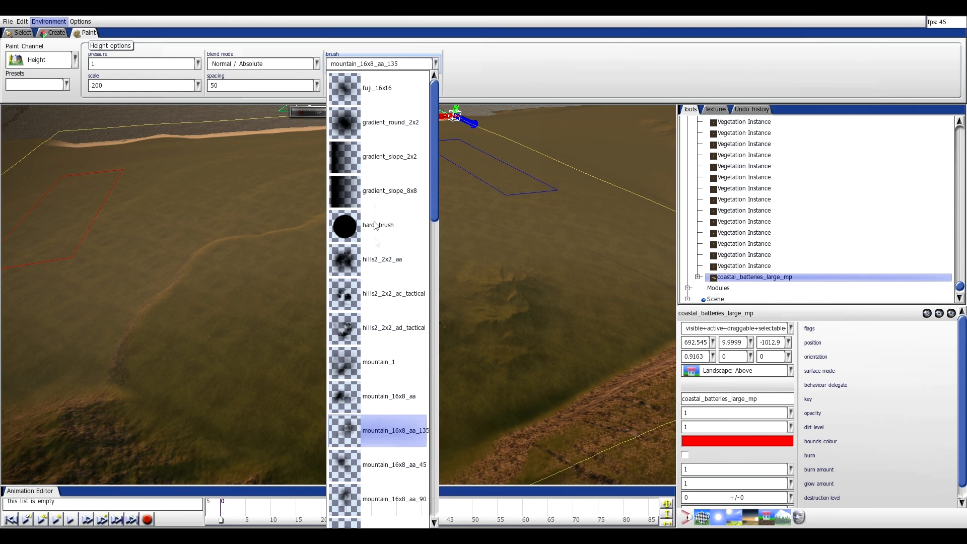
left_click(395, 465)
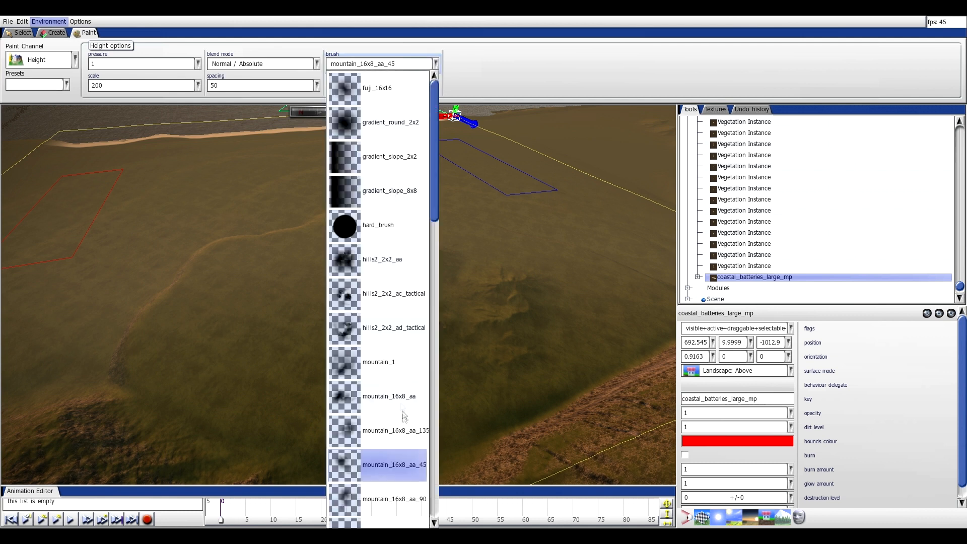
left_click(392, 499)
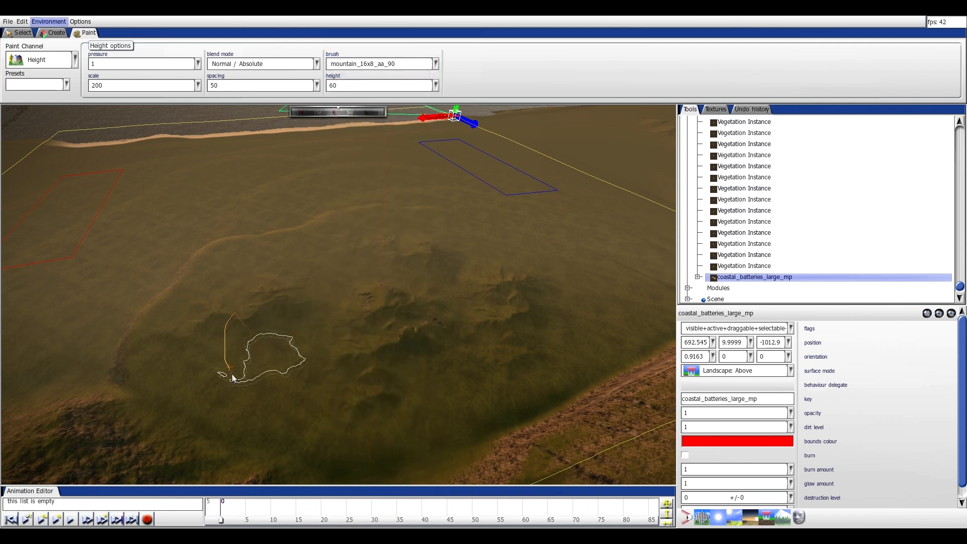
left_click(436, 63)
type("50")
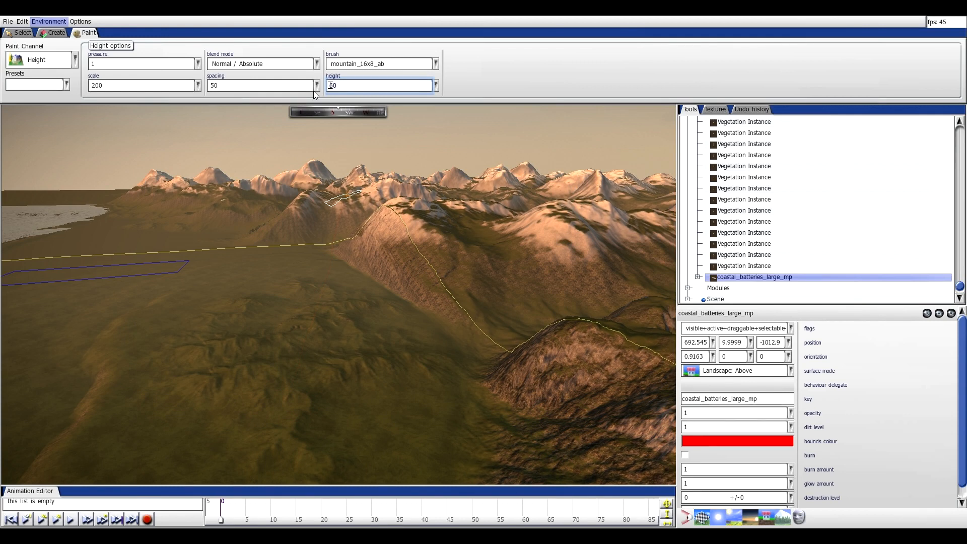
Paint more hills at heights 70 and 75 with mountain and hills2 brushes, ending on hills2_2x2_ac_tactical.
type("70")
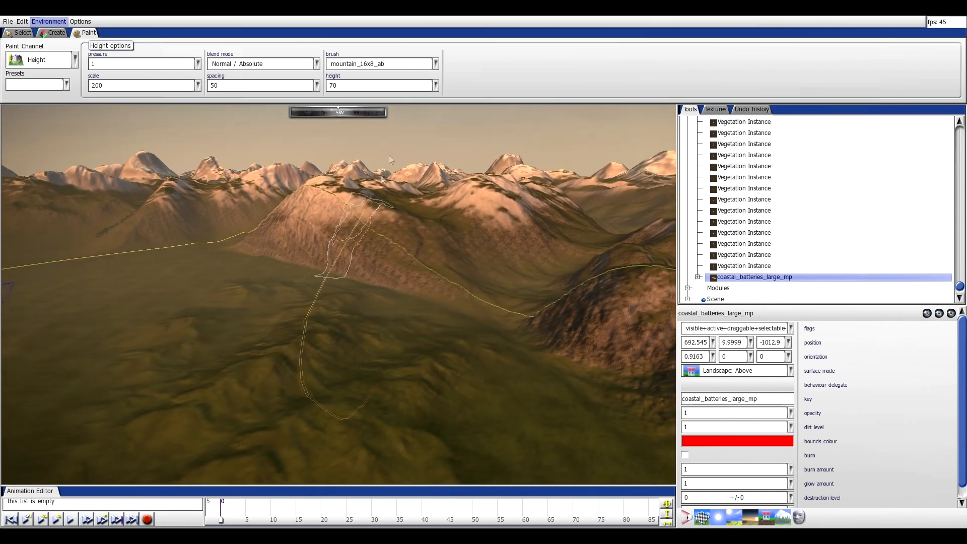
left_click(435, 63)
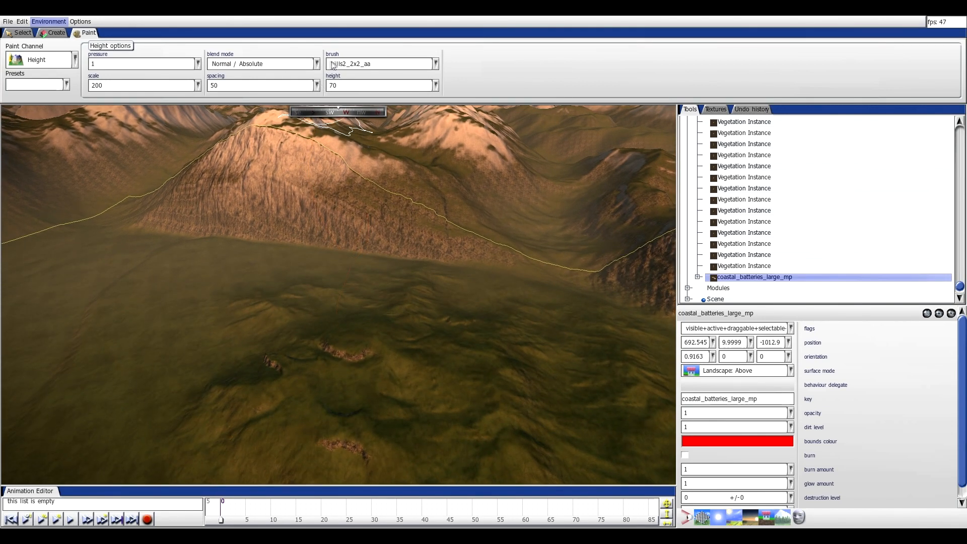
left_click(435, 64)
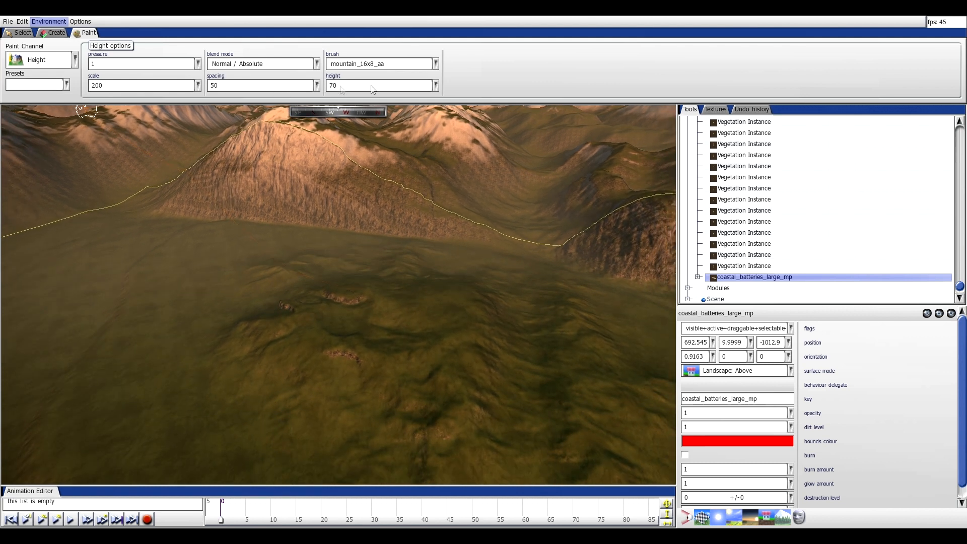
left_click(375, 86)
type("75")
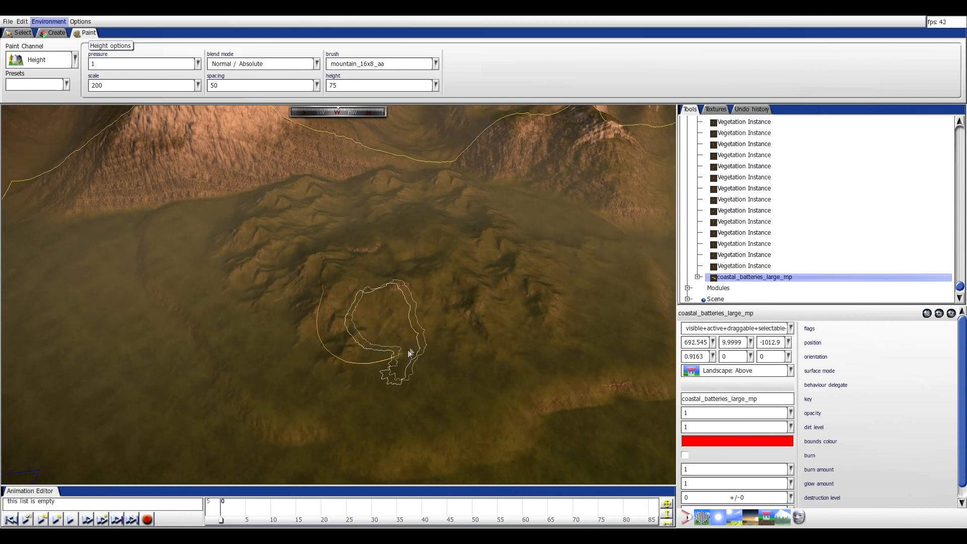
left_click(436, 64)
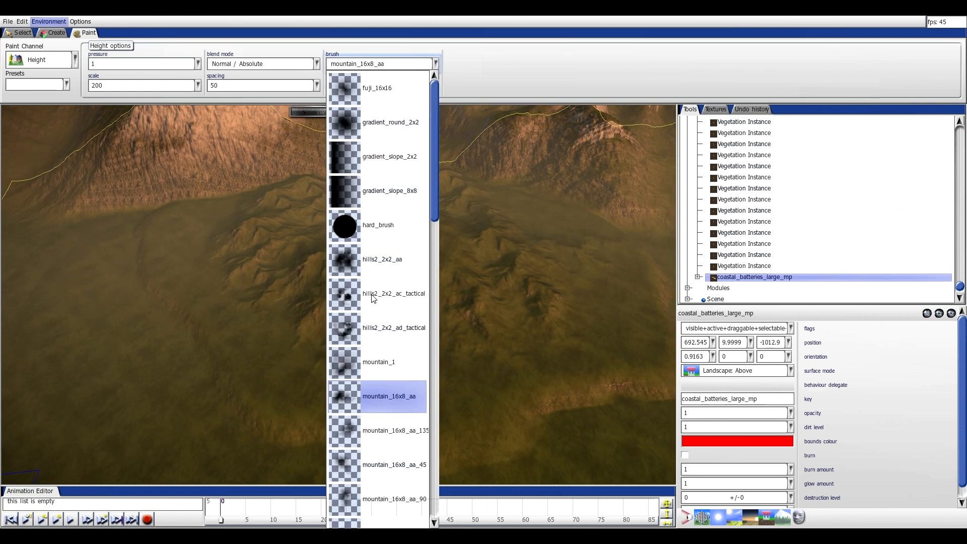
left_click(376, 293)
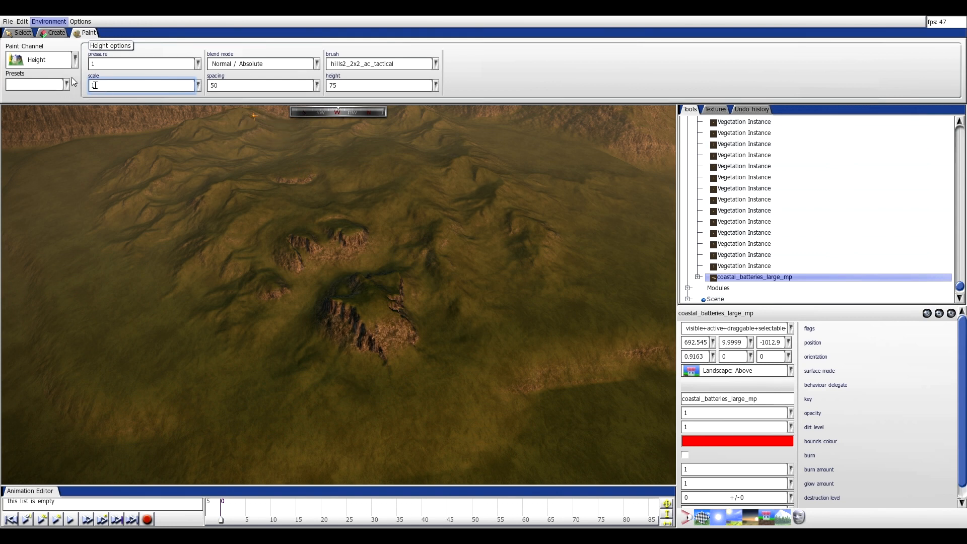
Set the height brush to scale 100, Smooth blend mode and 50, softening the hills.
type("100")
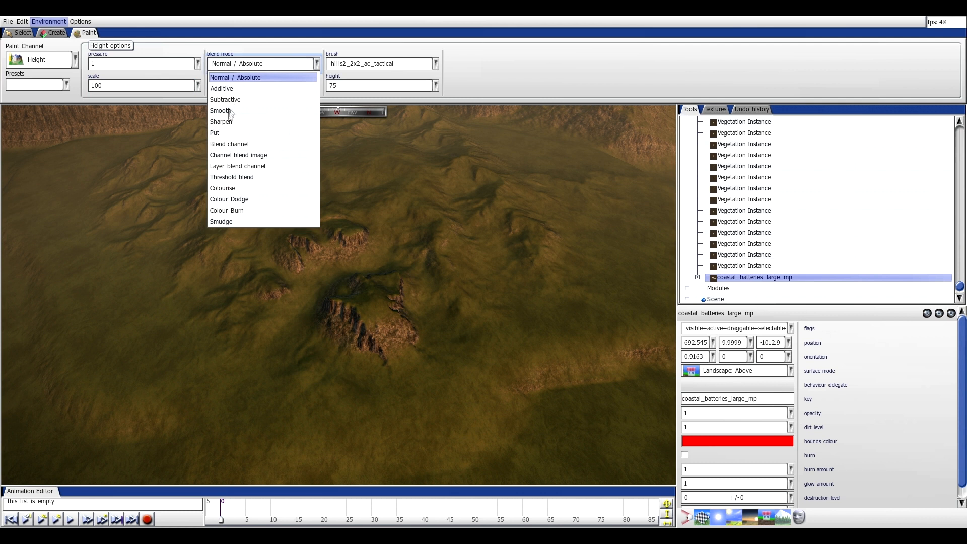
left_click(219, 110)
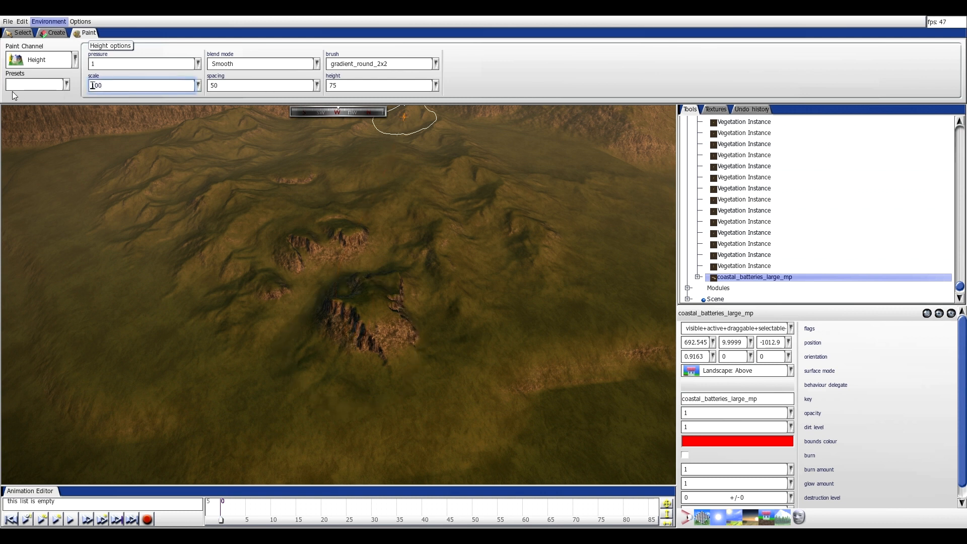
type("50")
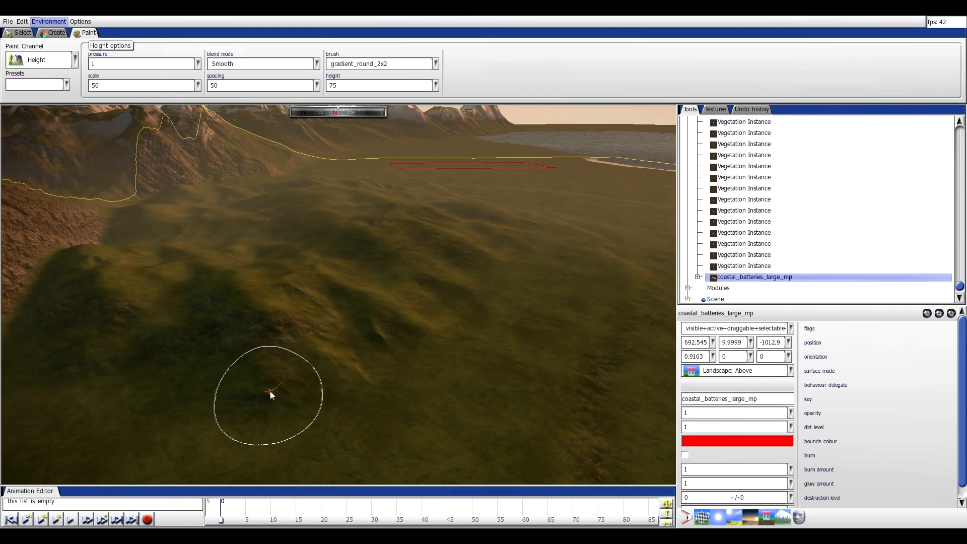
mouse_move(265, 336)
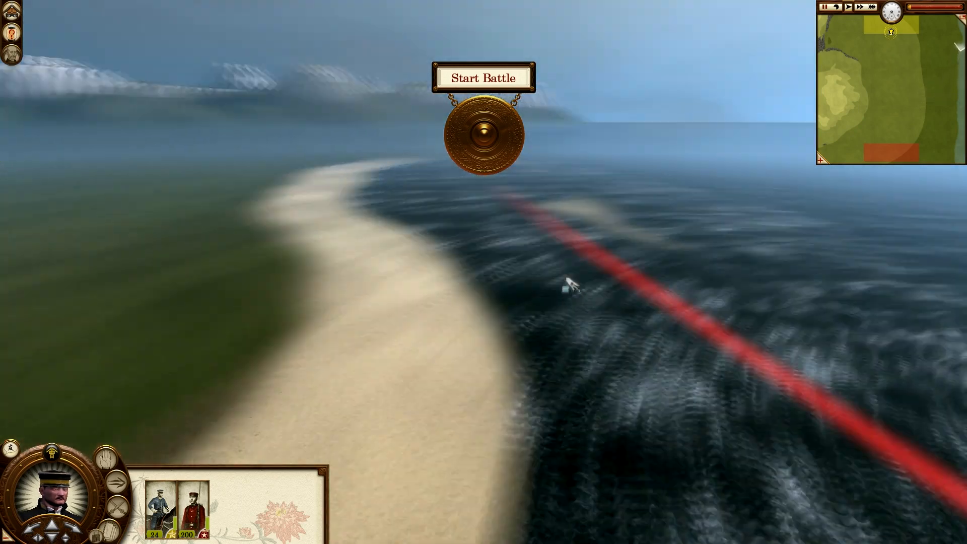
mouse_move(575, 377)
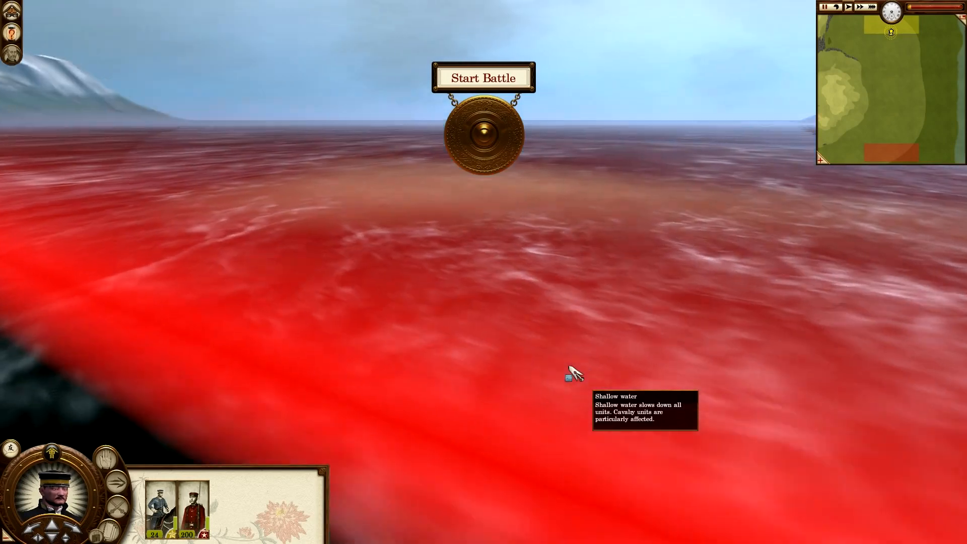